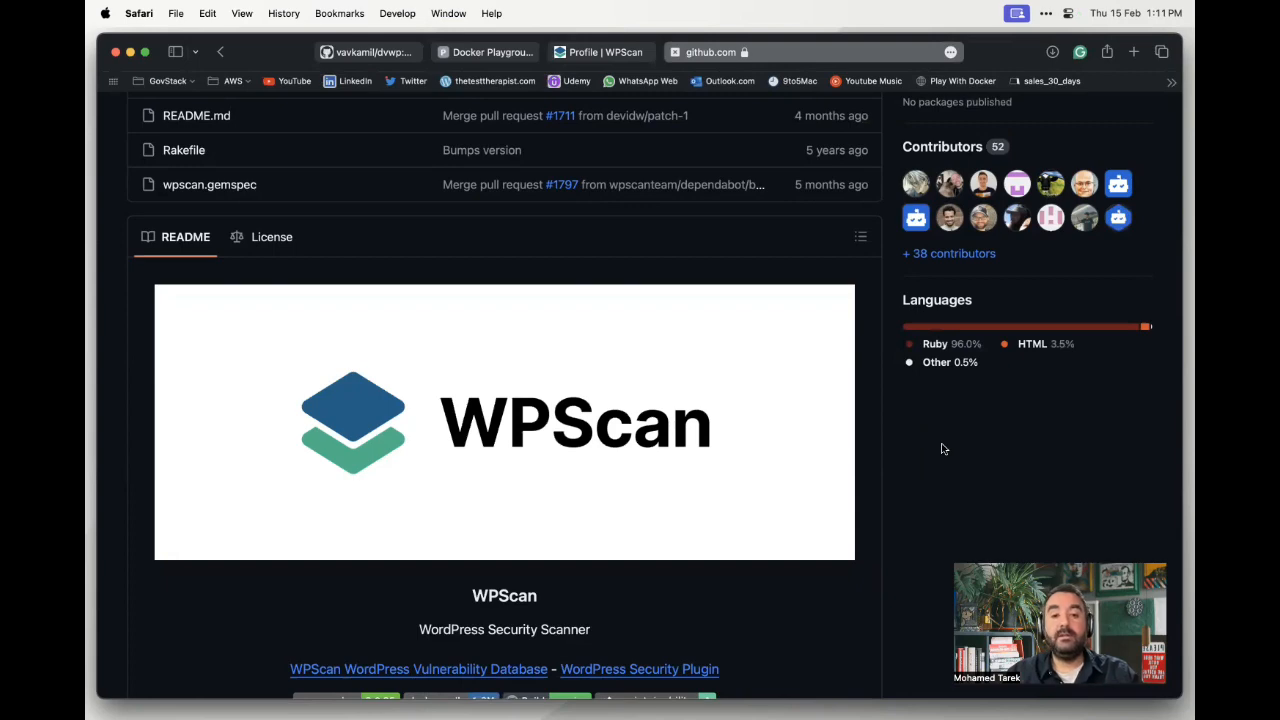
{"action": "mouse_move", "coordinate": [733, 395]}
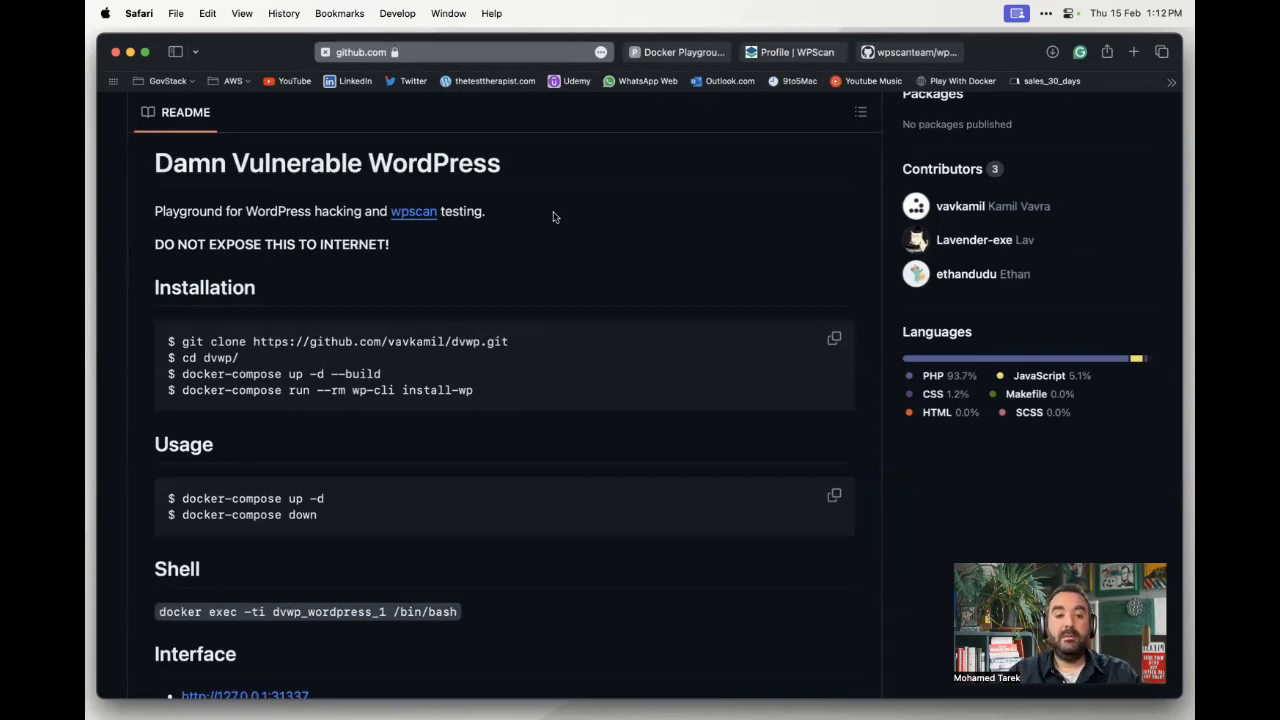
Bring up the WPScan account profile page showing the API token.
{"action": "left_click", "coordinate": [790, 52]}
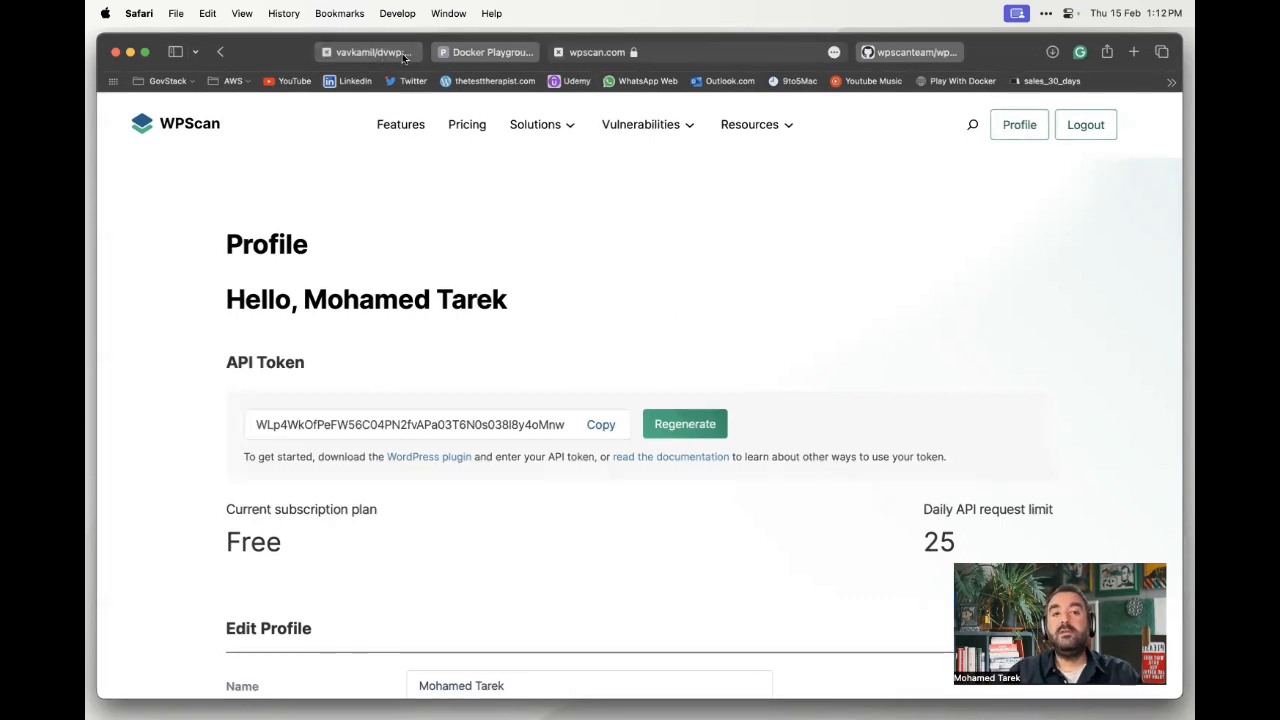
{"action": "left_click", "coordinate": [485, 51]}
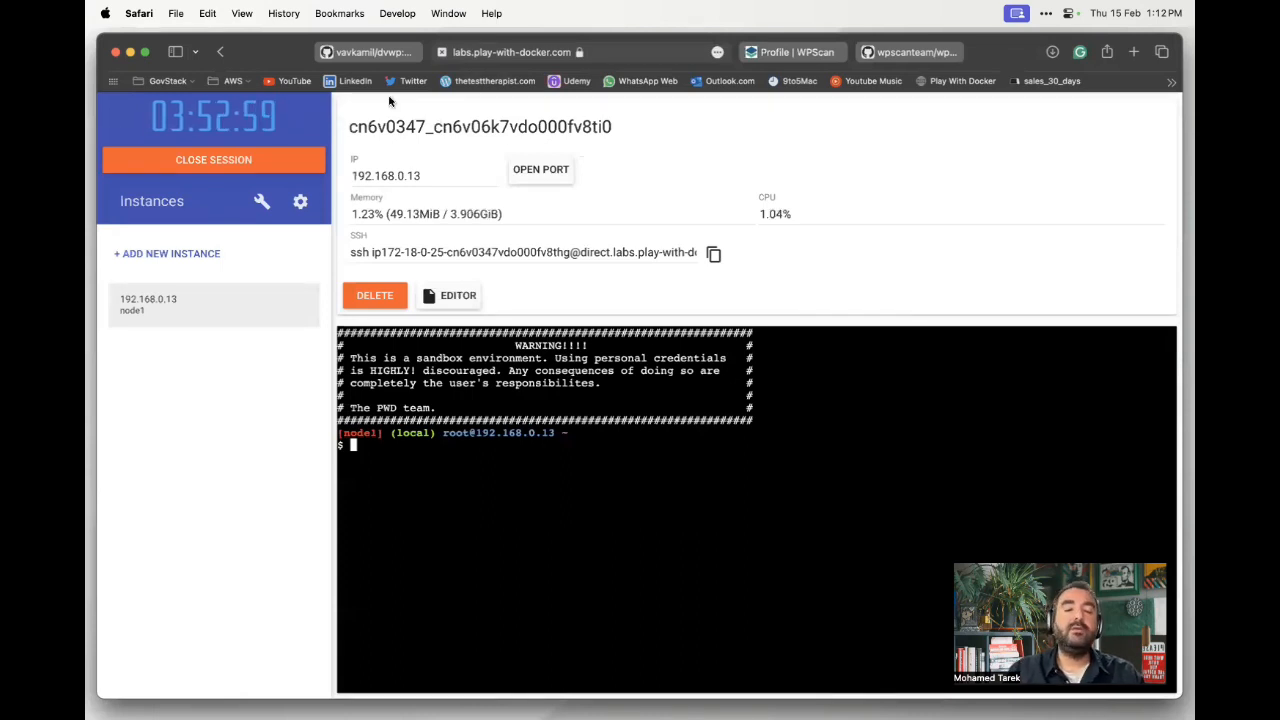
{"action": "left_click", "coordinate": [365, 52]}
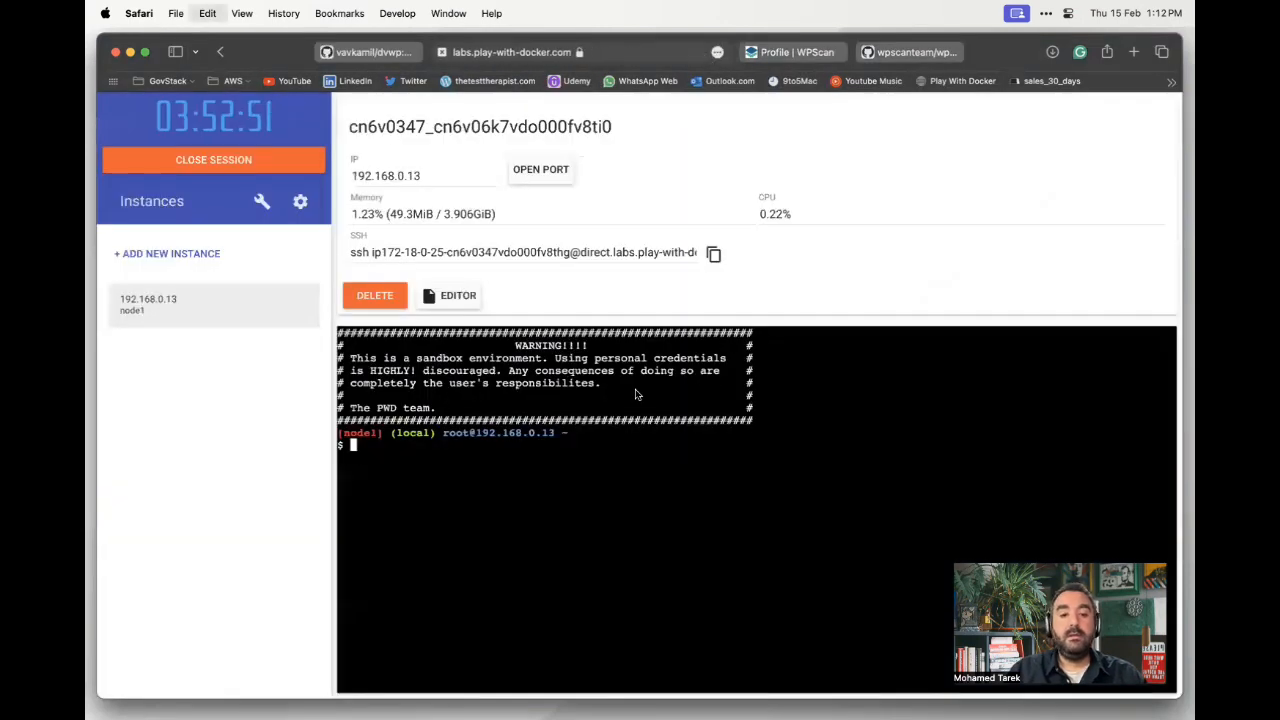
{"action": "type", "text": "git clone https://github.com/vavkamil/dvwp.git"}
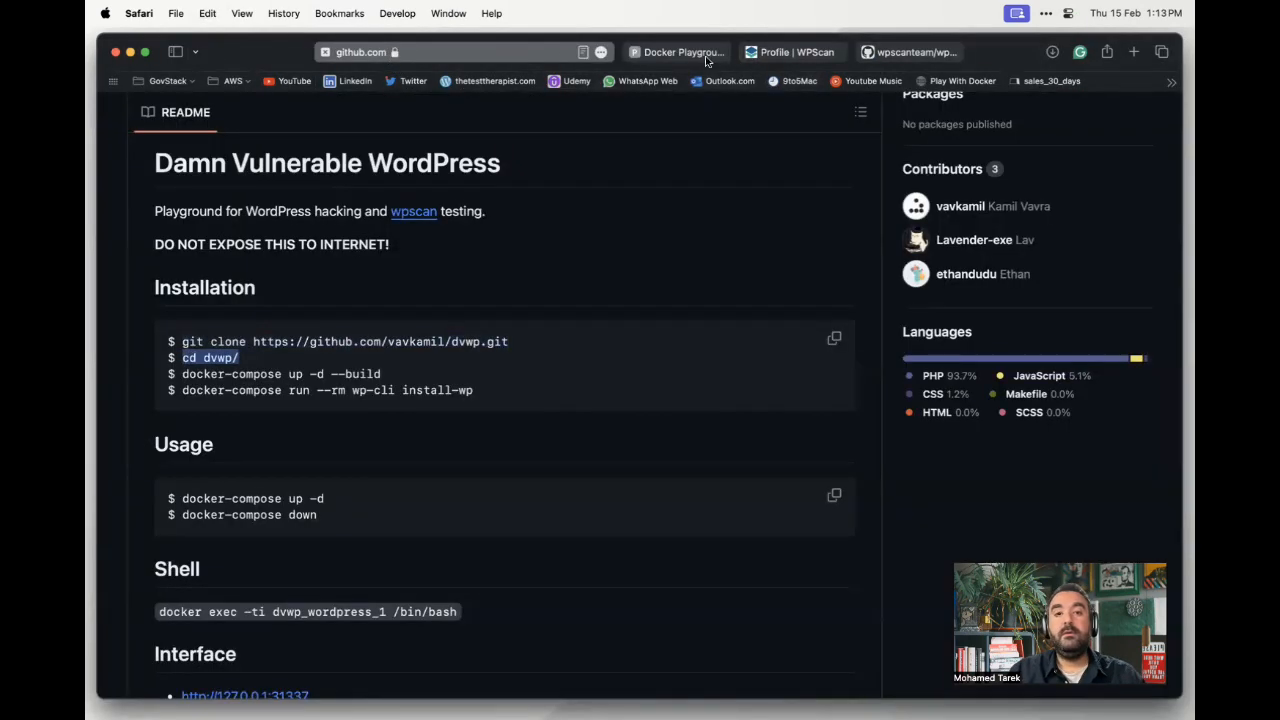
Run docker-compose up -d --build to build and start the DVWP containers.
{"action": "left_click", "coordinate": [676, 52]}
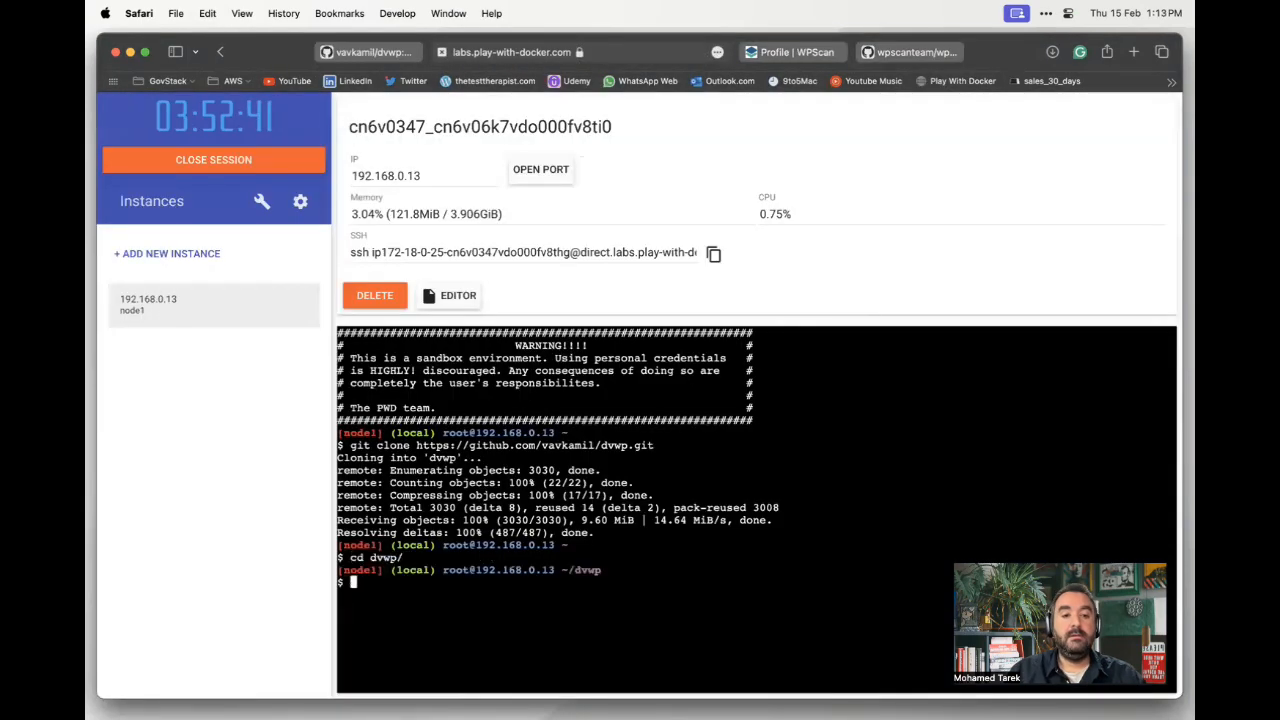
{"action": "left_click", "coordinate": [370, 52]}
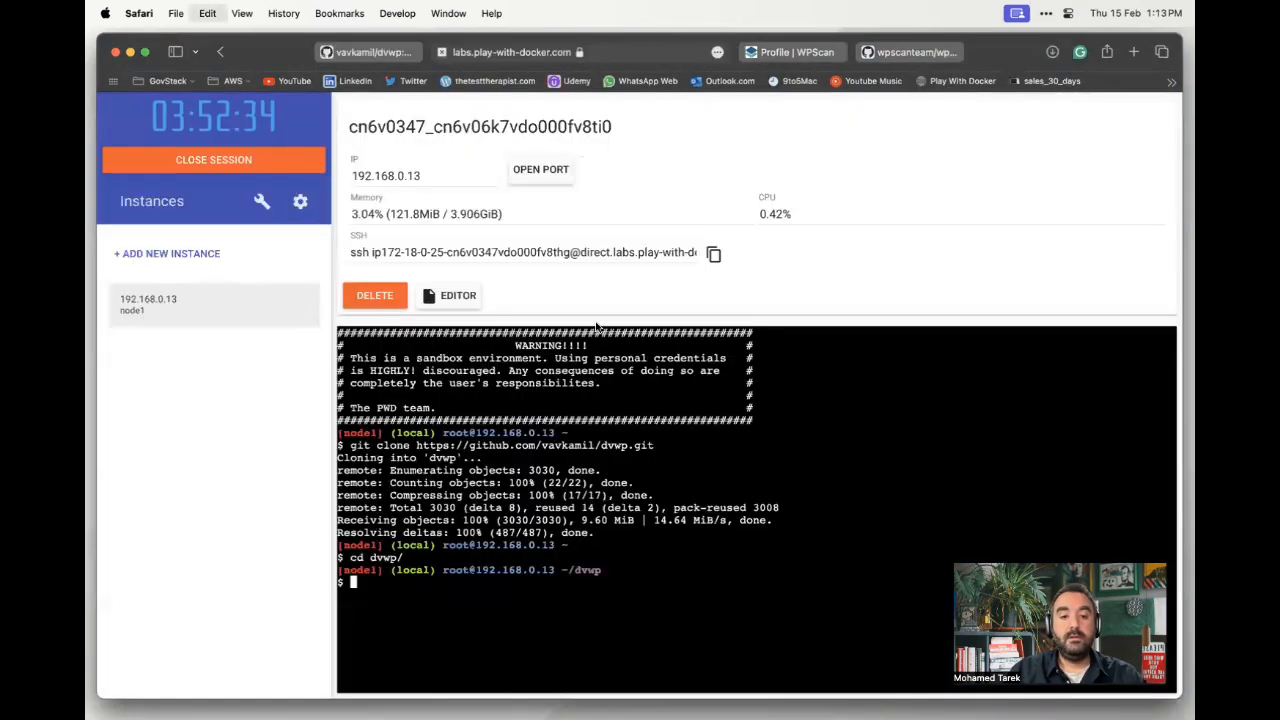
{"action": "type", "text": "docker-compose up -d --build"}
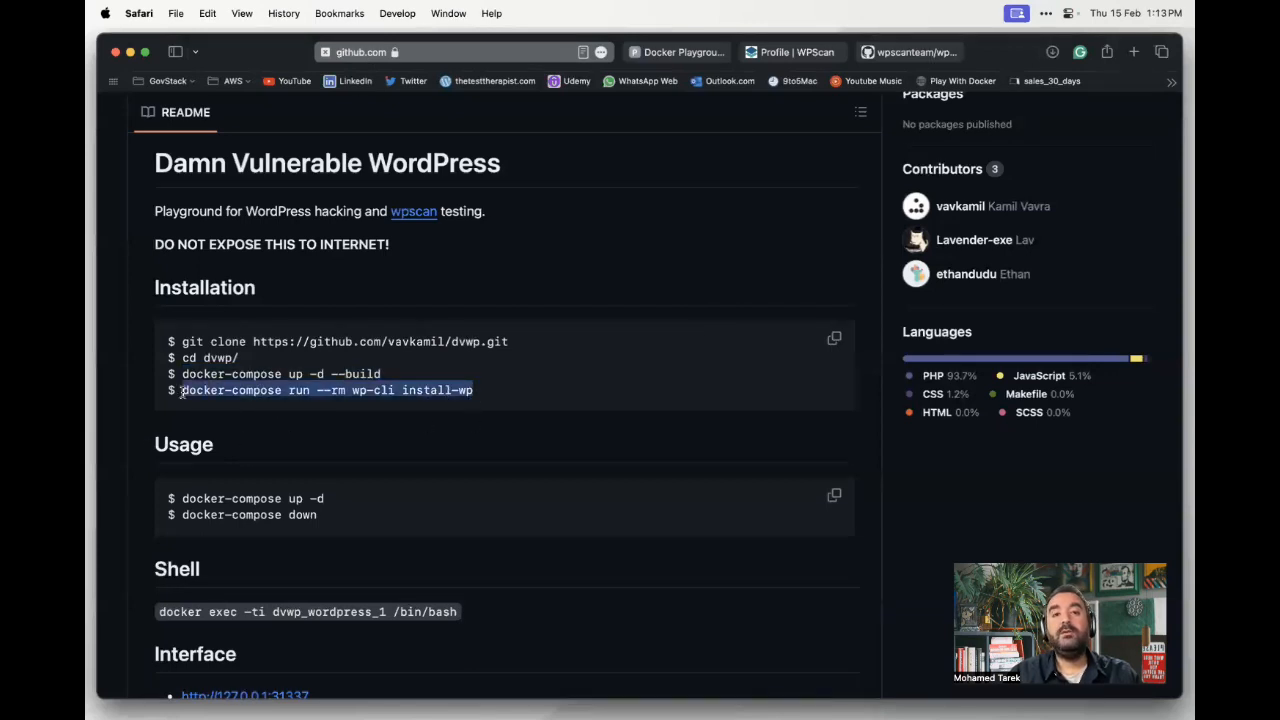
{"action": "mouse_move", "coordinate": [545, 131]}
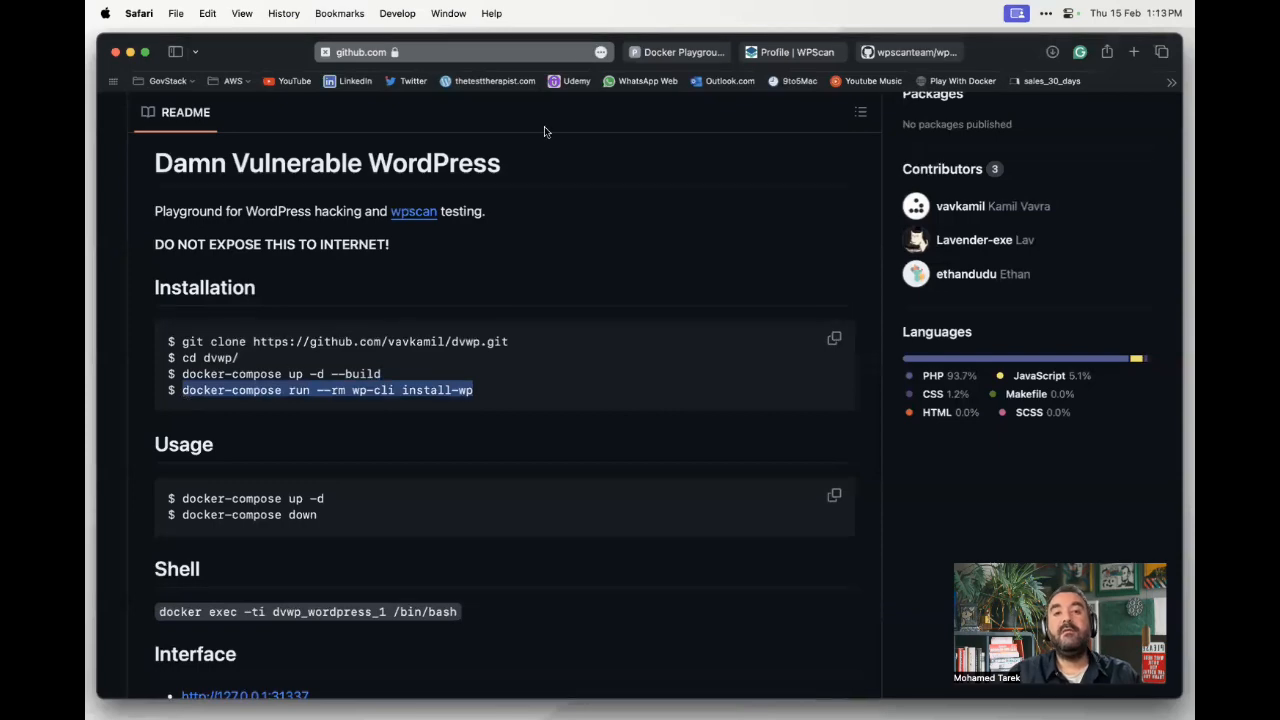
Return to Play with Docker to reach the DVWP install page on port 31337.
{"action": "left_click", "coordinate": [678, 52]}
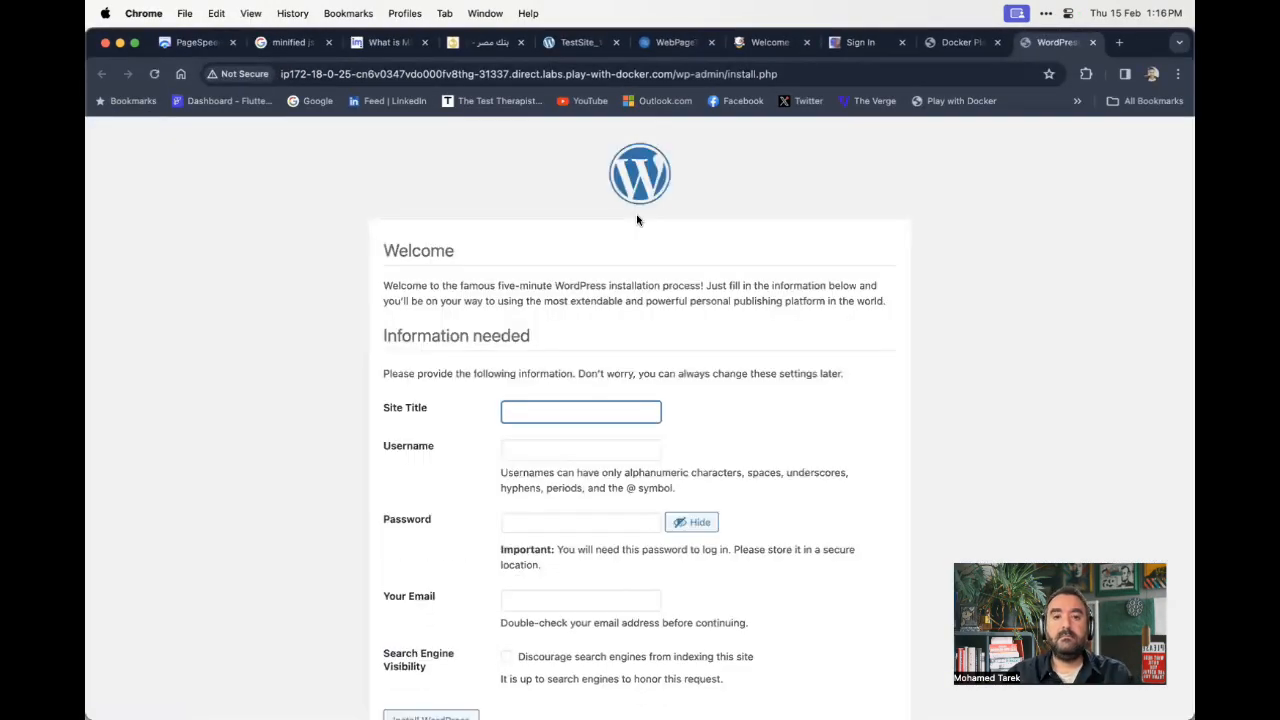
{"action": "left_click", "coordinate": [580, 522]}
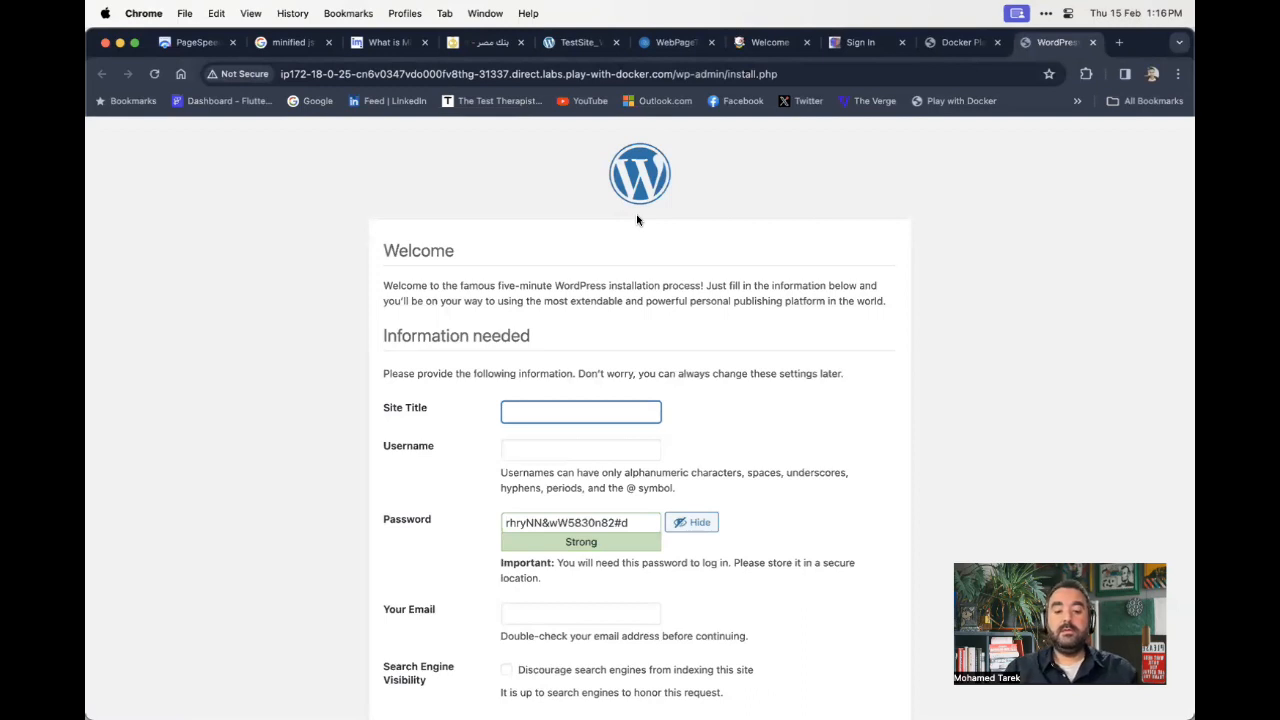
{"action": "type", "text": "WPScan"}
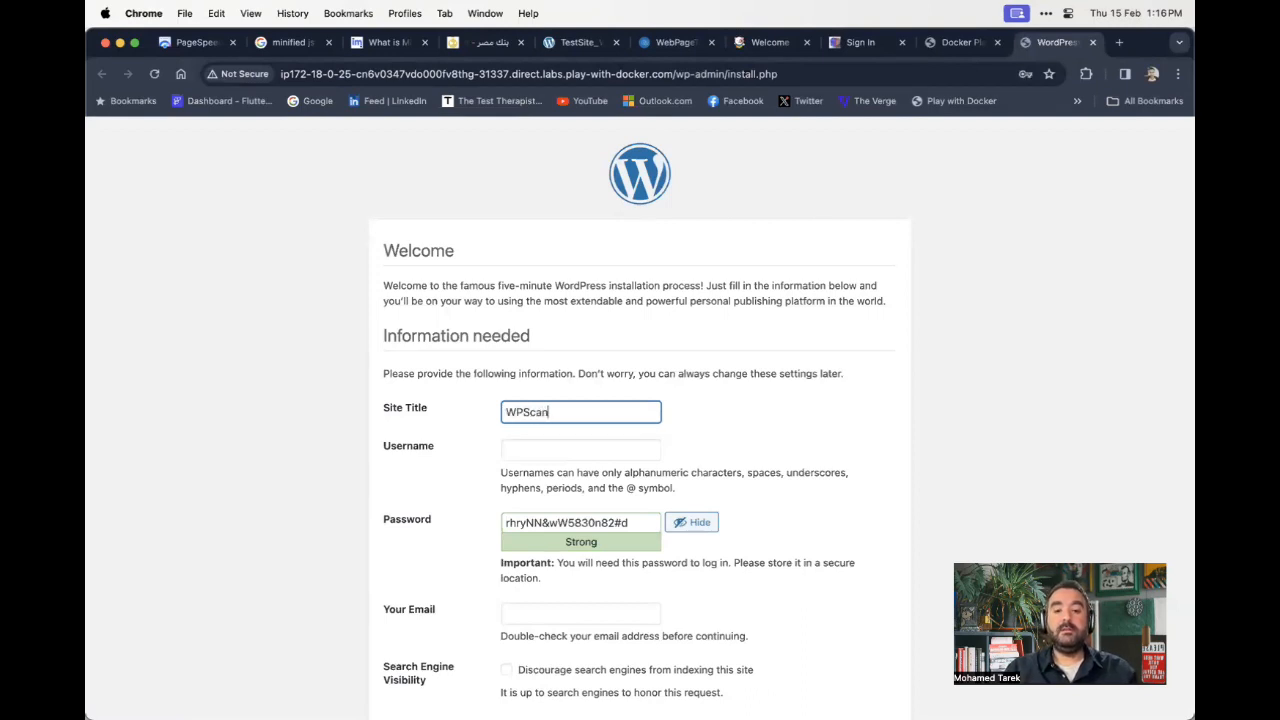
{"action": "type", "text": "_Site"}
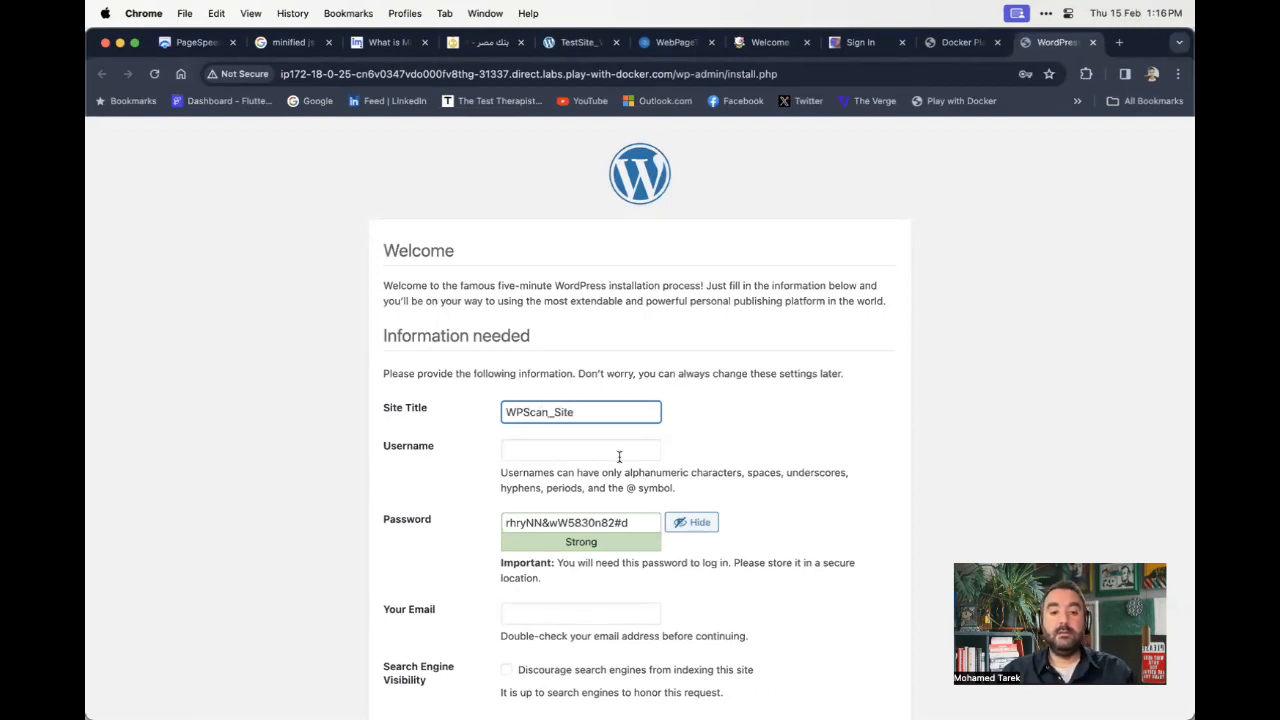
{"action": "left_click", "coordinate": [580, 449]}
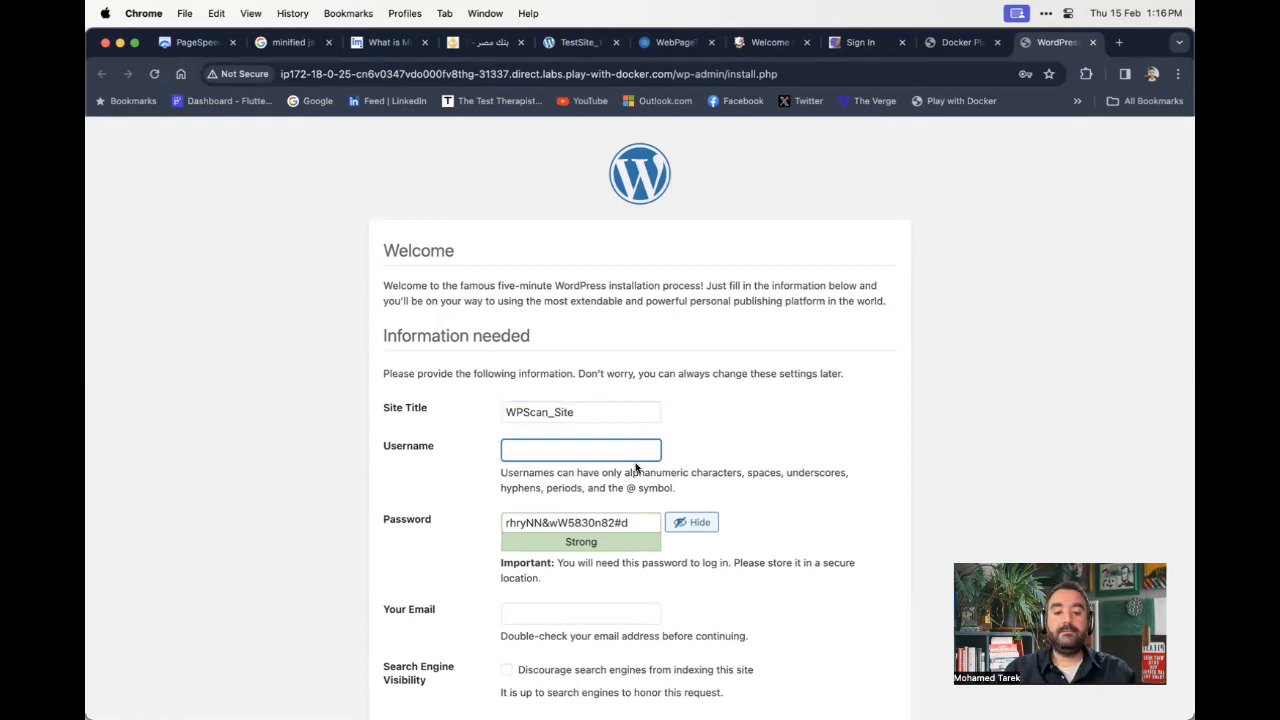
{"action": "type", "text": "user1"}
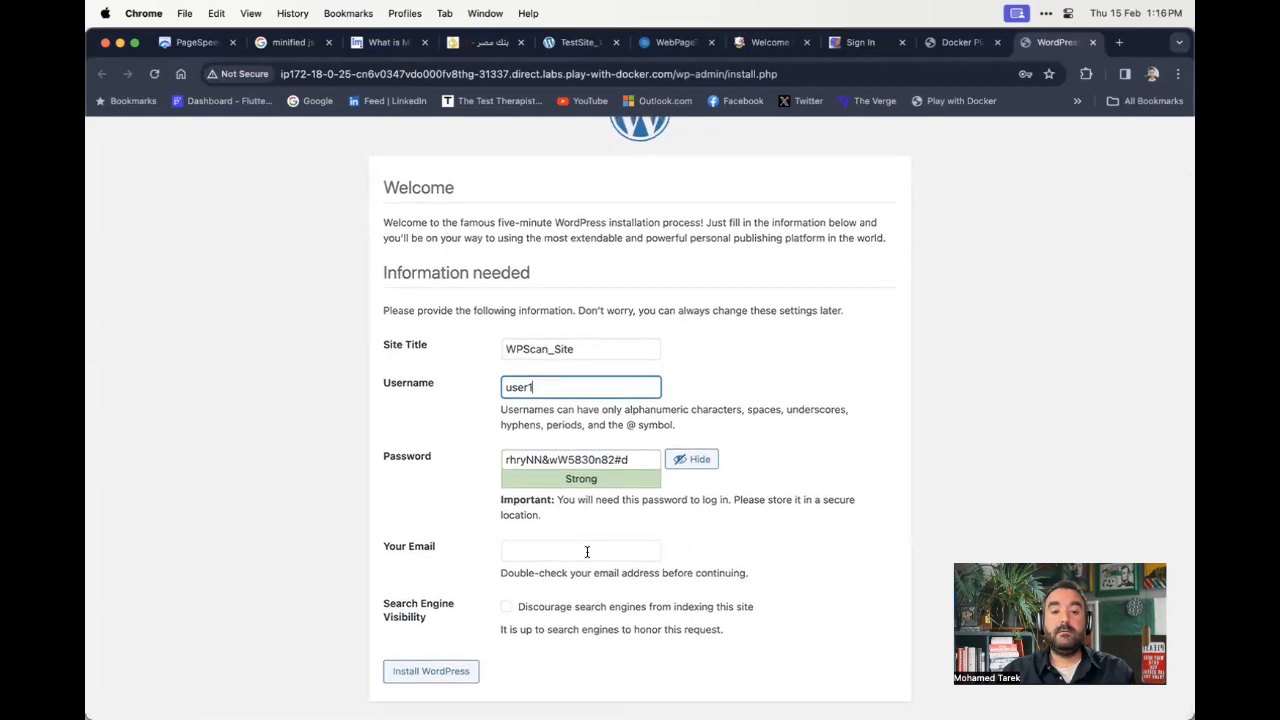
{"action": "type", "text": "user1@"}
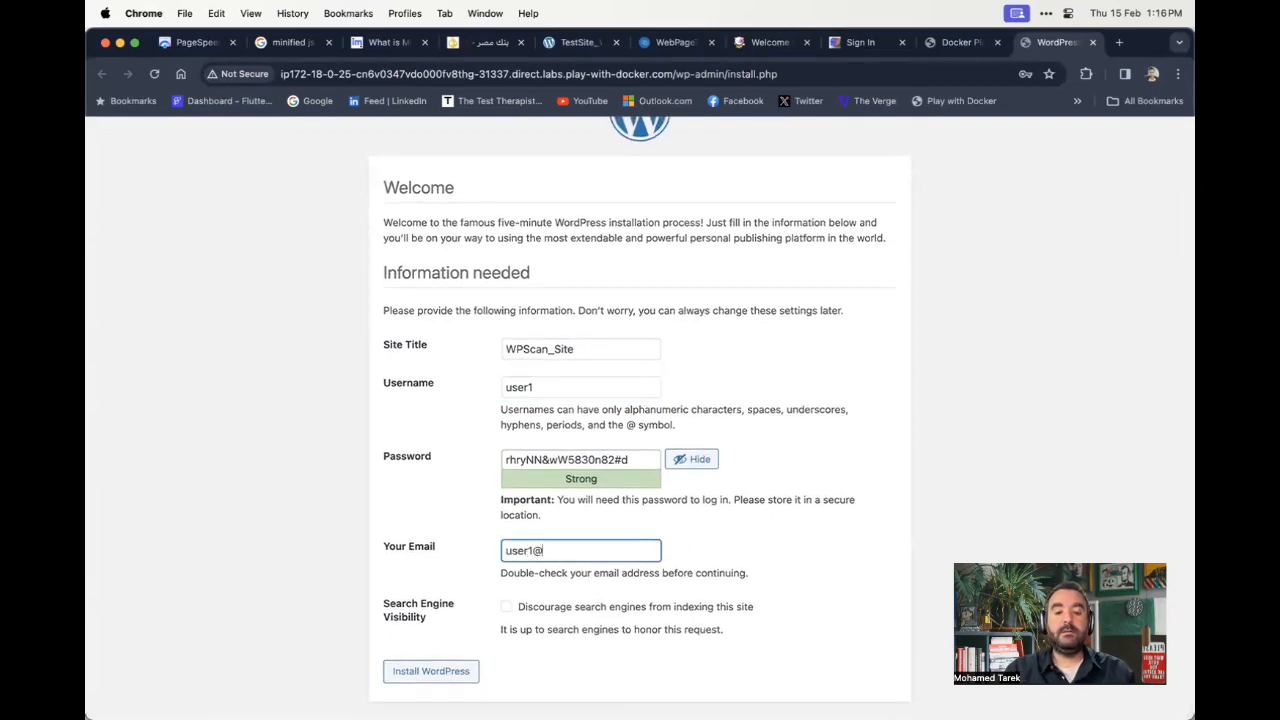
{"action": "type", "text": "test.com"}
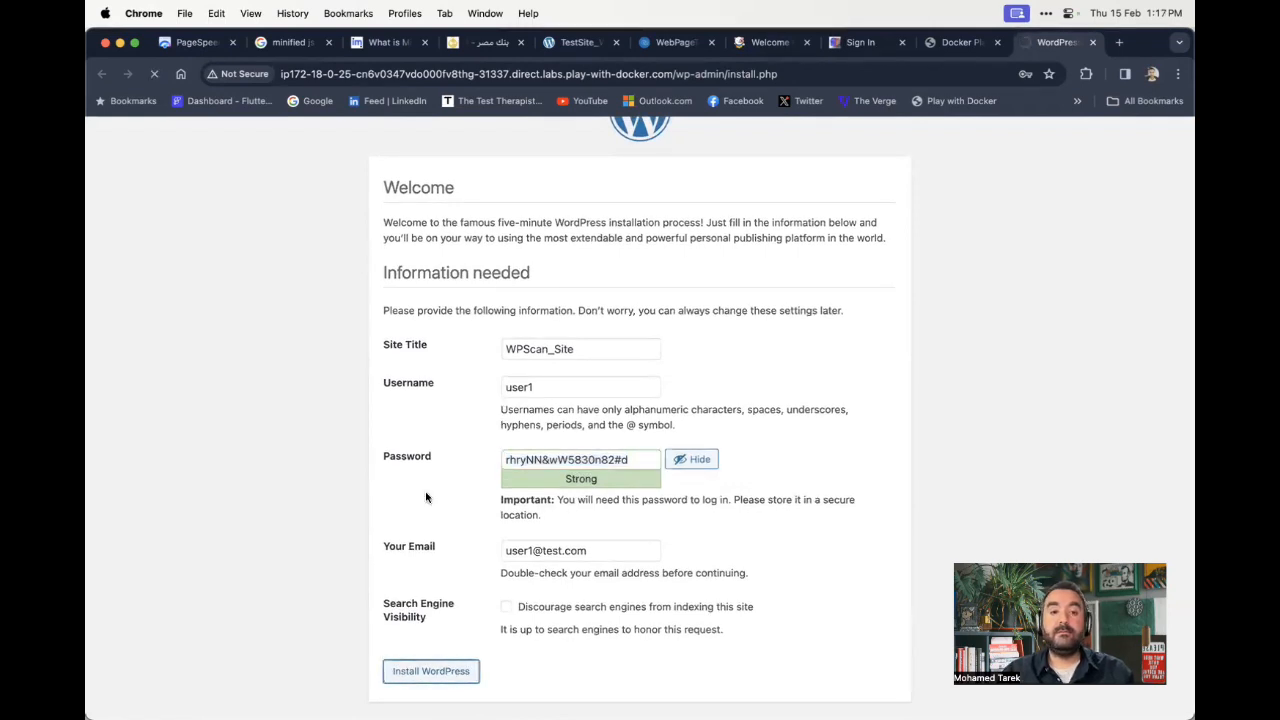
{"action": "left_click", "coordinate": [430, 671]}
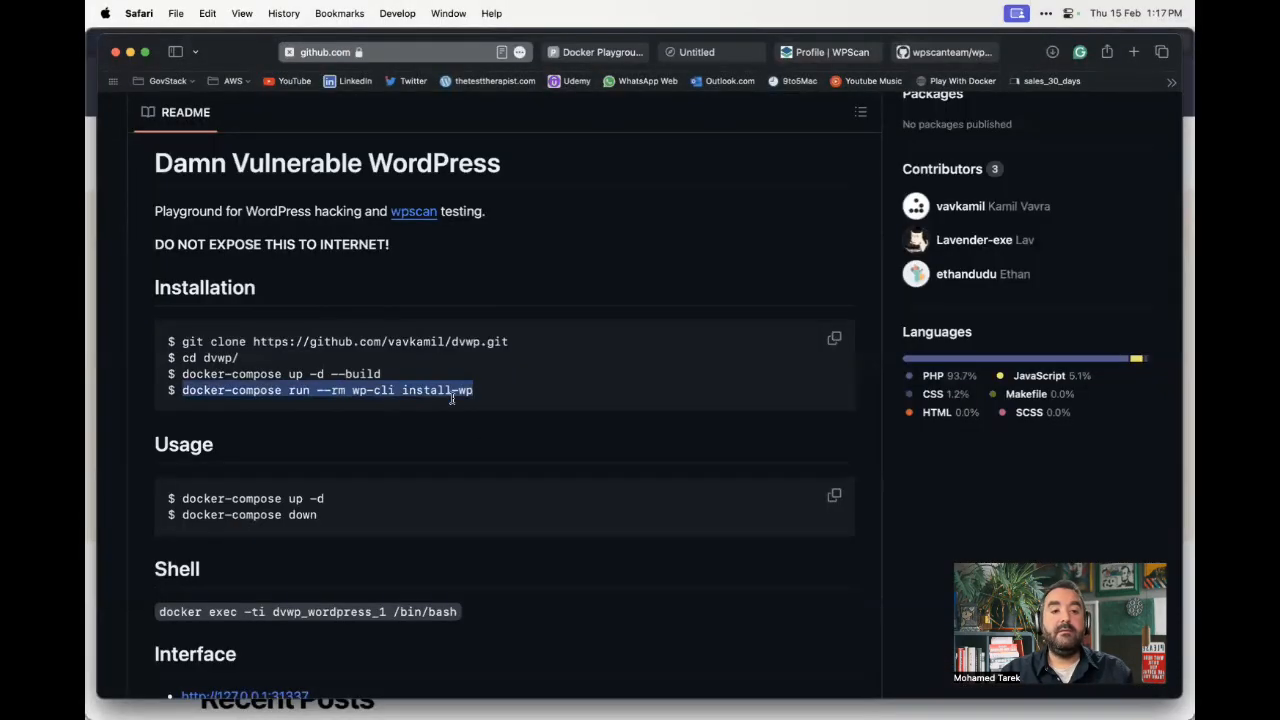
Bring up the WPScan_Site front page showing the 'Hack Me If You Can' post.
{"action": "key", "text": "F3"}
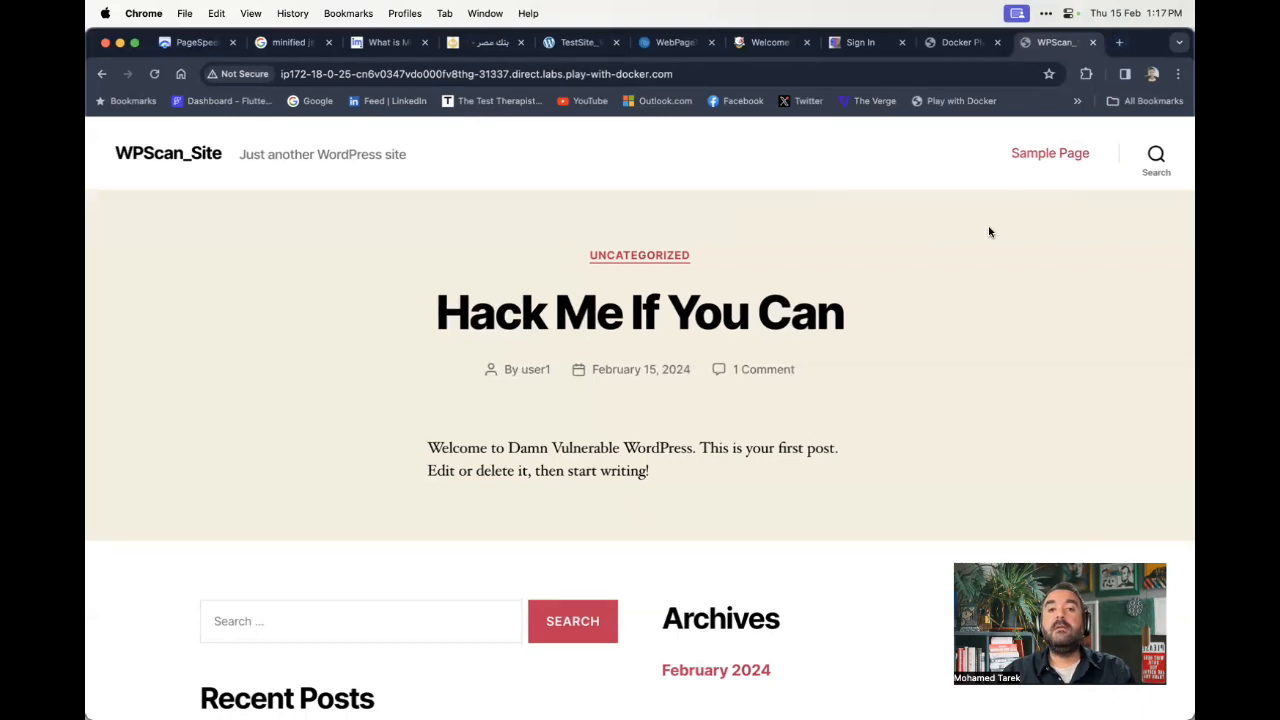
Launch Terminal and start wpscan --url against the site's Play with Docker address.
{"action": "left_click", "coordinate": [465, 73]}
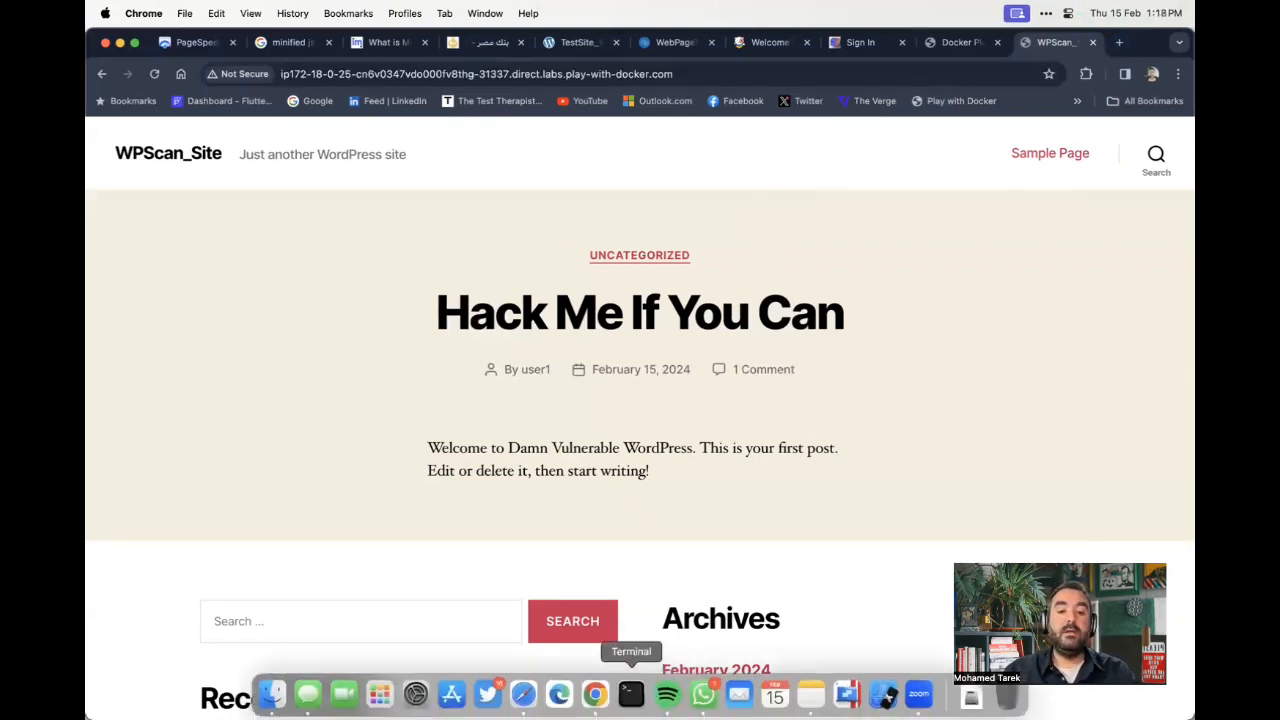
{"action": "left_click", "coordinate": [630, 688]}
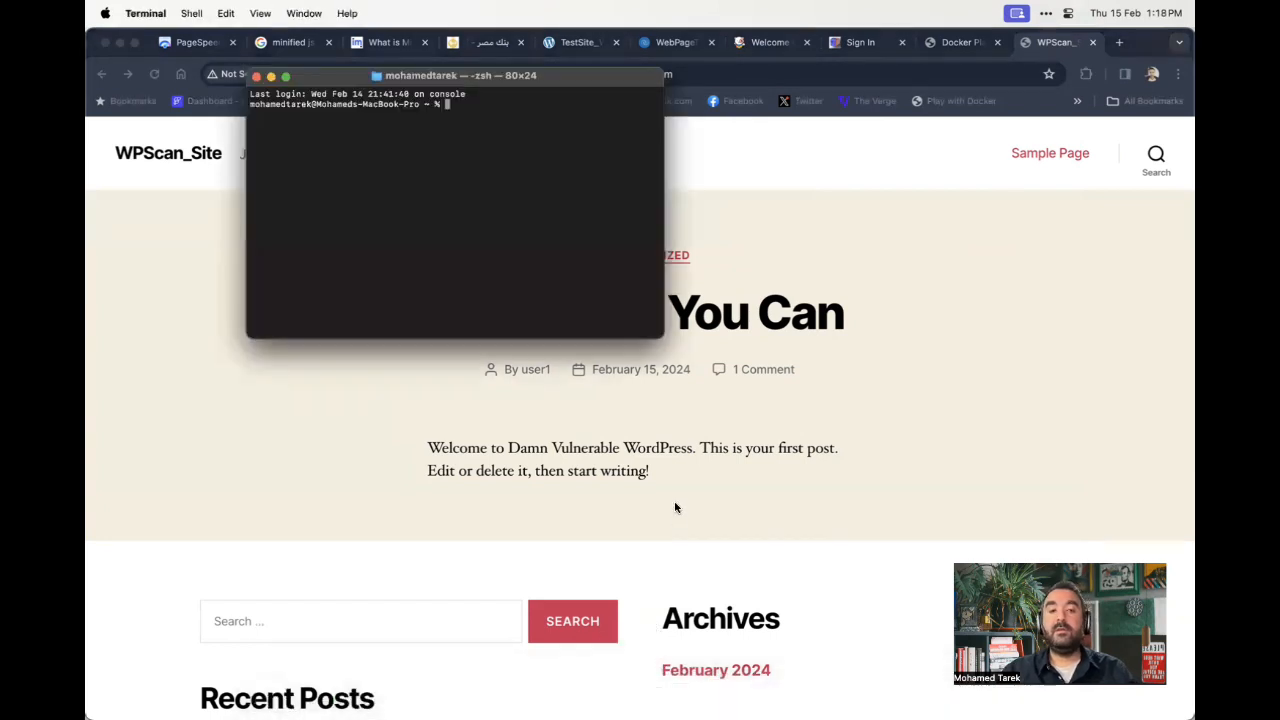
{"action": "type", "text": "wpc"}
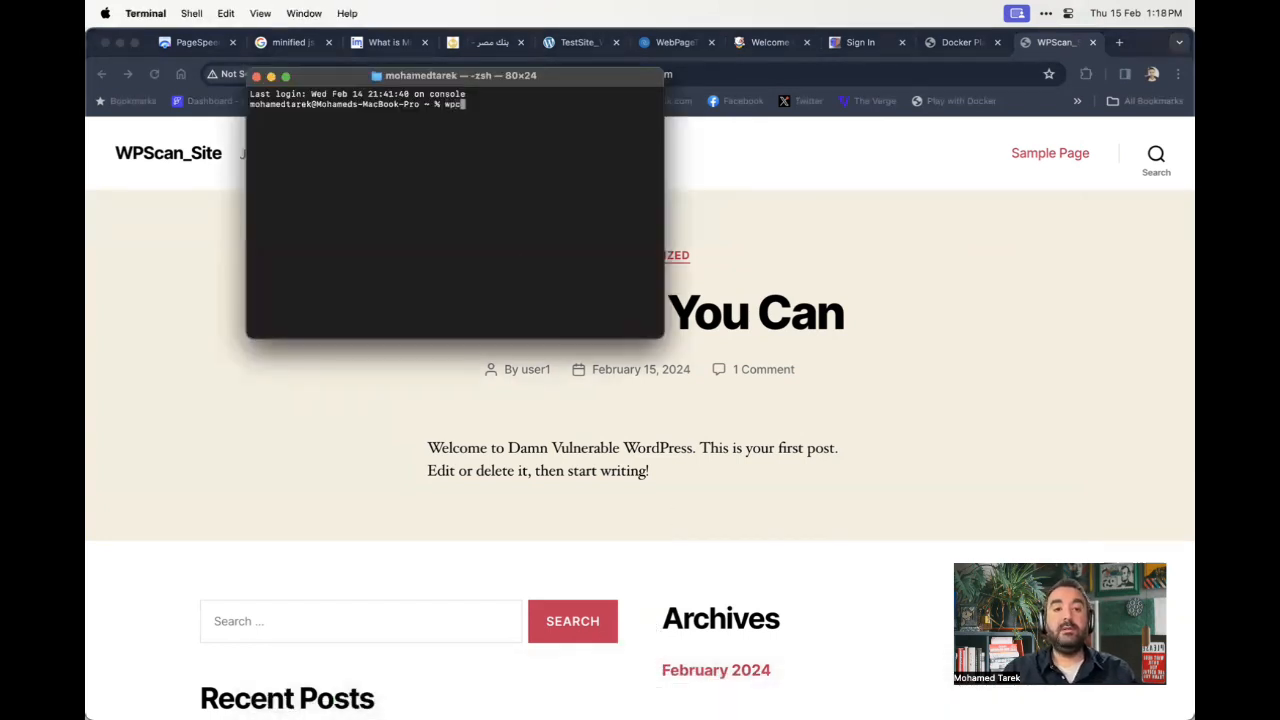
{"action": "type", "text": "a"}
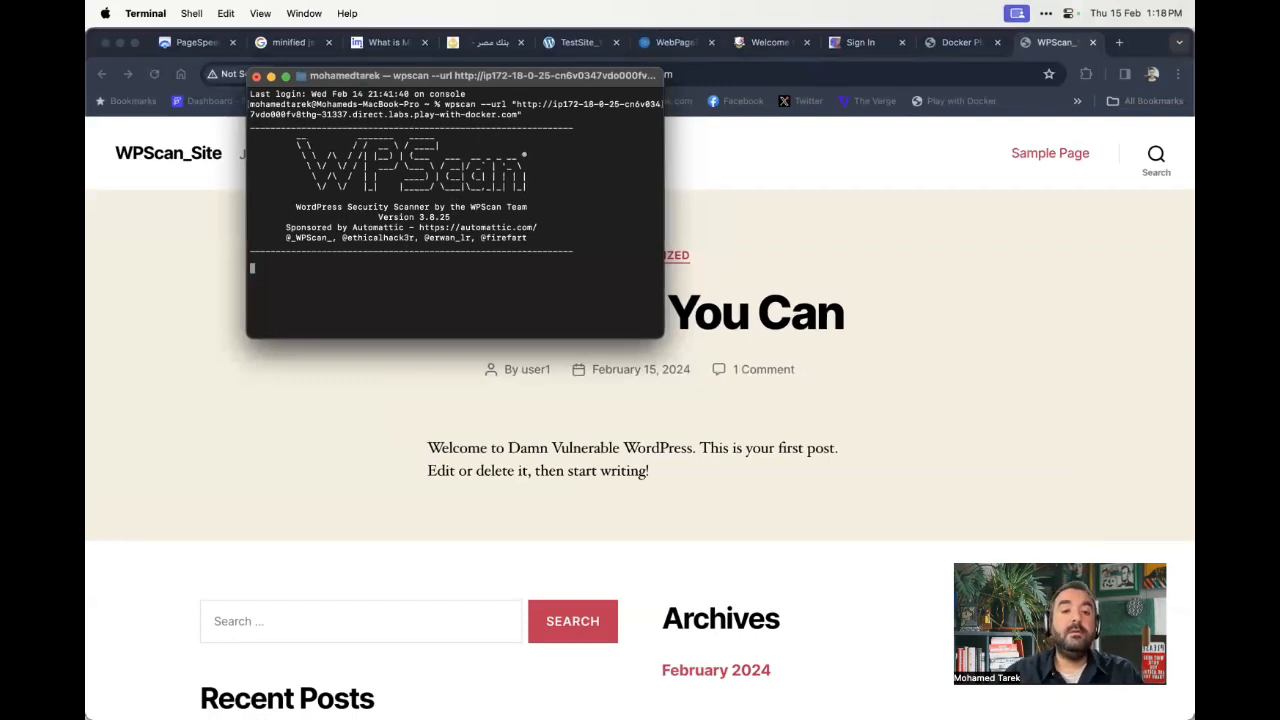
Enlarge the Terminal window and follow the wpscan output through WordPress 5.3 and plugins.
{"action": "left_click_drag", "start_coordinate": [665, 340], "coordinate": [740, 408]}
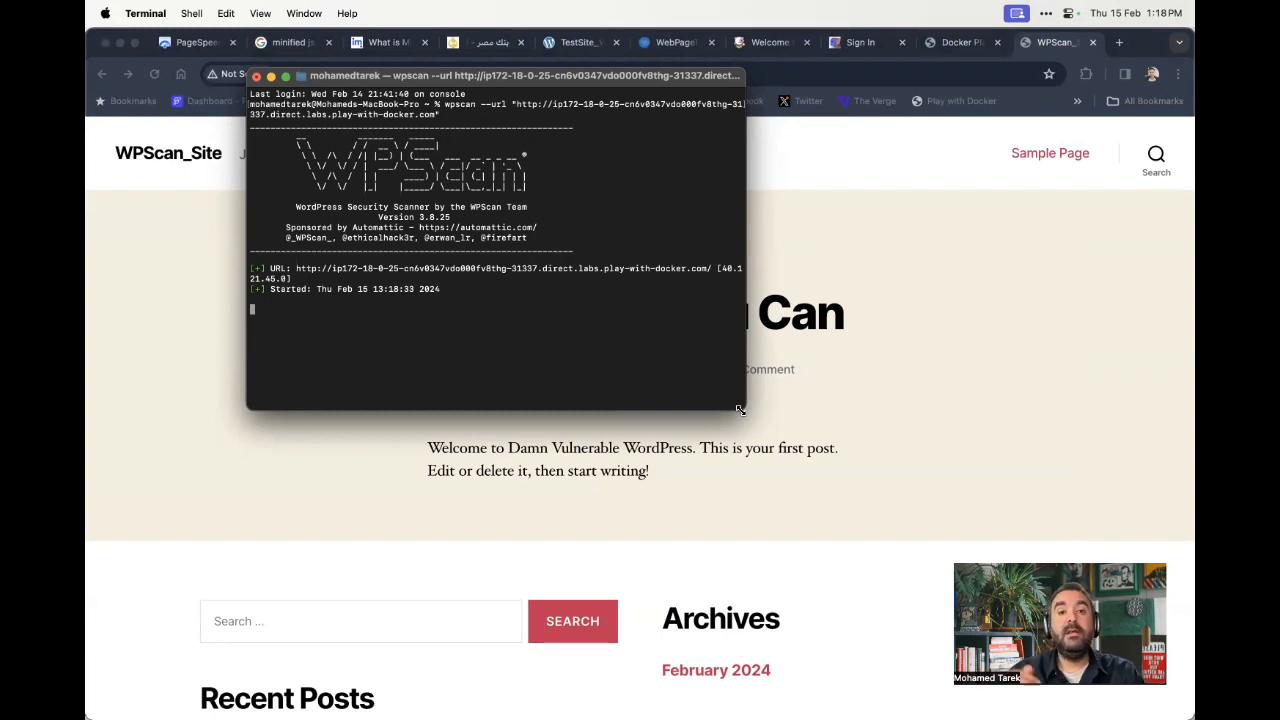
{"action": "left_click_drag", "start_coordinate": [740, 408], "coordinate": [878, 532]}
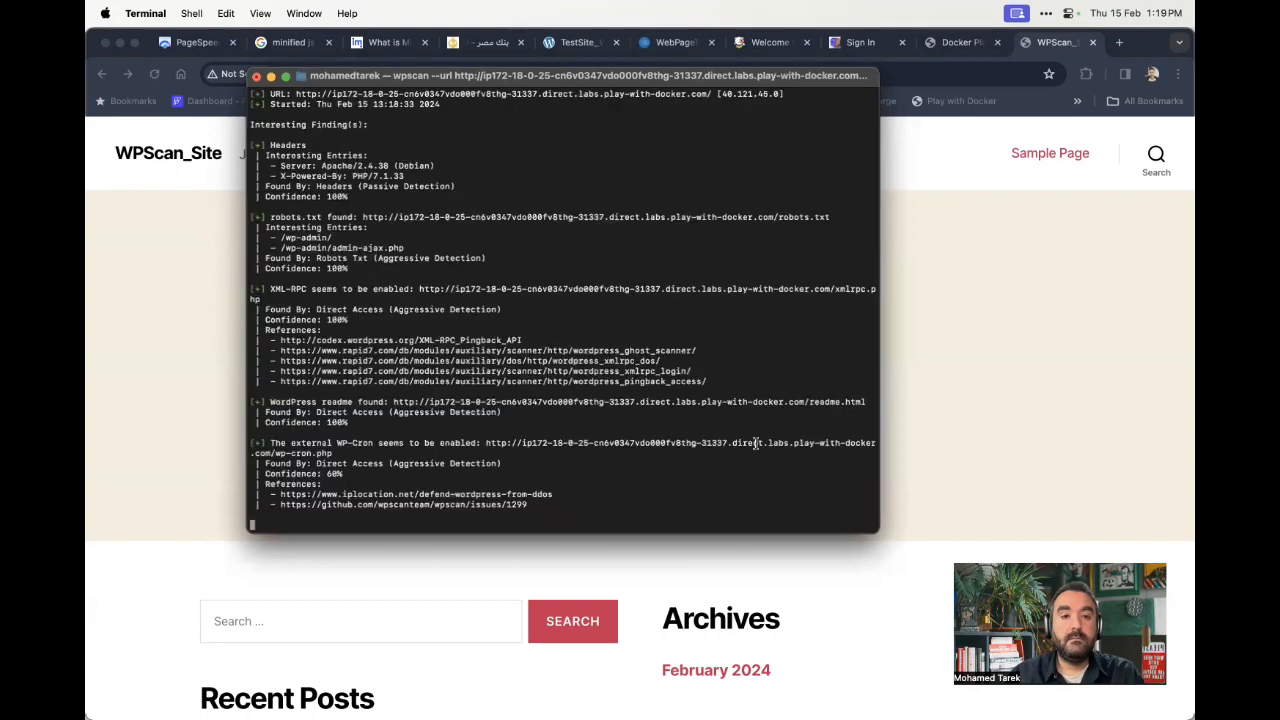
{"action": "scroll", "scroll_direction": "down", "scroll_amount": 3}
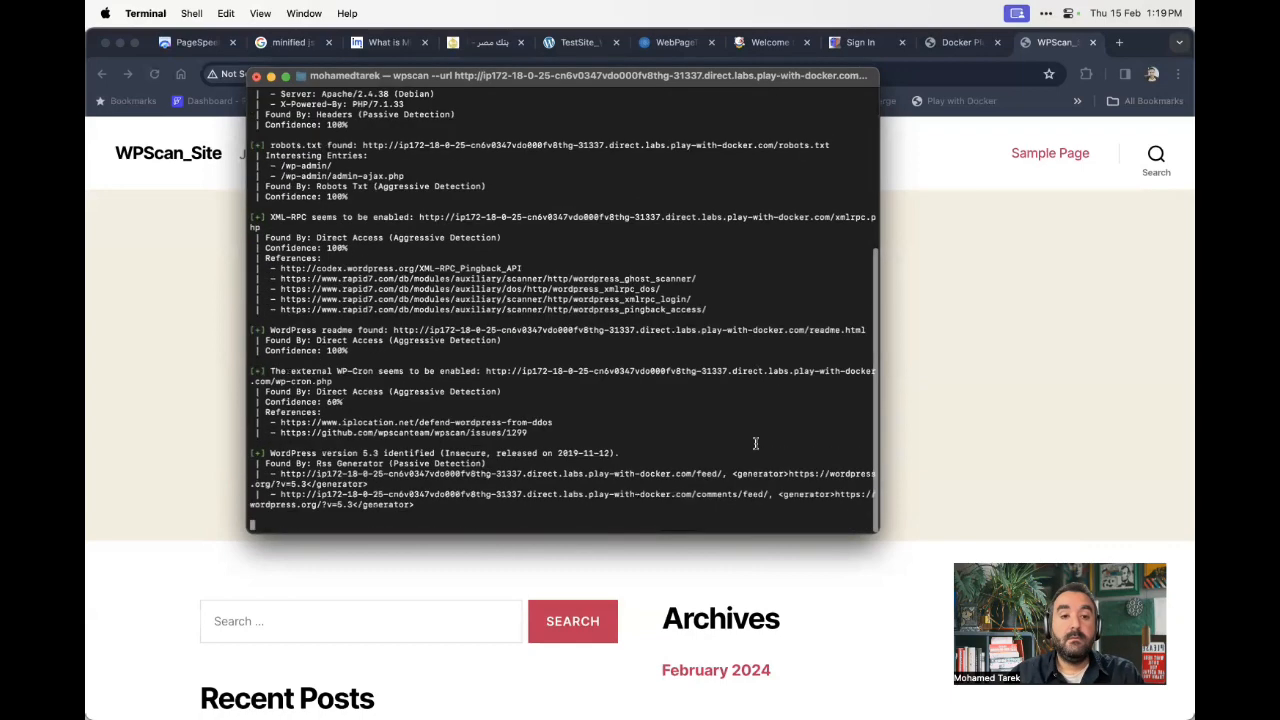
{"action": "scroll", "scroll_direction": "down", "scroll_amount": 3}
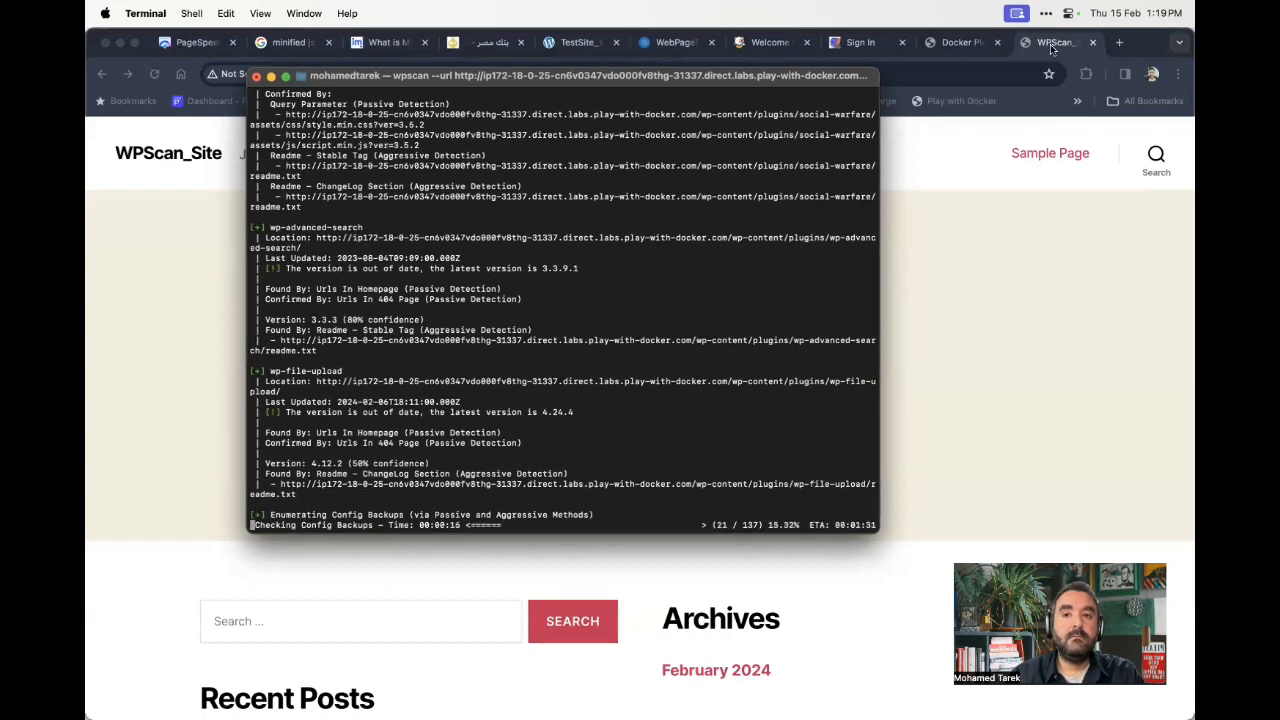
{"action": "right_click", "coordinate": [1065, 42]}
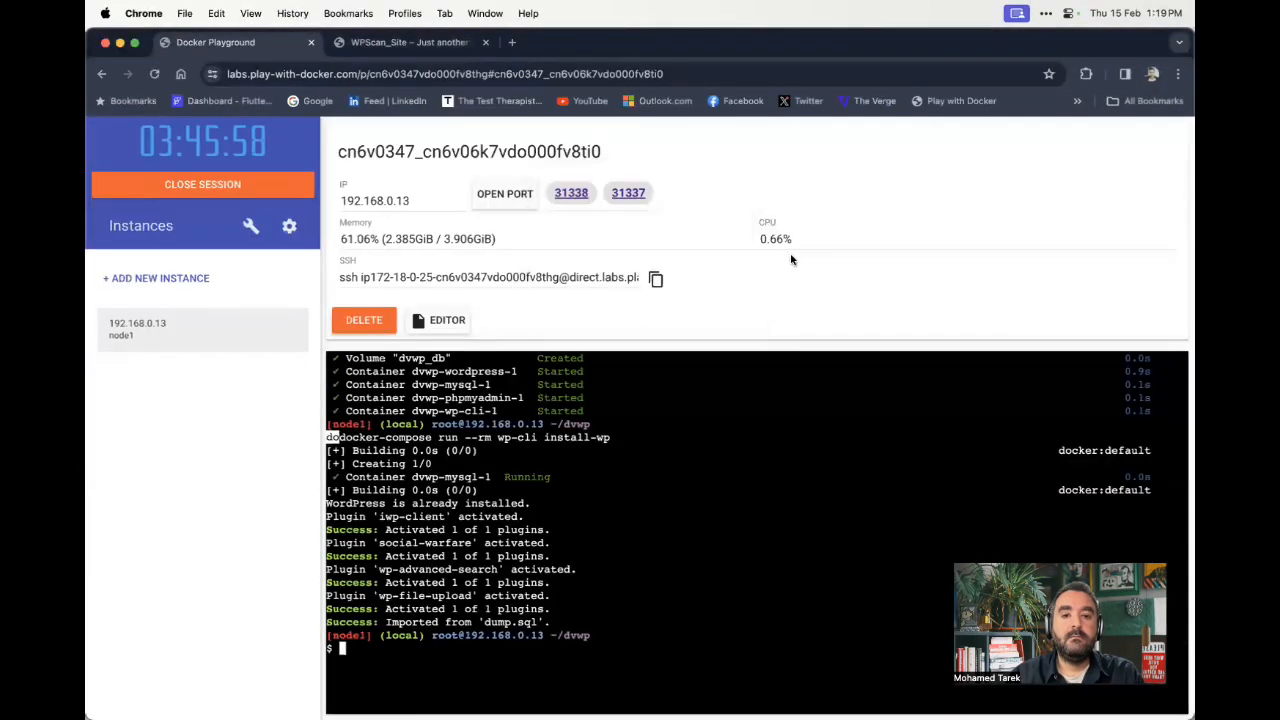
{"action": "key", "text": "F3"}
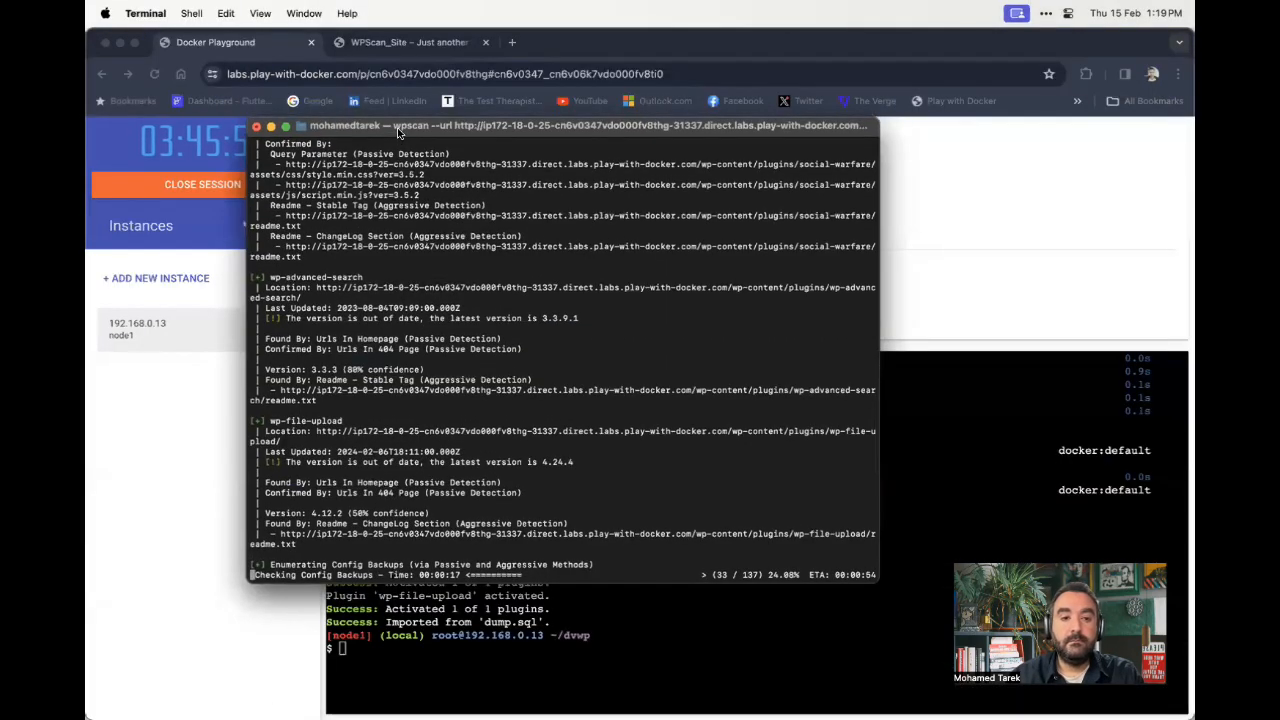
{"action": "mouse_move", "coordinate": [578, 380]}
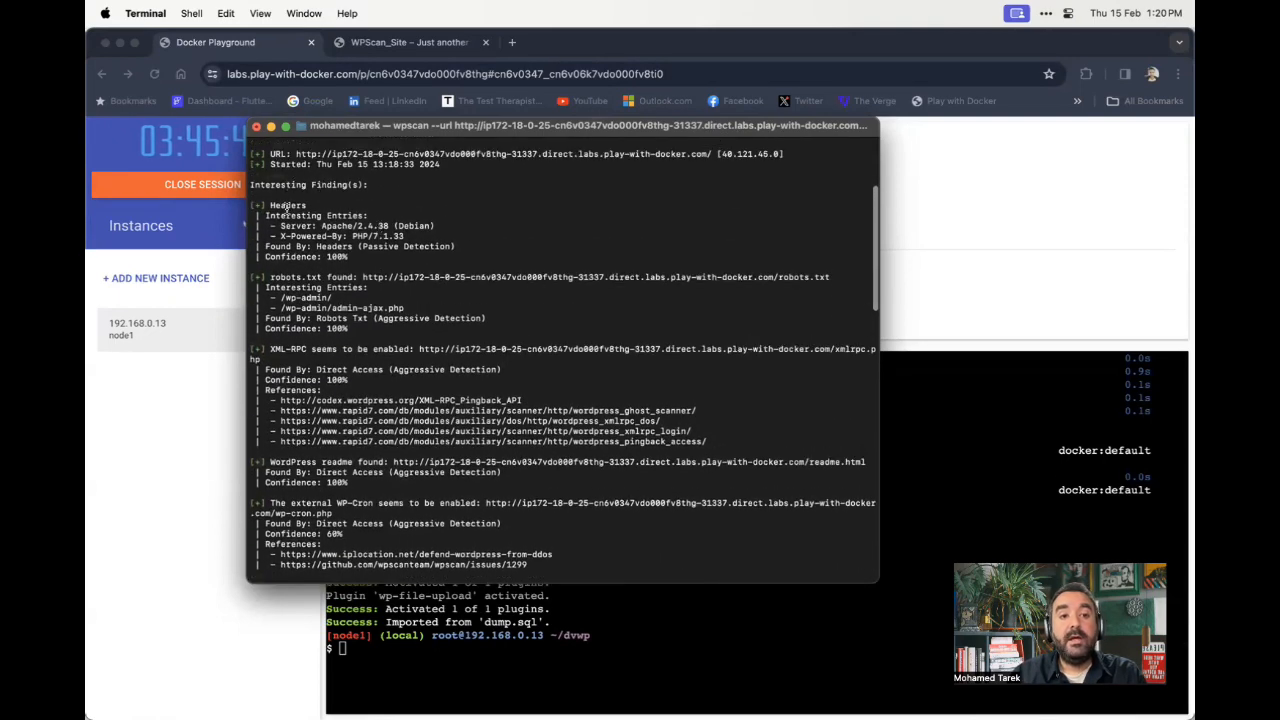
Scroll the wpscan findings from Headers down to the outdated twentytwenty 1.0 theme.
{"action": "left_click_drag", "start_coordinate": [270, 226], "coordinate": [400, 236]}
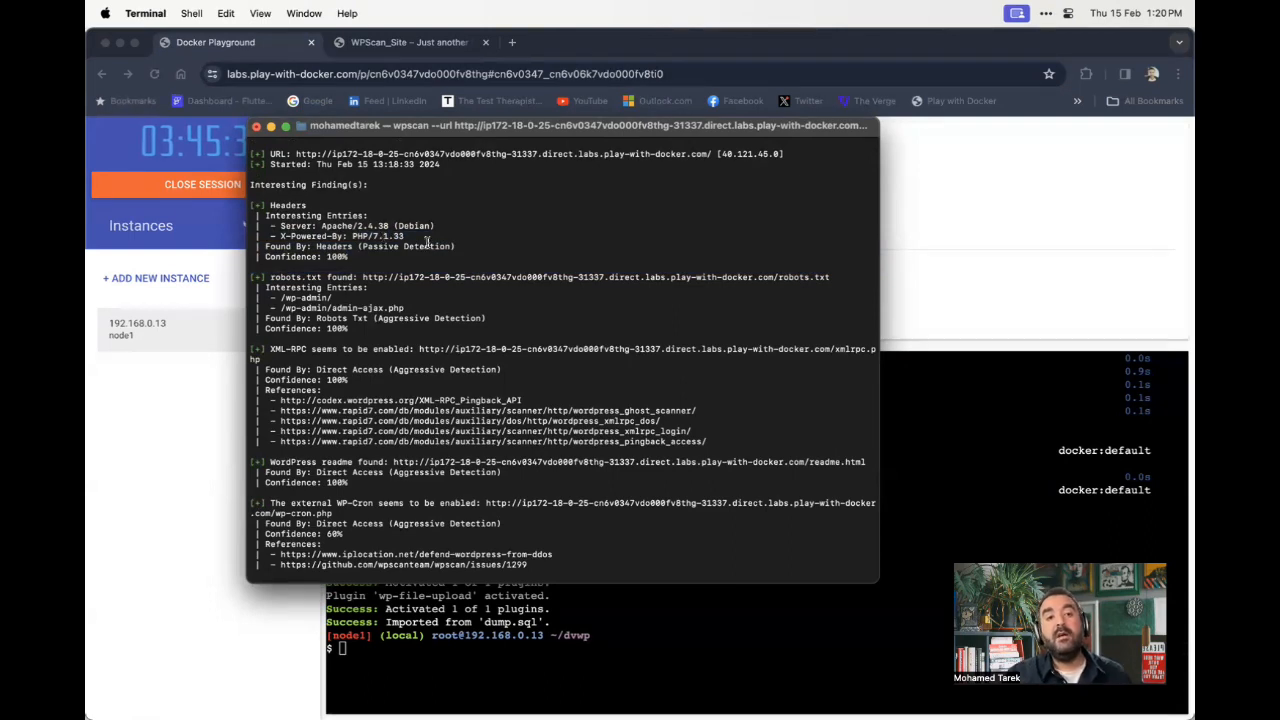
{"action": "scroll", "scroll_direction": "down", "scroll_amount": 3}
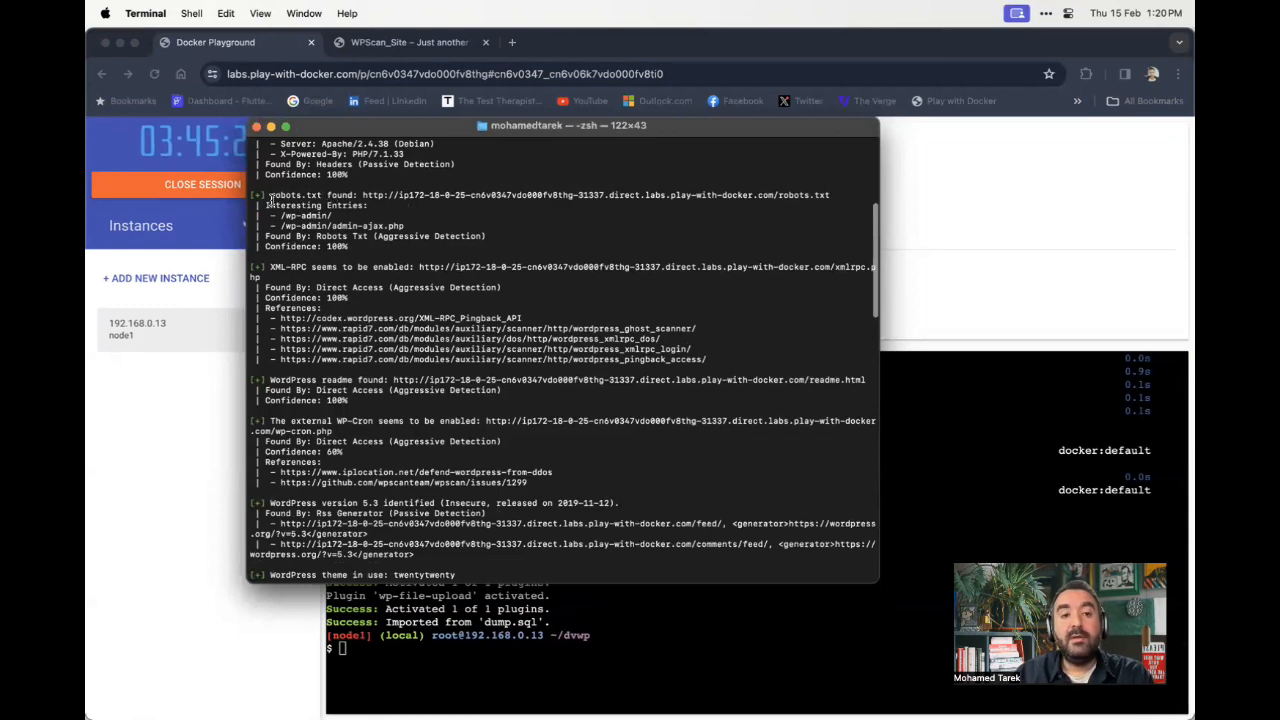
{"action": "scroll", "scroll_direction": "down", "scroll_amount": 3}
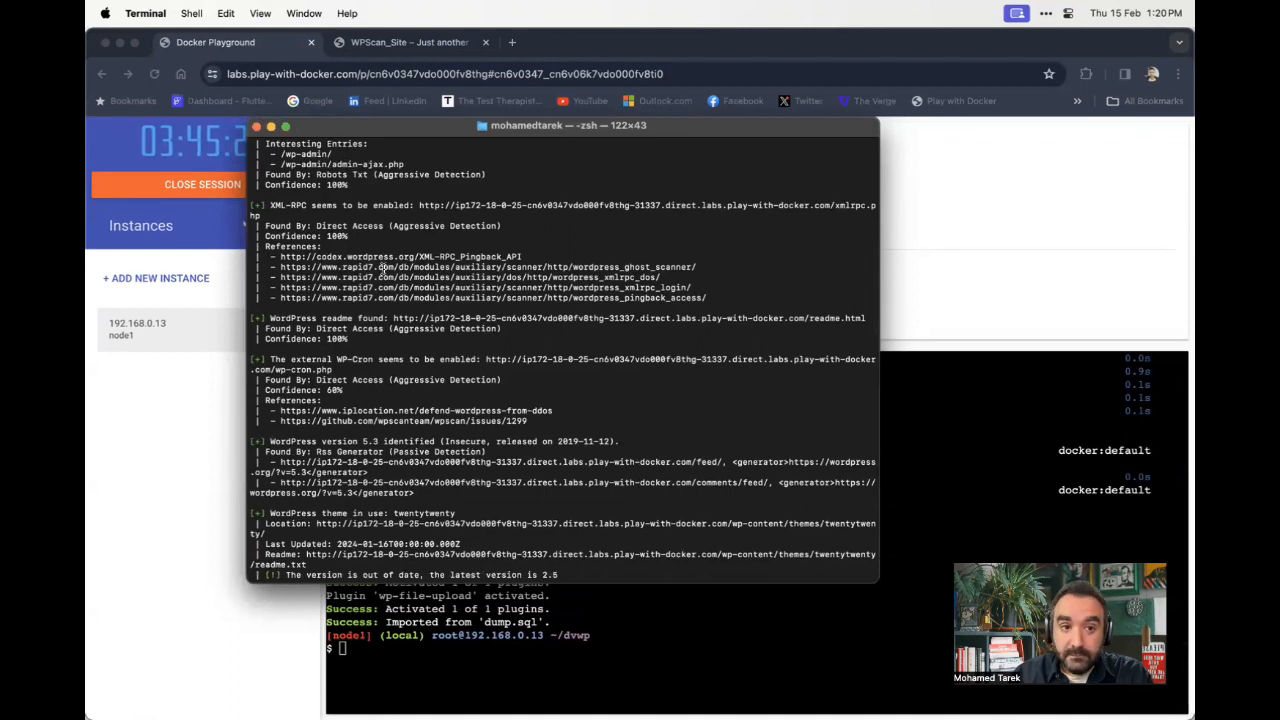
{"action": "scroll", "scroll_direction": "down", "scroll_amount": 3}
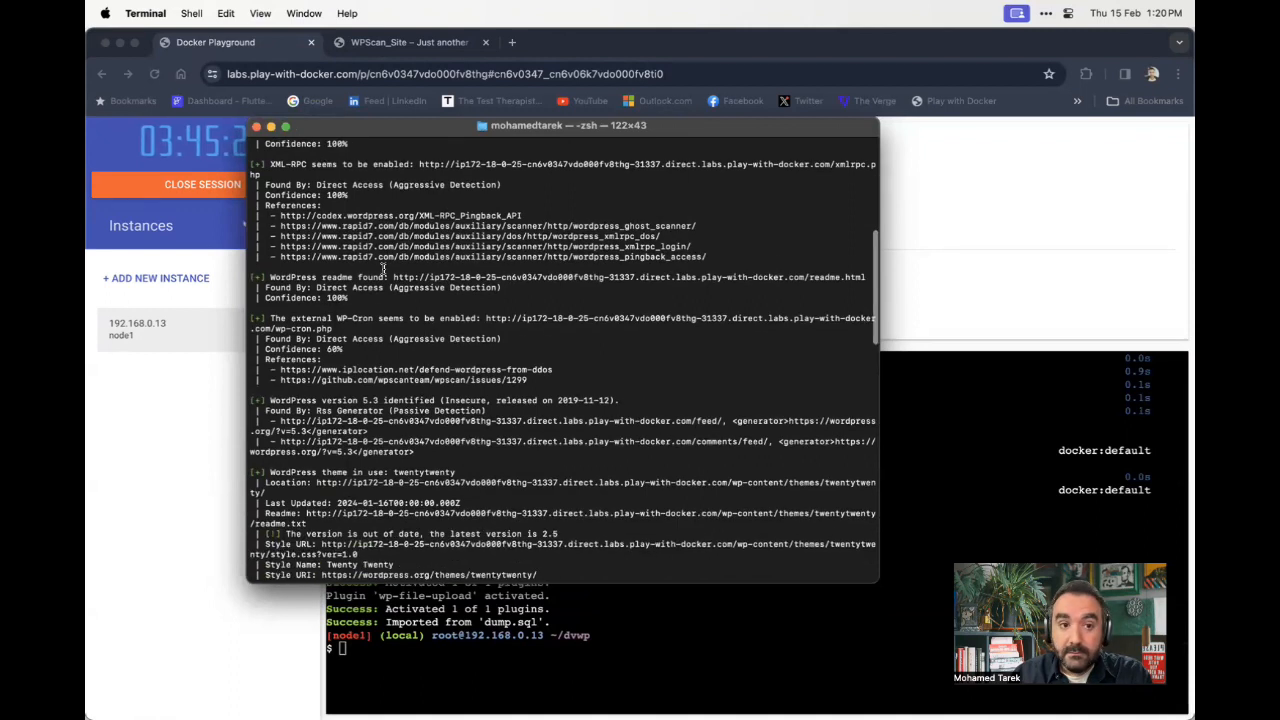
{"action": "scroll", "scroll_direction": "down", "scroll_amount": 3}
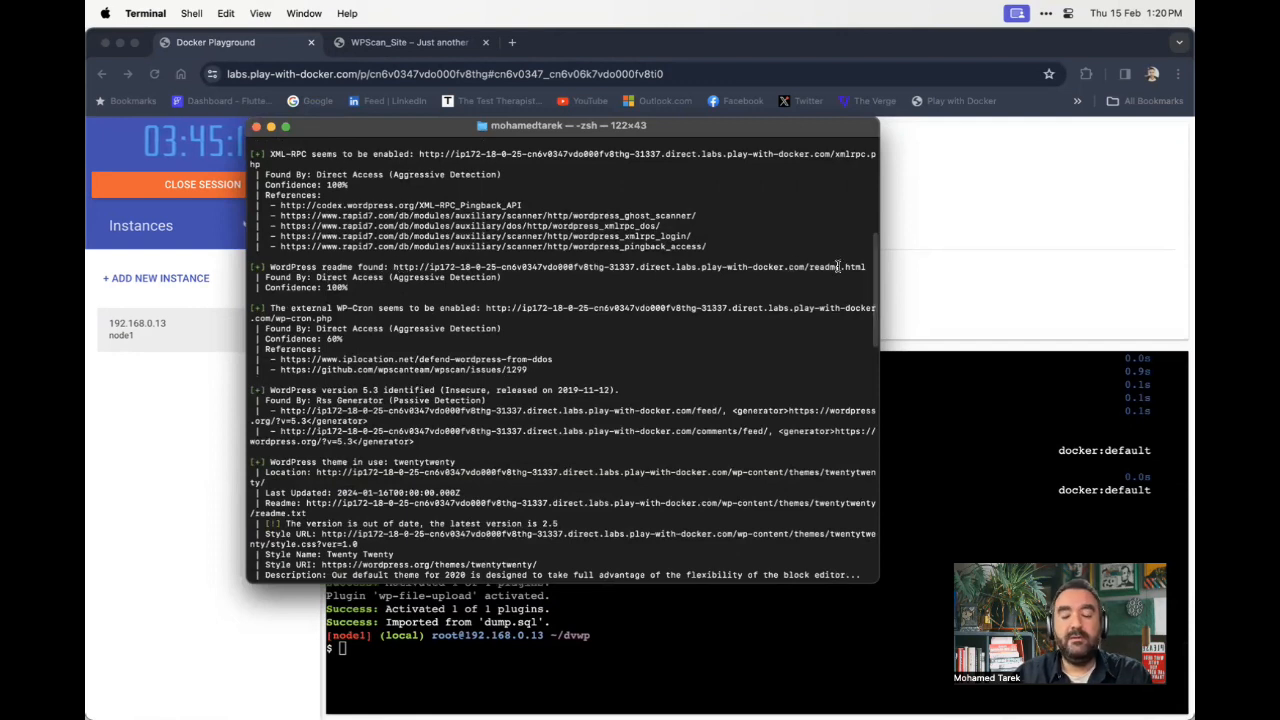
{"action": "scroll", "scroll_direction": "down", "scroll_amount": 3}
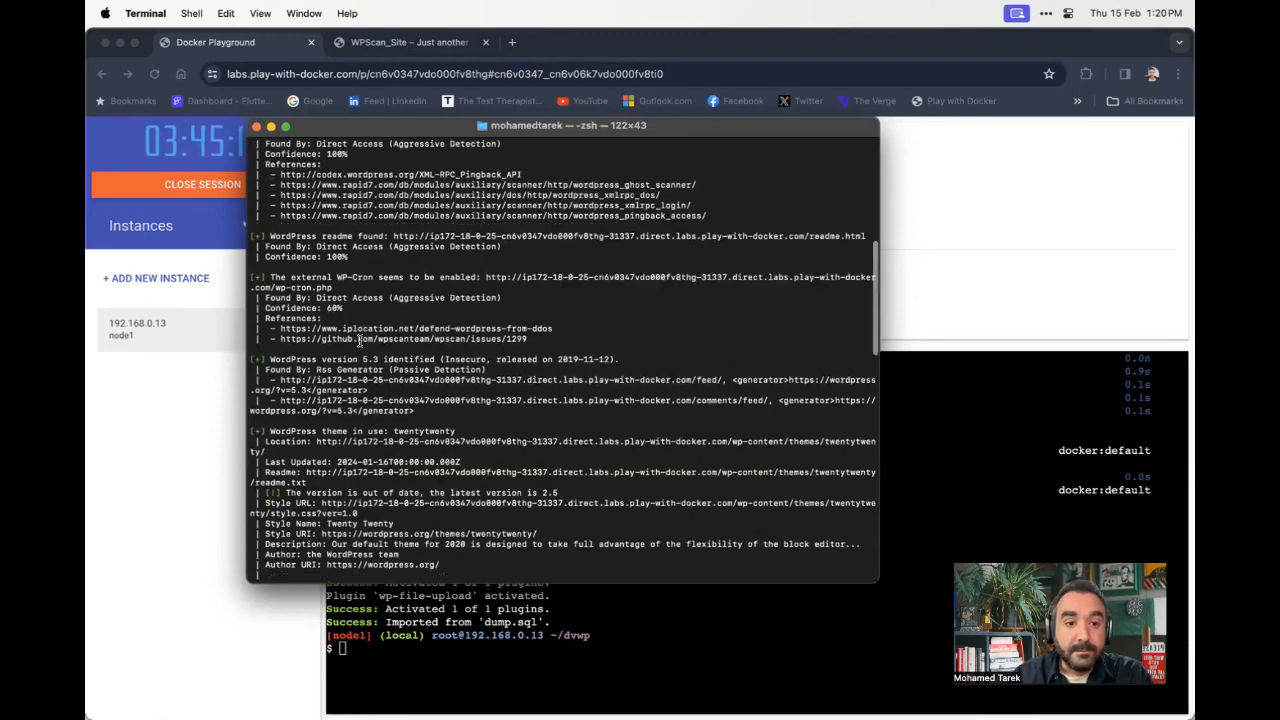
{"action": "scroll", "scroll_direction": "down", "scroll_amount": 3}
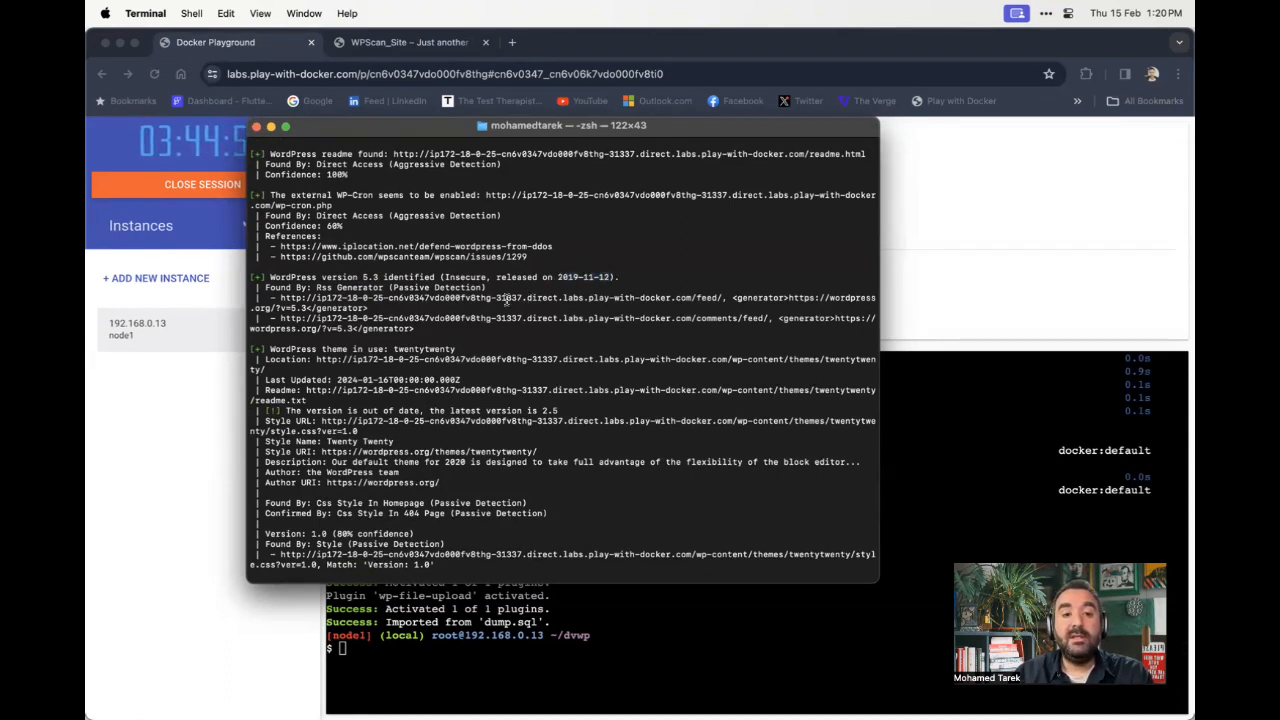
Highlight the WordPress 5.3 and twentytwenty theme findings, then scroll to the plugin list.
{"action": "left_click_drag", "start_coordinate": [280, 277], "coordinate": [413, 328]}
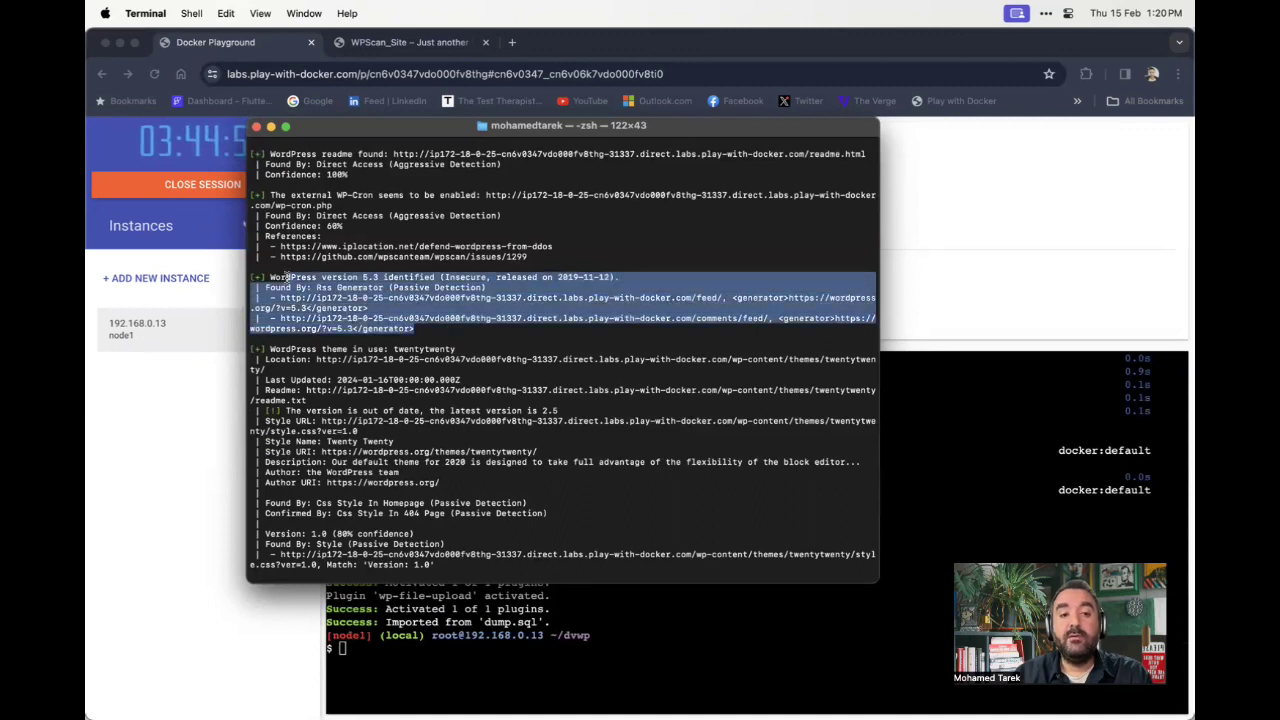
{"action": "scroll", "scroll_direction": "down", "scroll_amount": 3}
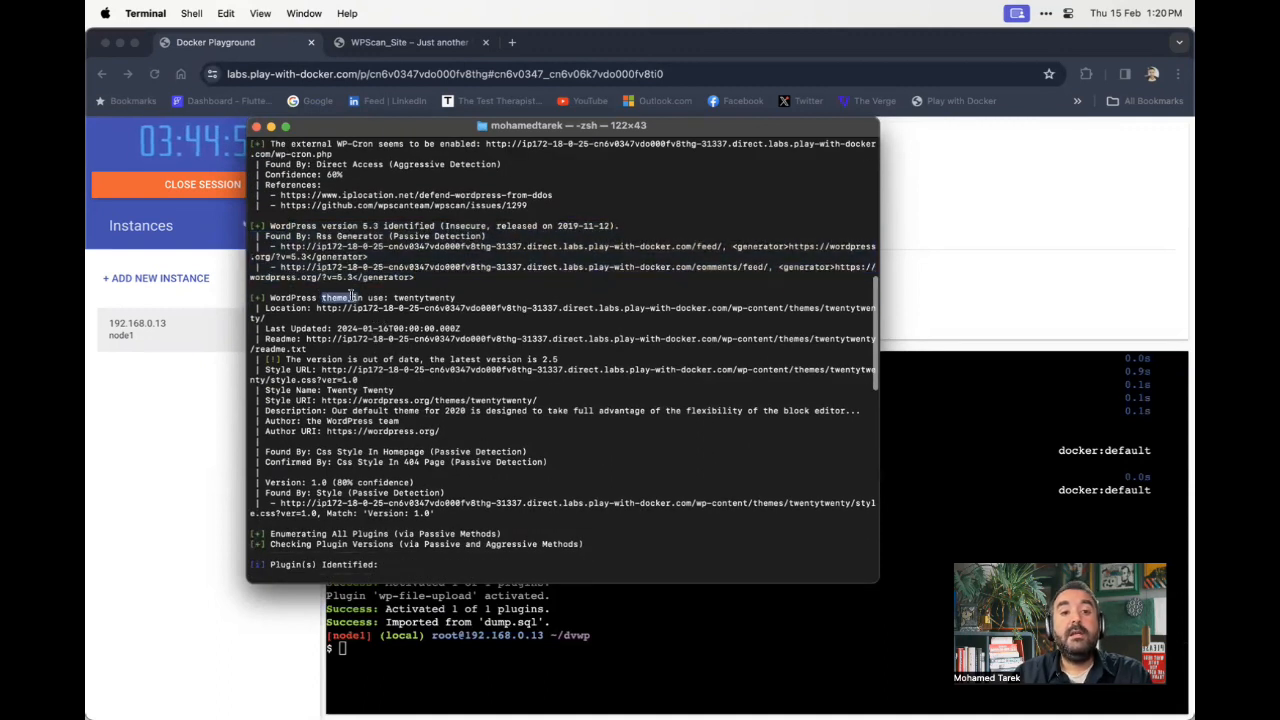
{"action": "left_click_drag", "start_coordinate": [322, 297], "coordinate": [455, 297]}
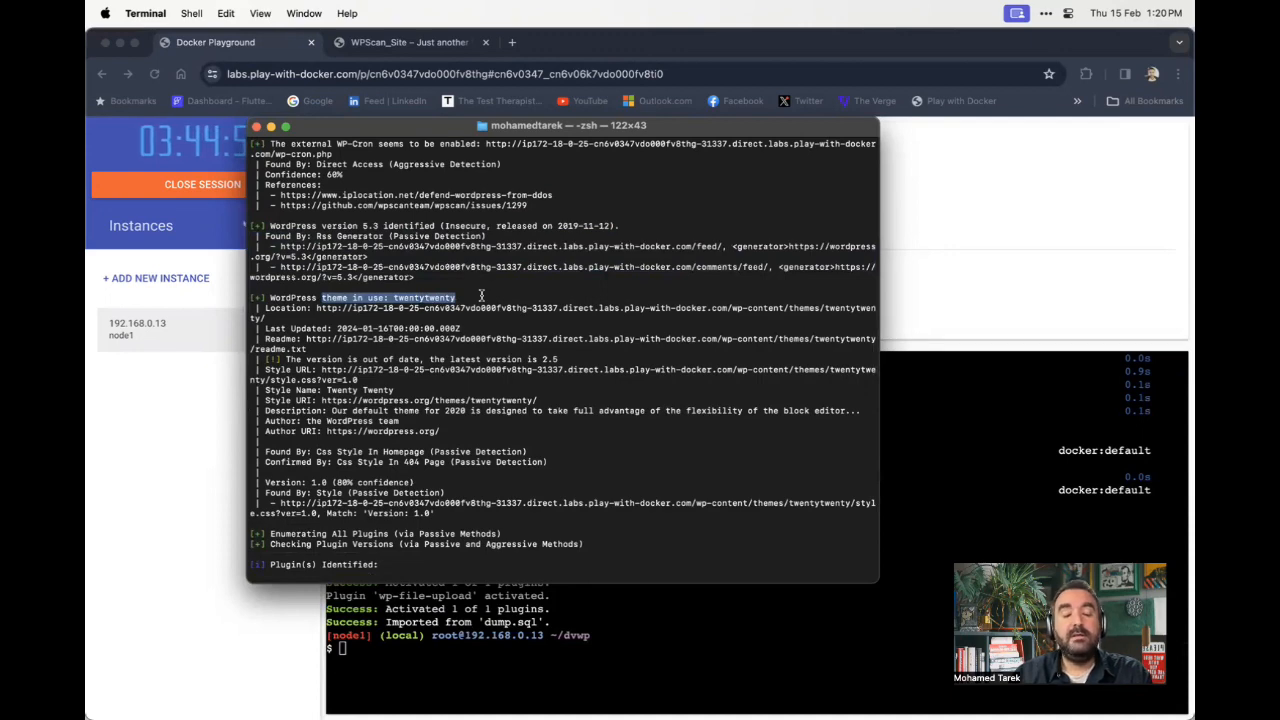
{"action": "scroll", "scroll_direction": "down", "scroll_amount": 3}
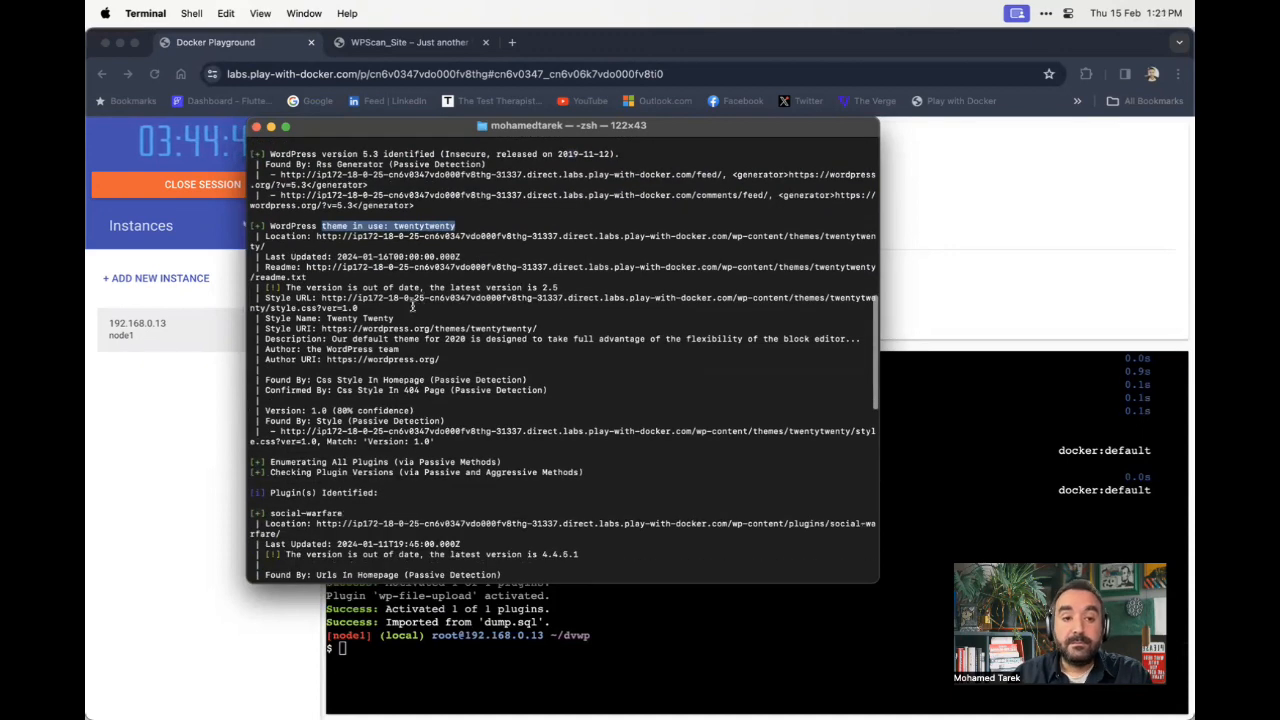
{"action": "scroll", "scroll_direction": "down", "scroll_amount": 3}
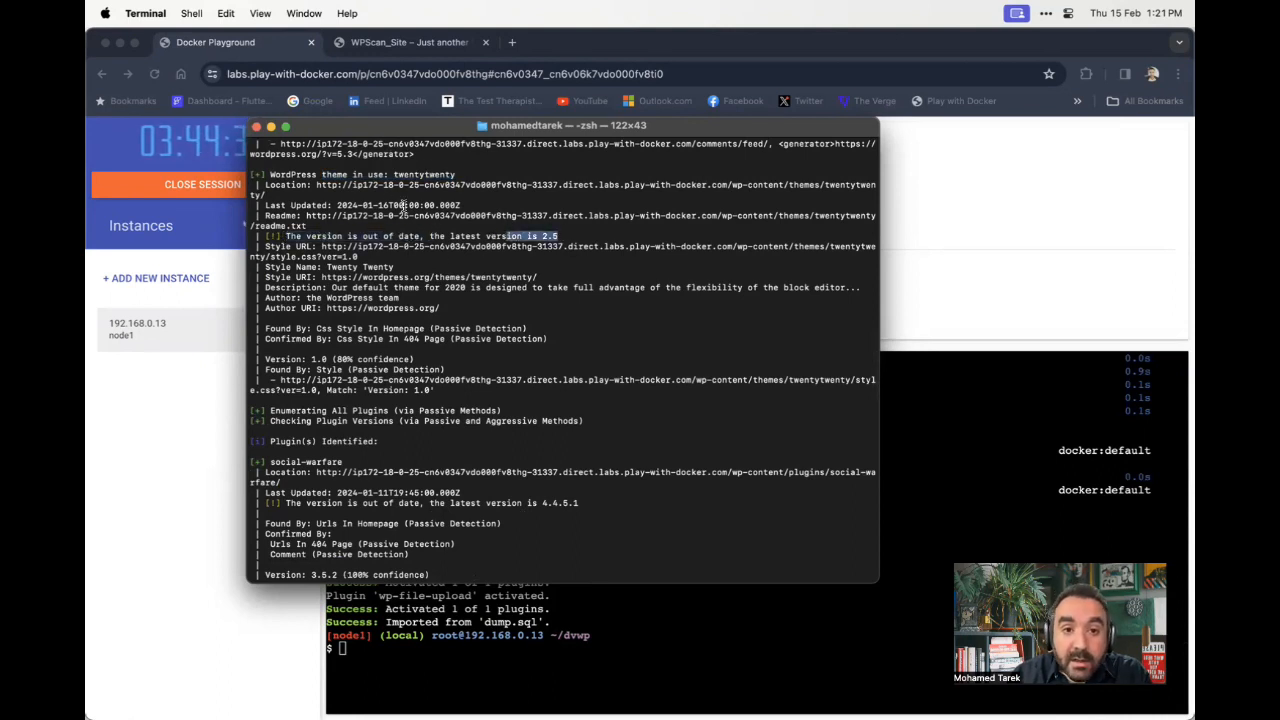
Highlight social-warfare's last-updated date and scroll to the 'No WPScan API Token given' line.
{"action": "scroll", "scroll_direction": "down", "scroll_amount": 3}
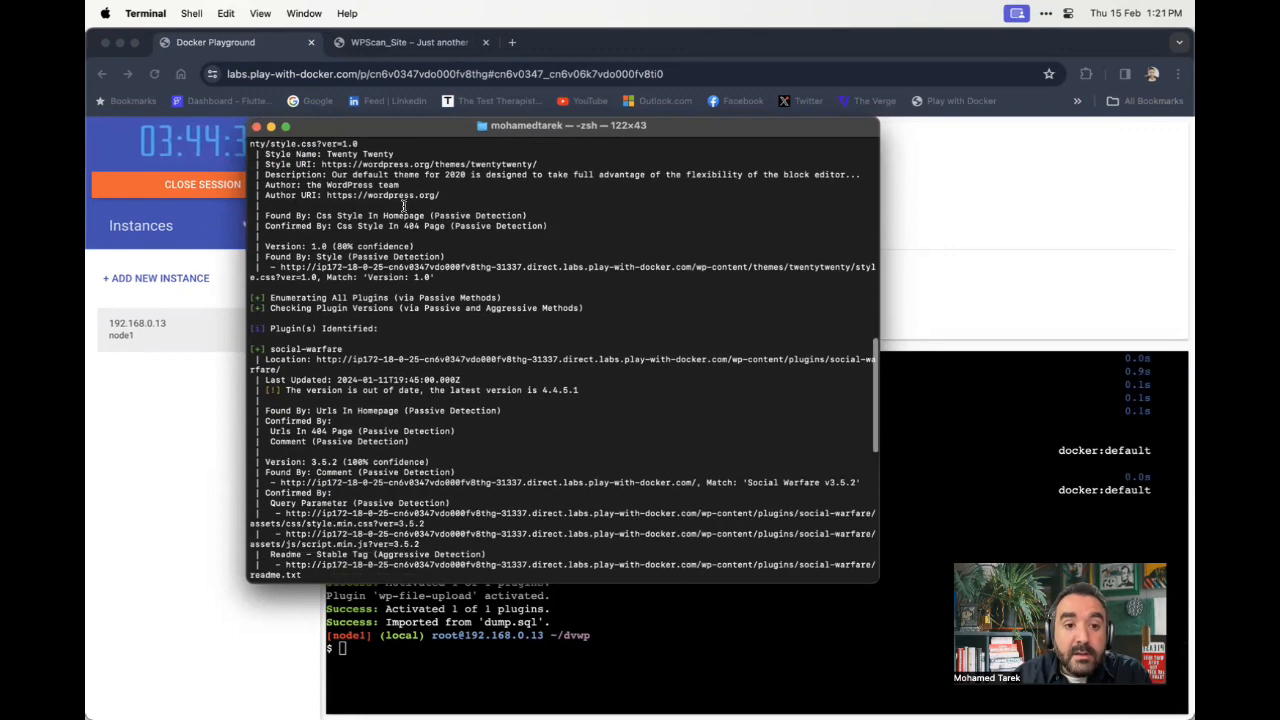
{"action": "scroll", "scroll_direction": "down", "scroll_amount": 3}
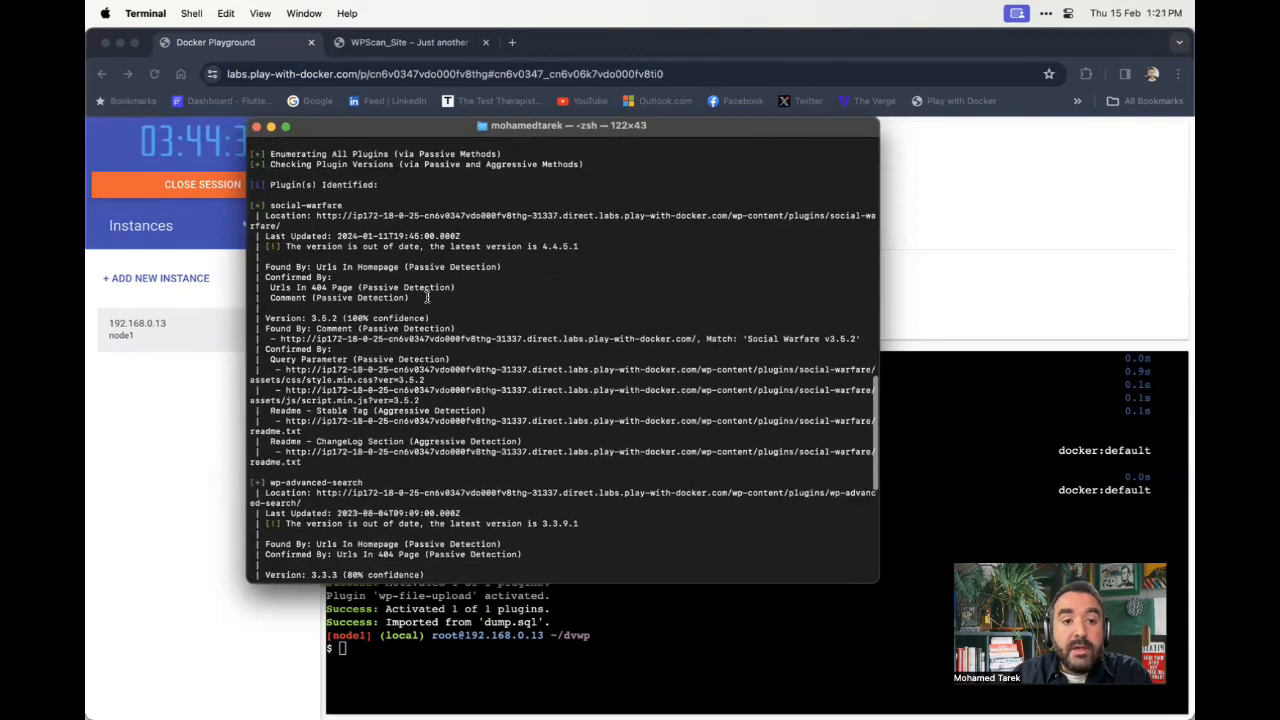
{"action": "double_click", "coordinate": [305, 215]}
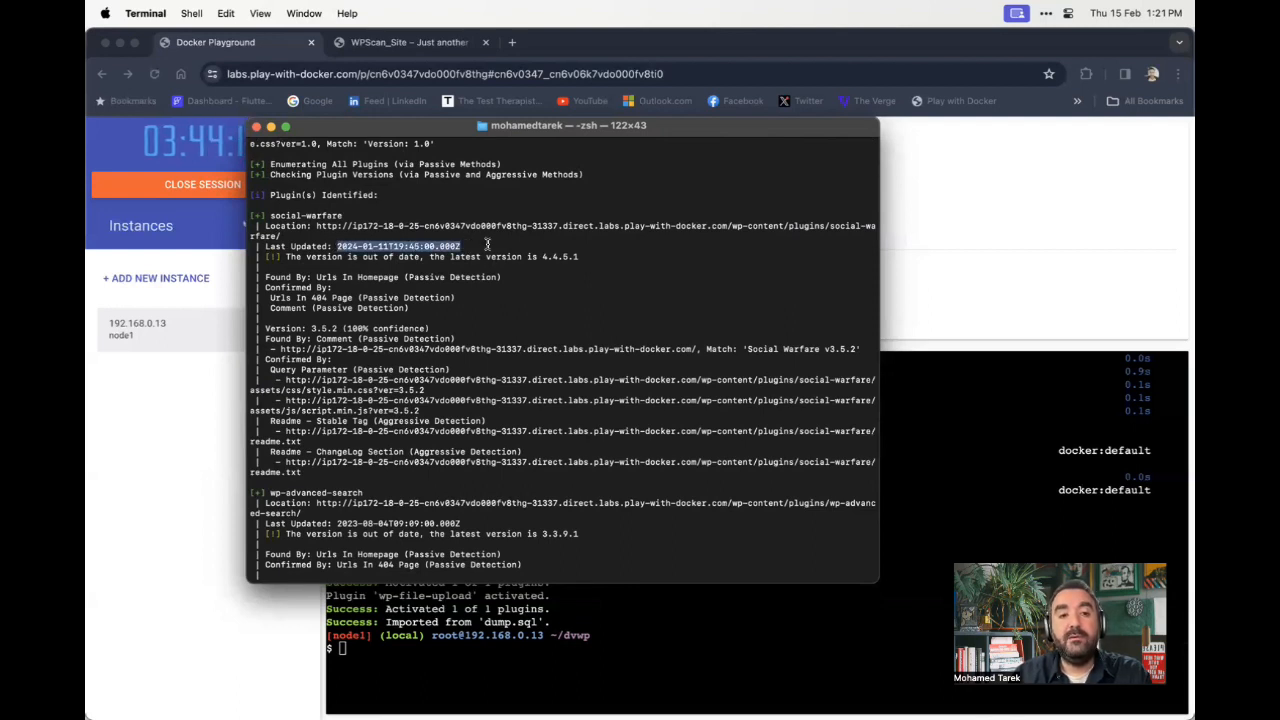
{"action": "scroll", "scroll_direction": "down", "scroll_amount": 3}
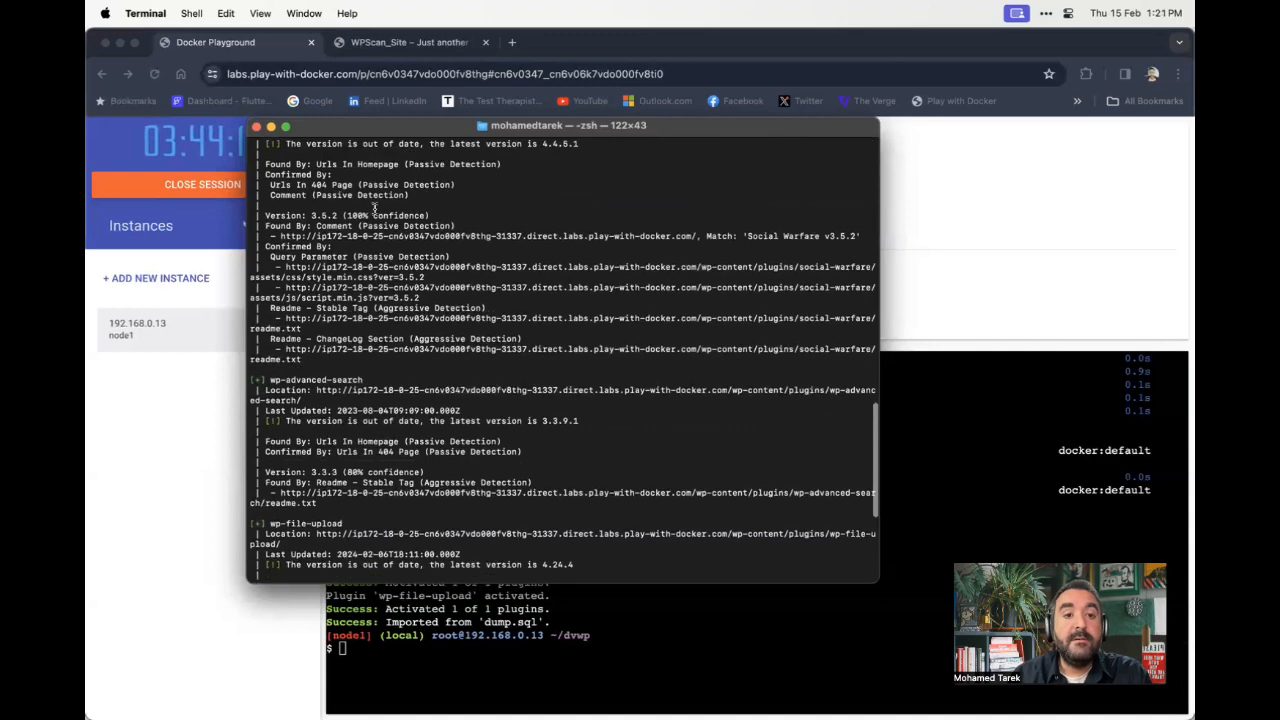
{"action": "scroll", "scroll_direction": "down", "scroll_amount": 3}
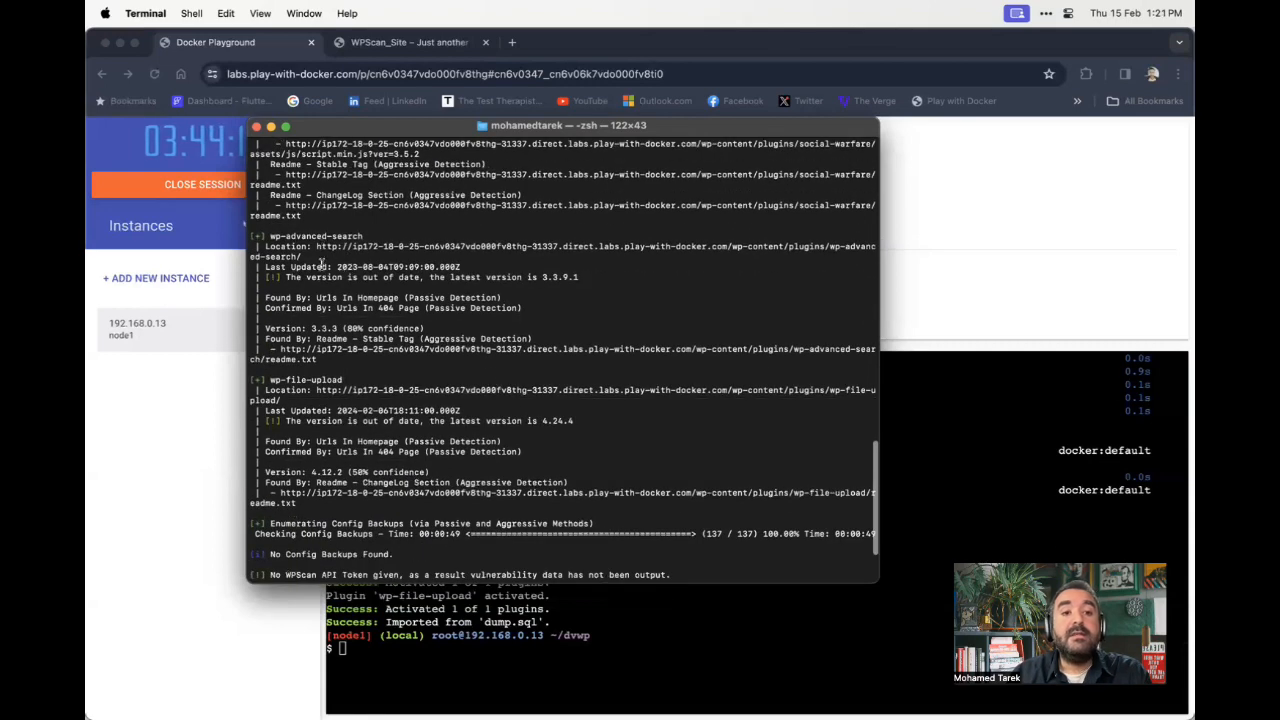
{"action": "scroll", "scroll_direction": "down", "scroll_amount": 3}
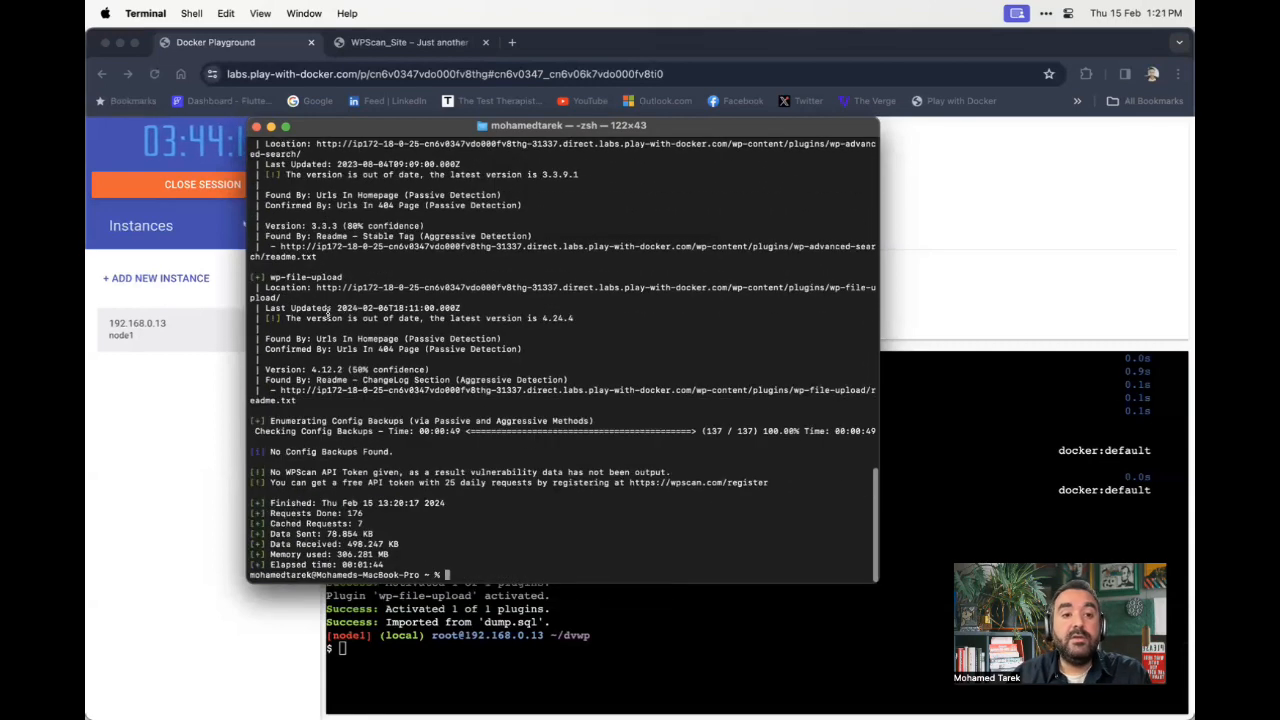
{"action": "mouse_move", "coordinate": [378, 509]}
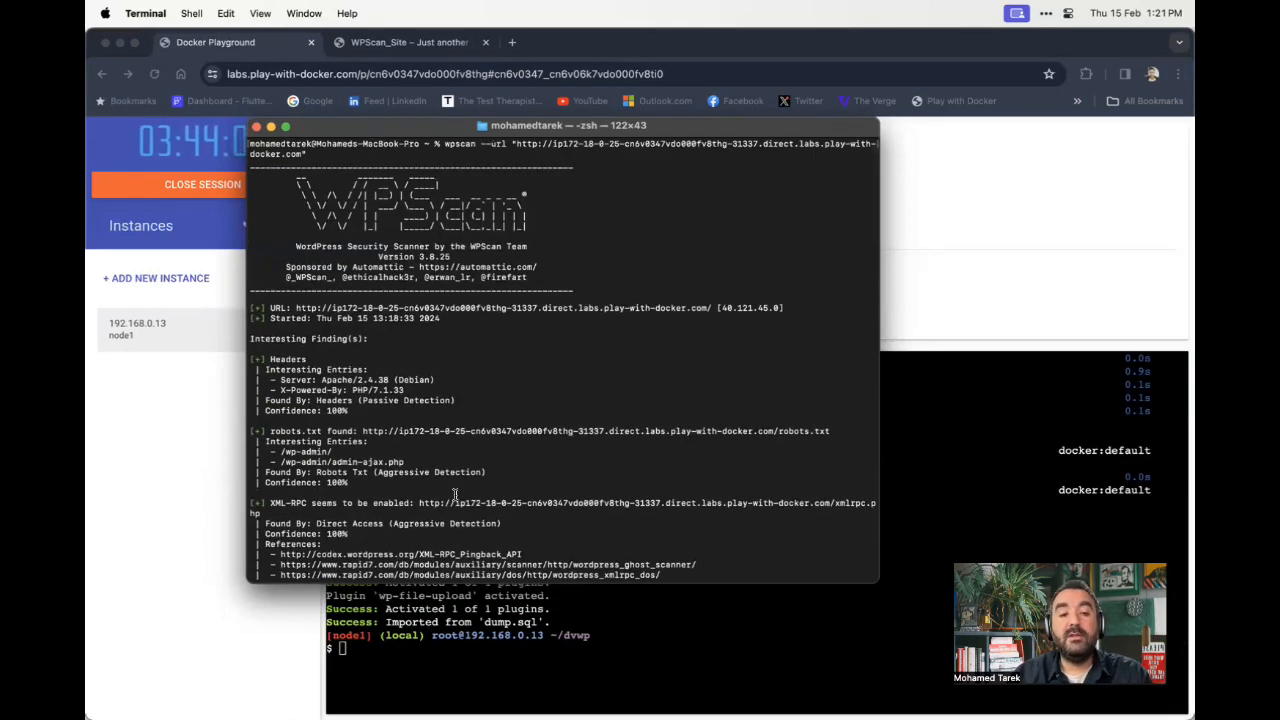
{"action": "scroll", "scroll_direction": "down", "scroll_amount": 3}
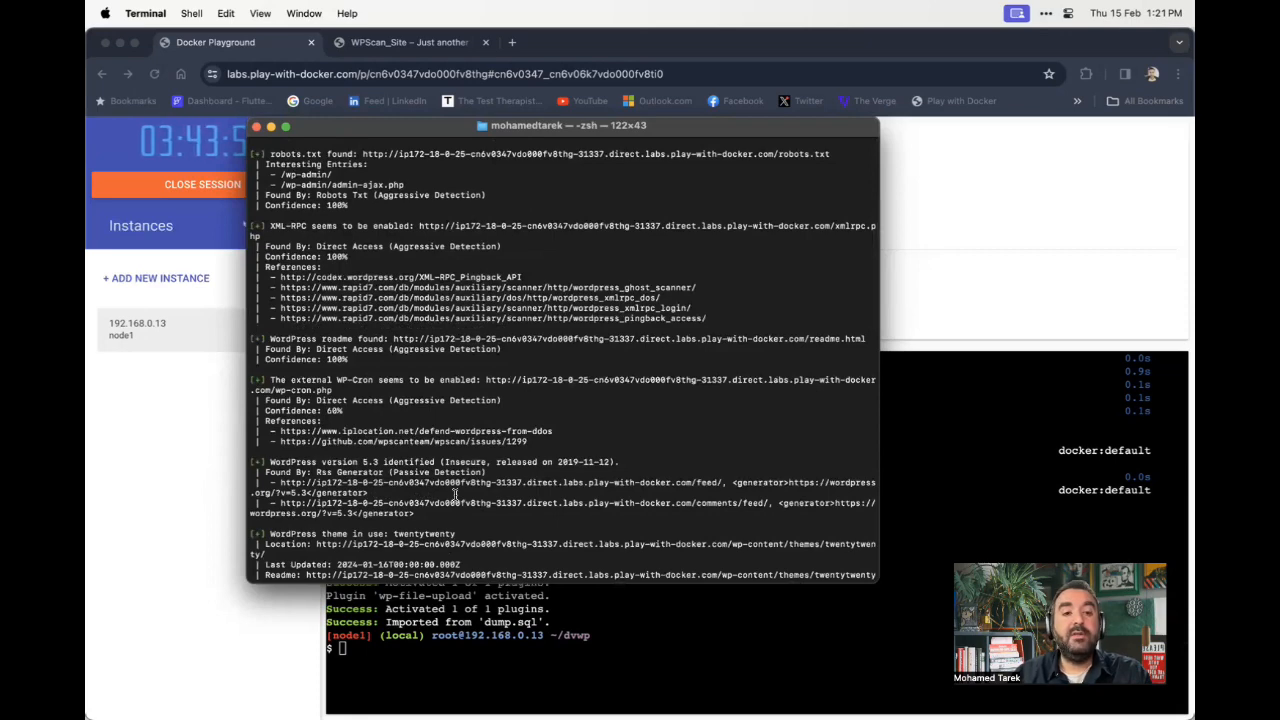
{"action": "scroll", "scroll_direction": "down", "scroll_amount": 3}
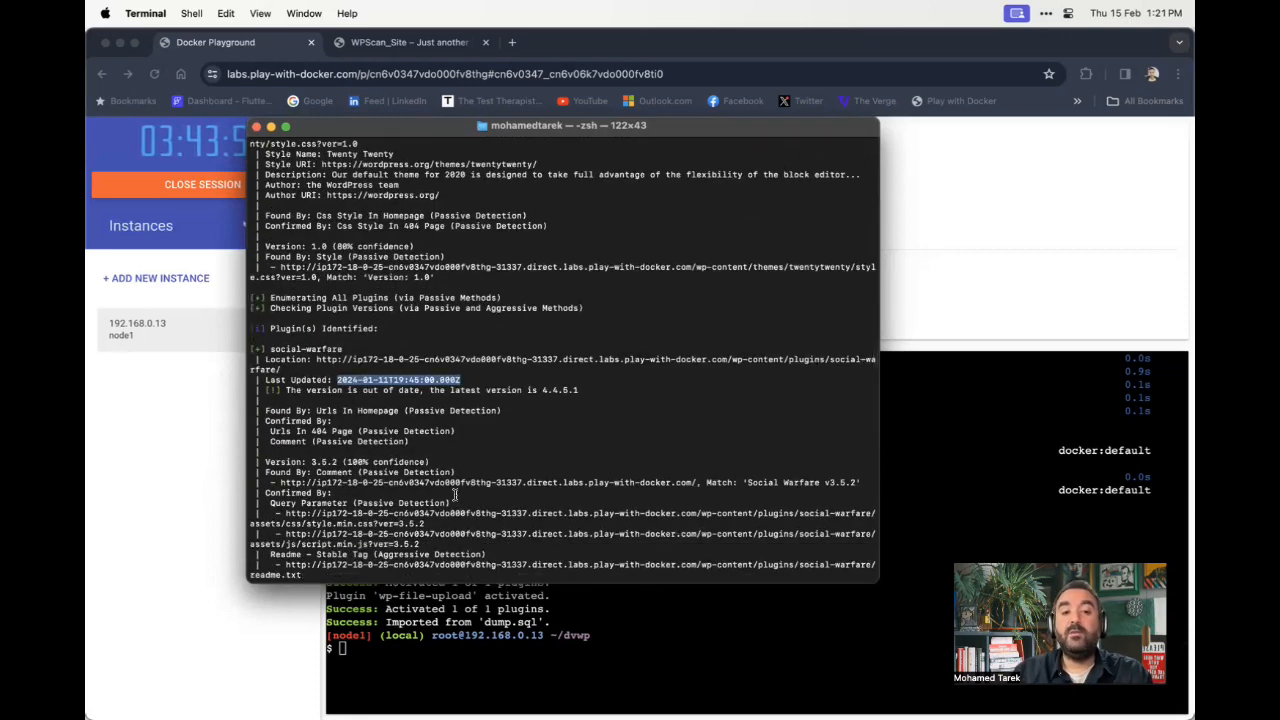
{"action": "scroll", "scroll_direction": "down", "scroll_amount": 3}
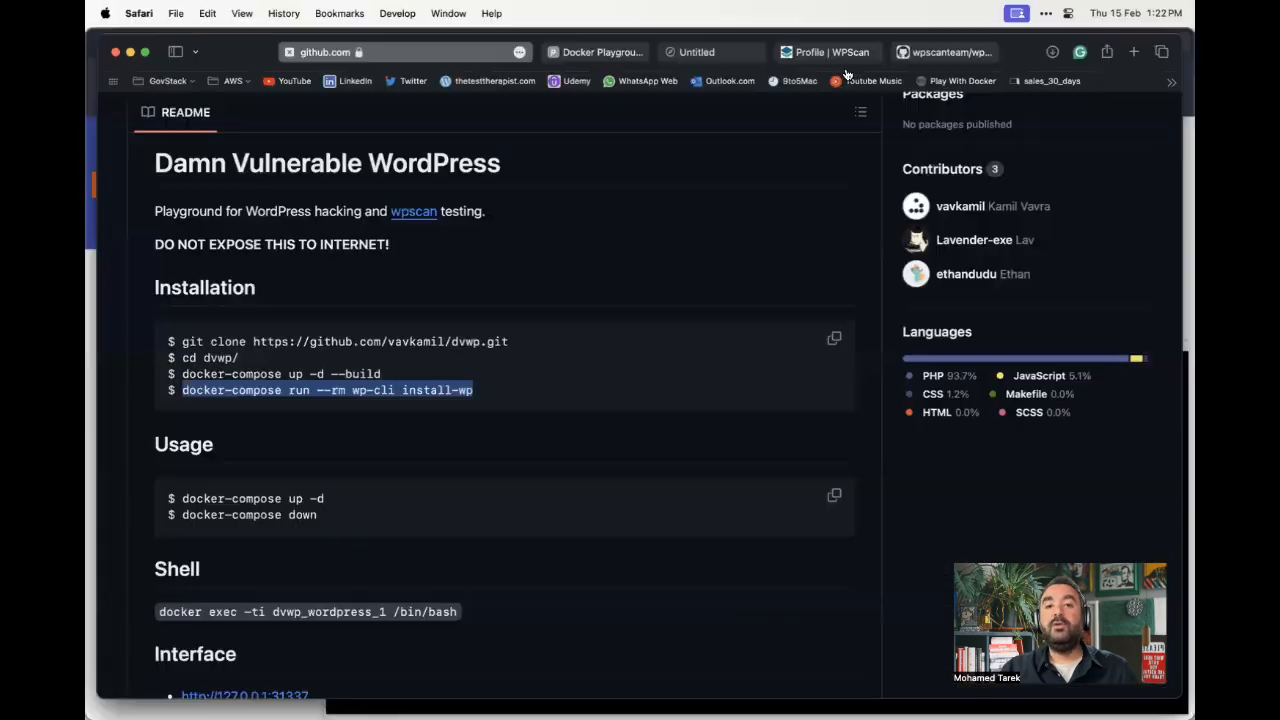
Switch to the Safari 'Profile | WPScan' tab showing the API token and daily request limit.
{"action": "left_click", "coordinate": [827, 52]}
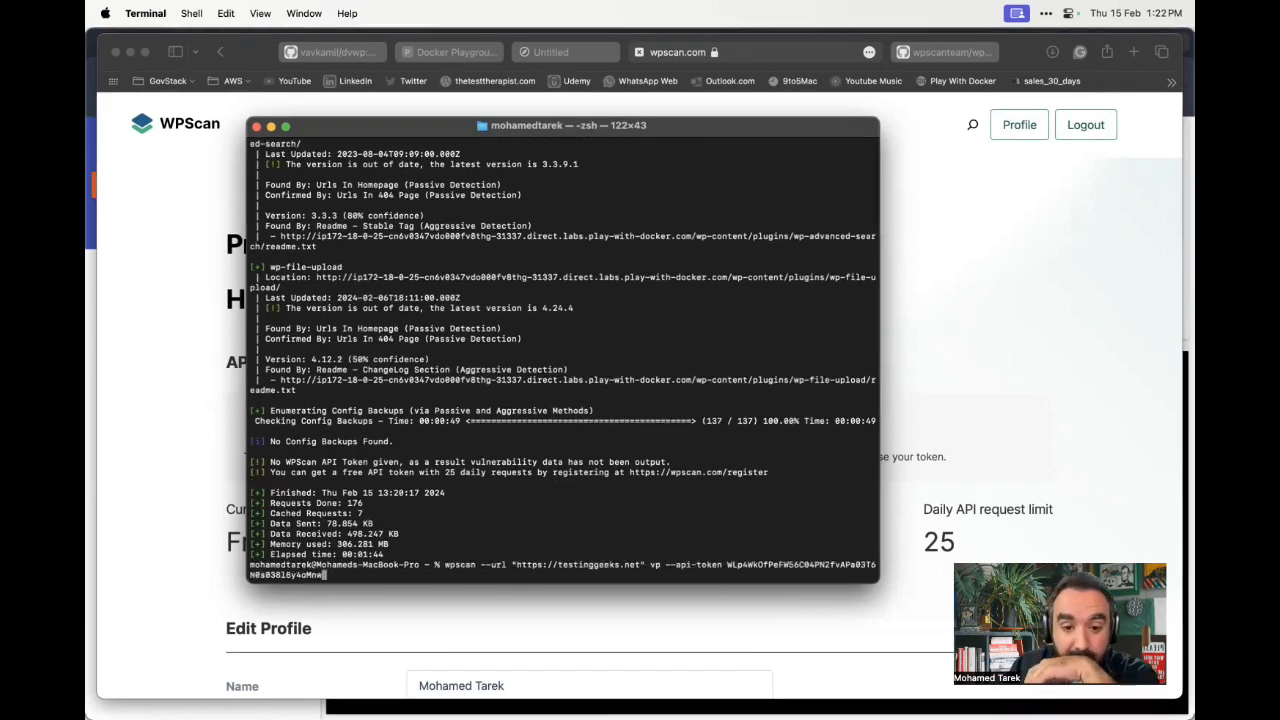
Add --random-user-agent to the wpscan command with vp enumeration and the API token.
{"action": "type", "text": "--random-user-agent"}
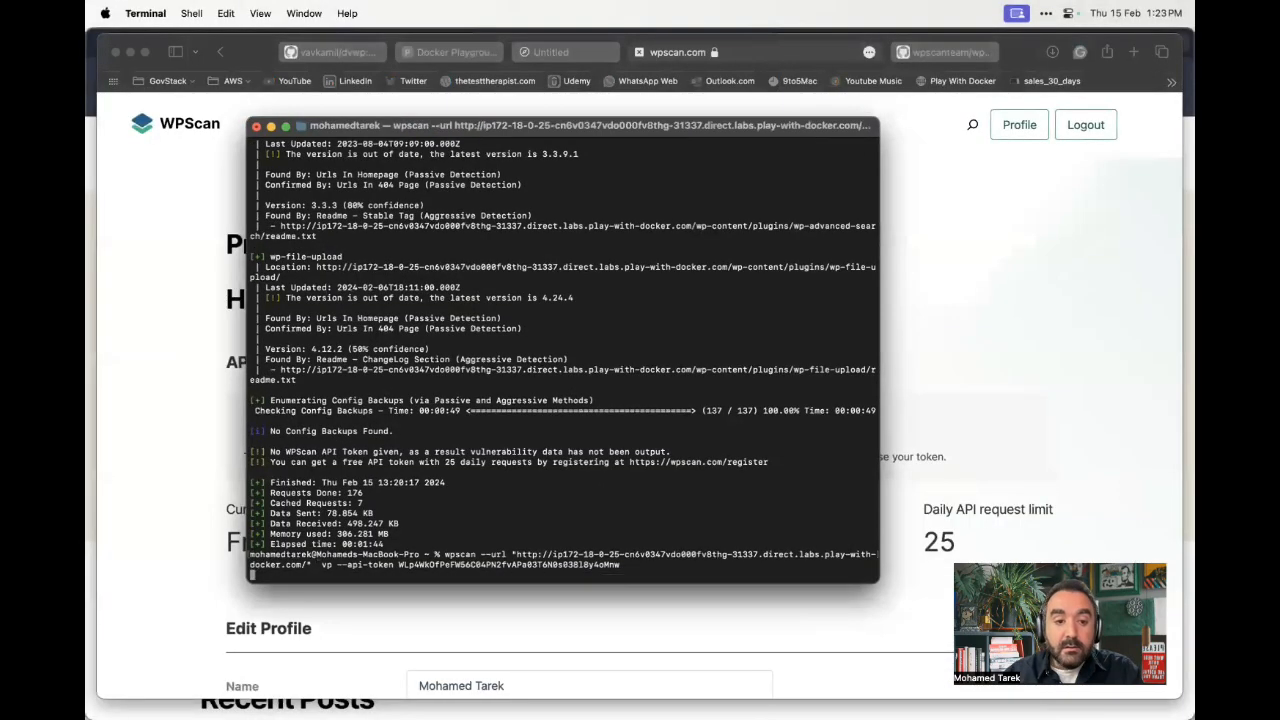
Run the token-enabled wpscan against the Docker-hosted WordPress site and wait for its findings.
{"action": "key", "text": "Return"}
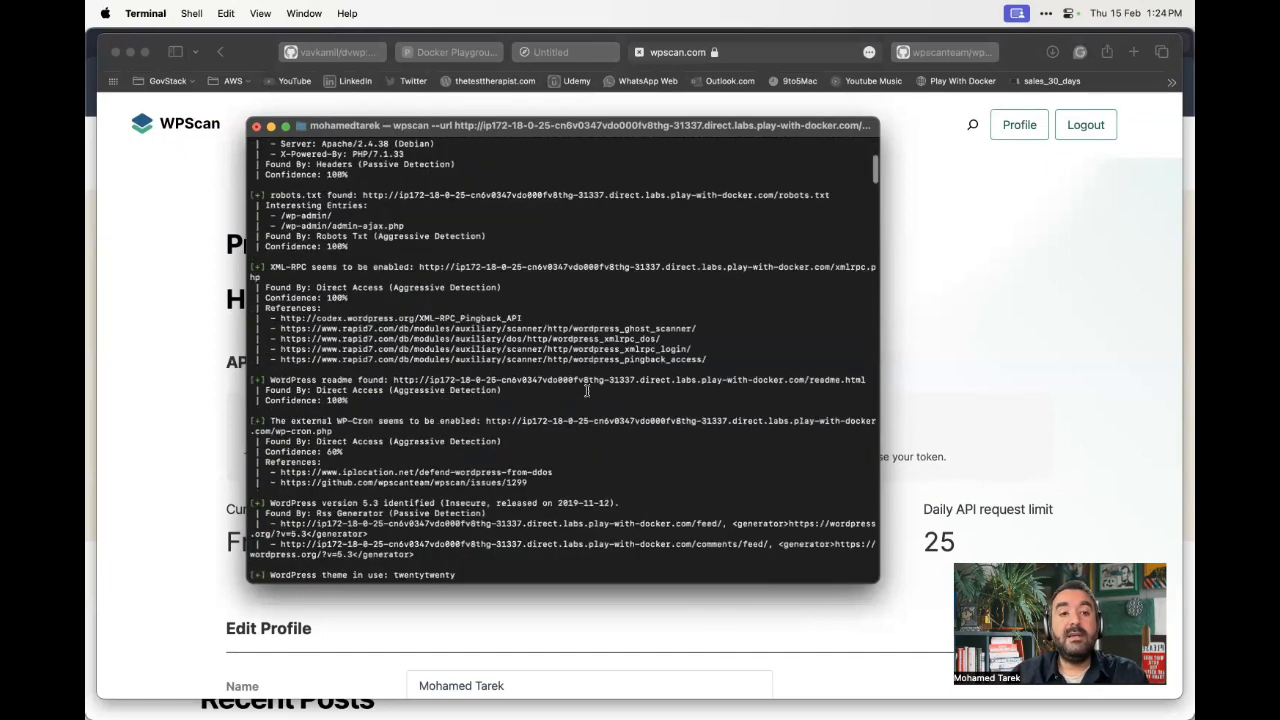
Scroll through the 52 WordPress core vulnerabilities, including open redirection and stored XSS entries.
{"action": "scroll", "scroll_direction": "down", "scroll_amount": 3}
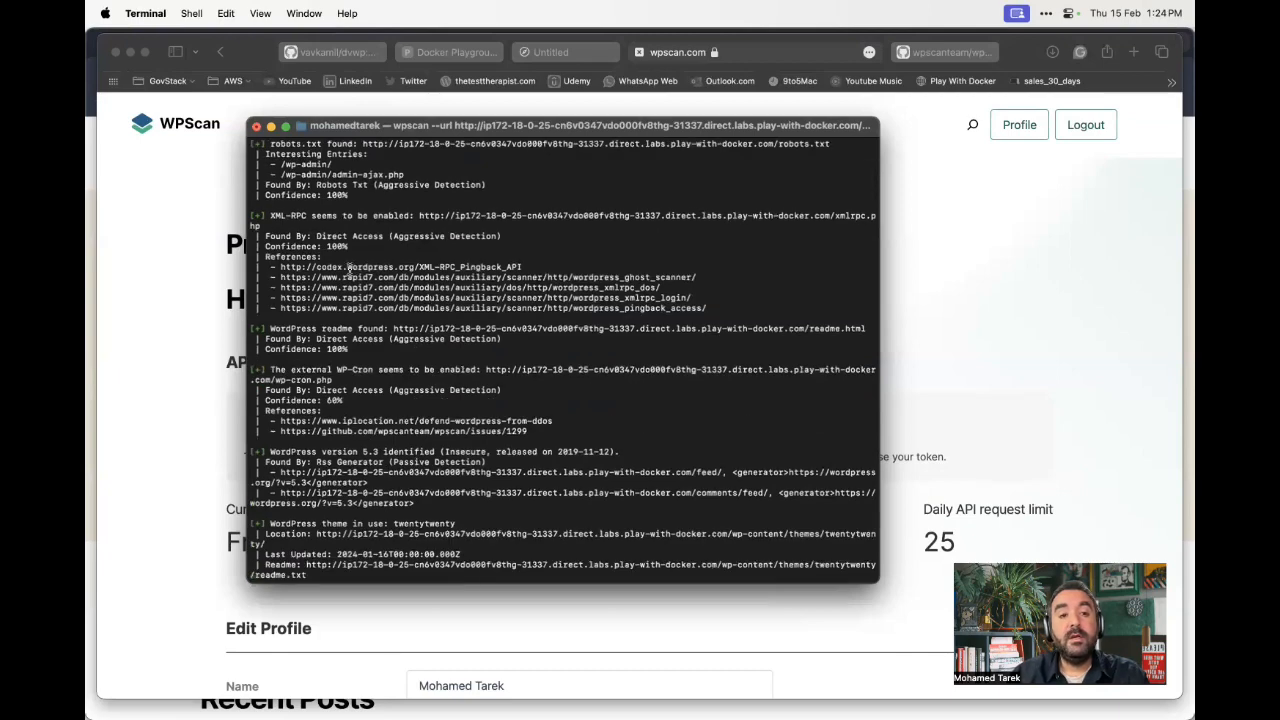
{"action": "scroll", "scroll_direction": "down", "scroll_amount": 3}
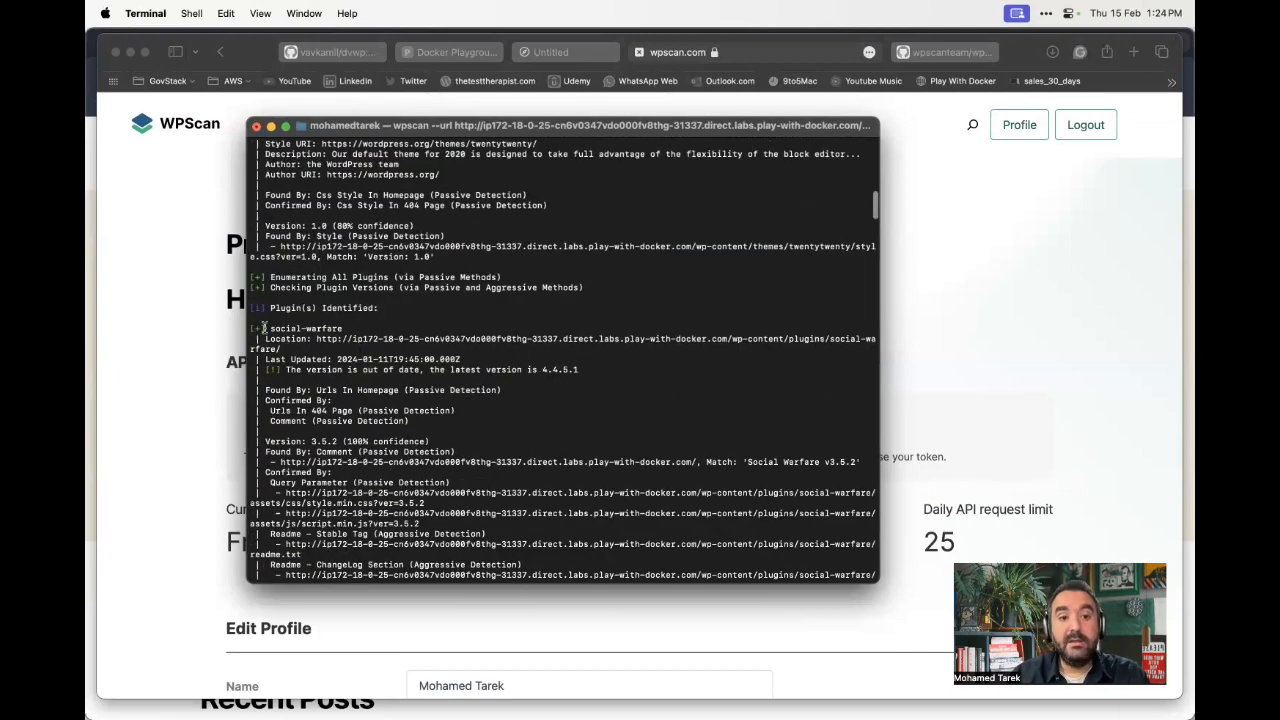
{"action": "mouse_move", "coordinate": [327, 358]}
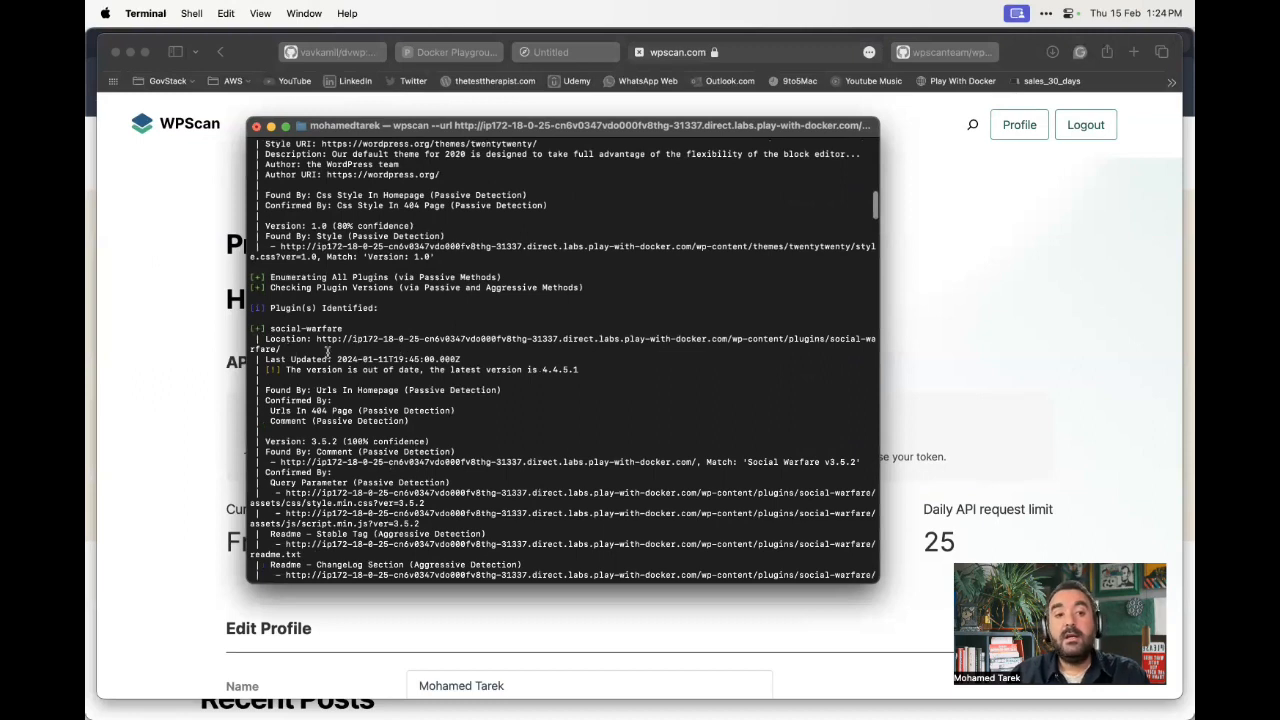
{"action": "scroll", "scroll_direction": "down", "scroll_amount": 3}
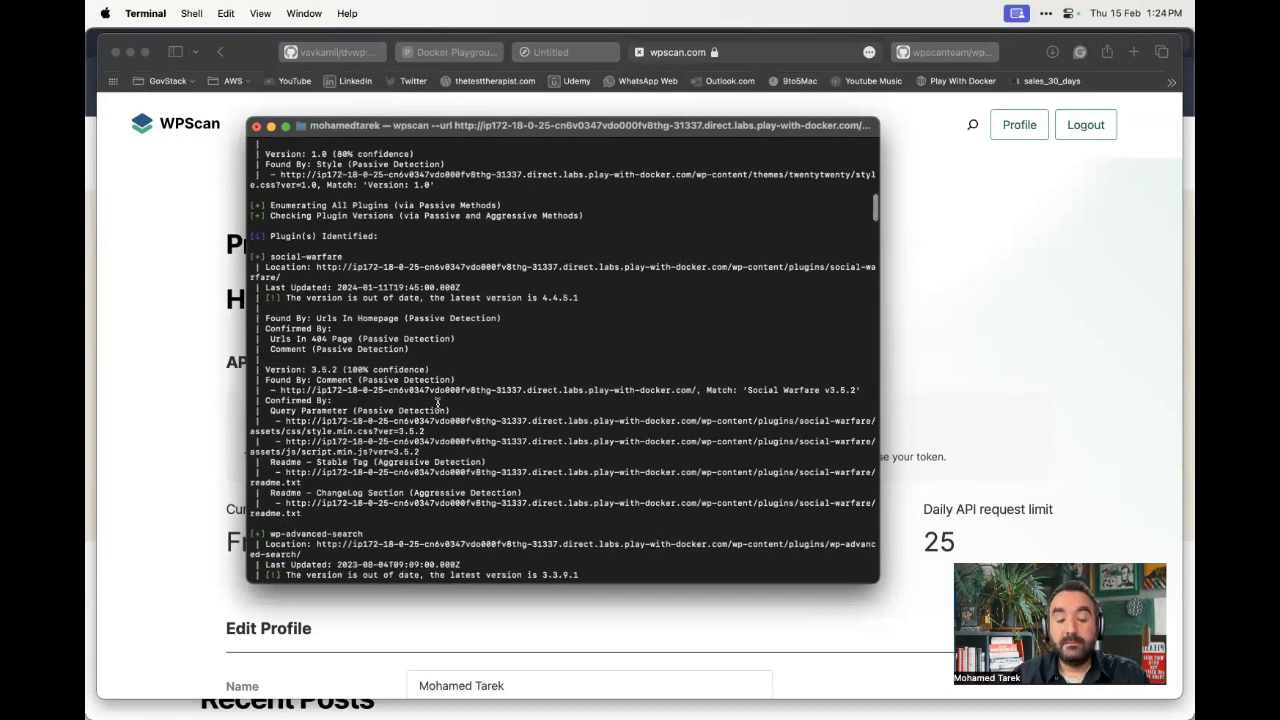
{"action": "scroll", "scroll_direction": "down", "scroll_amount": 3}
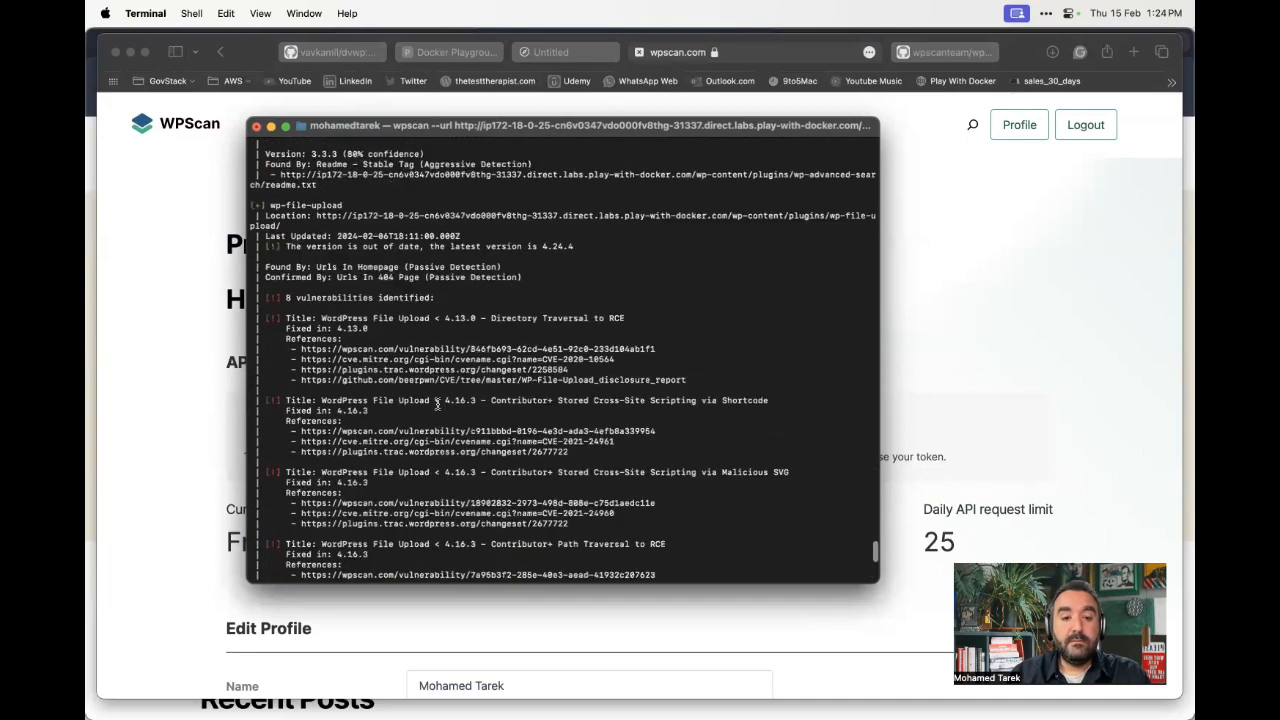
{"action": "scroll", "scroll_direction": "down", "scroll_amount": 3}
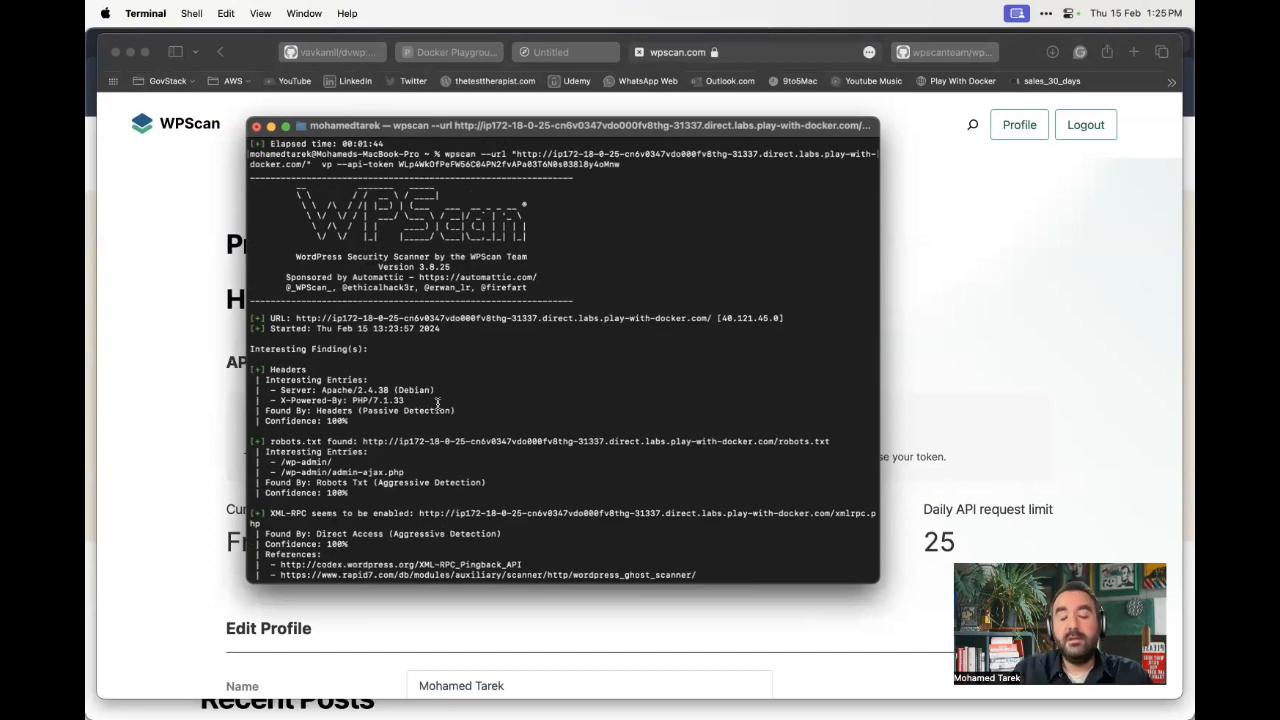
{"action": "scroll", "scroll_direction": "down", "scroll_amount": 3}
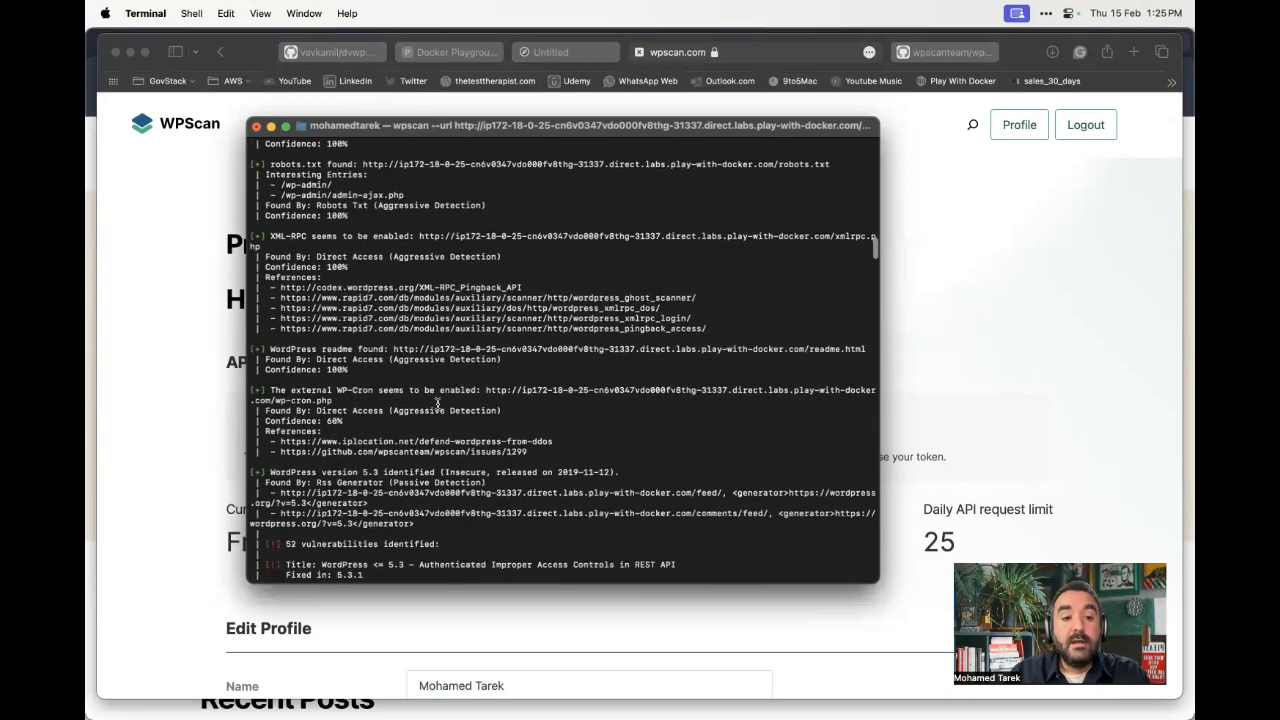
{"action": "scroll", "scroll_direction": "down", "scroll_amount": 3}
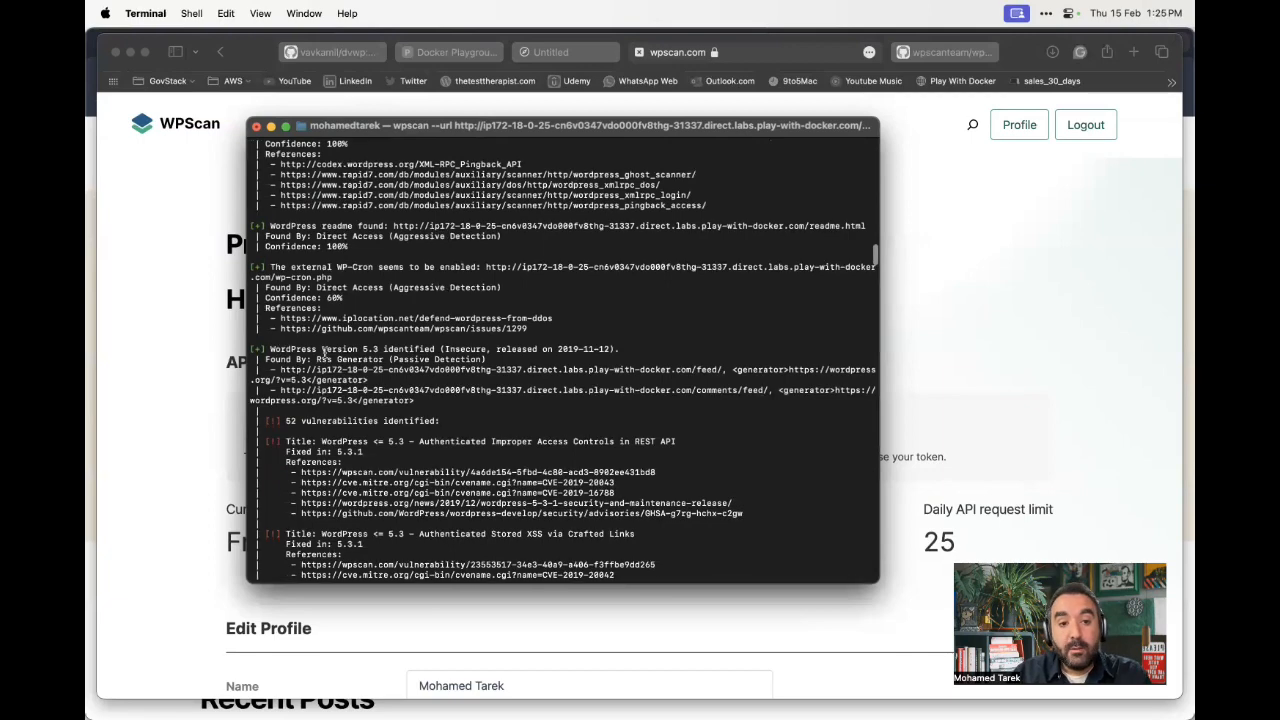
{"action": "scroll", "scroll_direction": "down", "scroll_amount": 3}
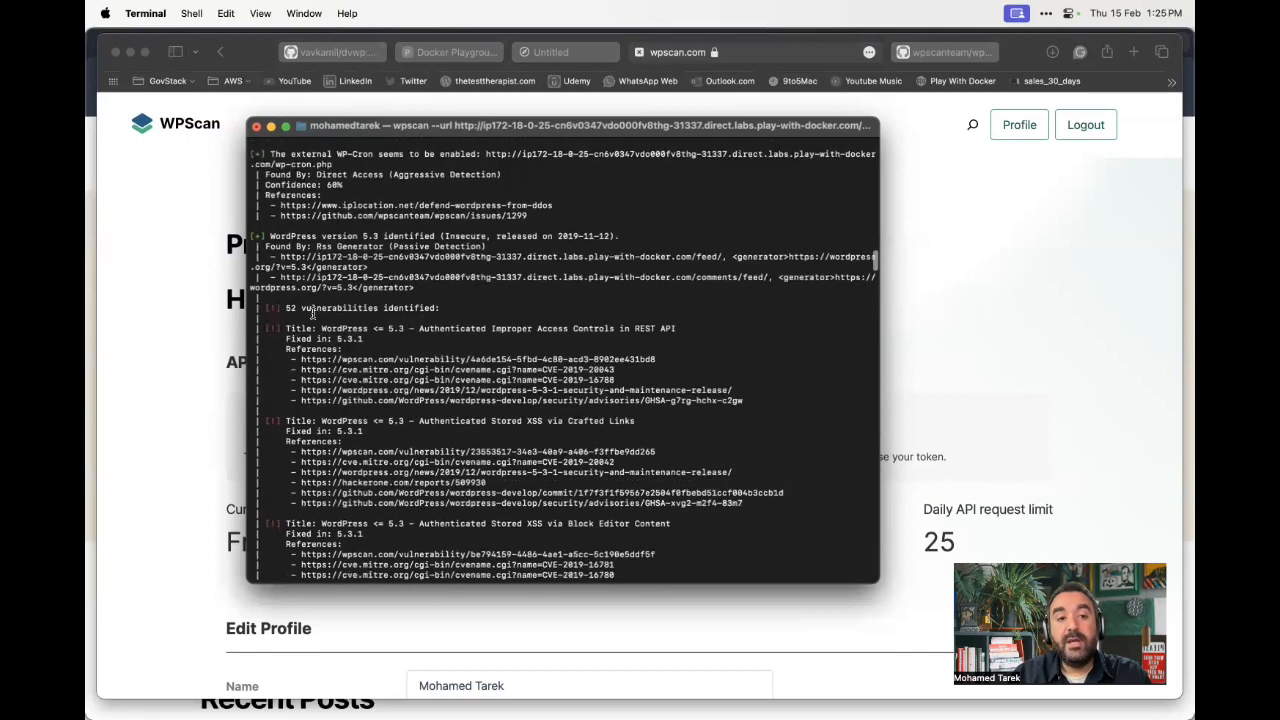
{"action": "scroll", "scroll_direction": "down", "scroll_amount": 3}
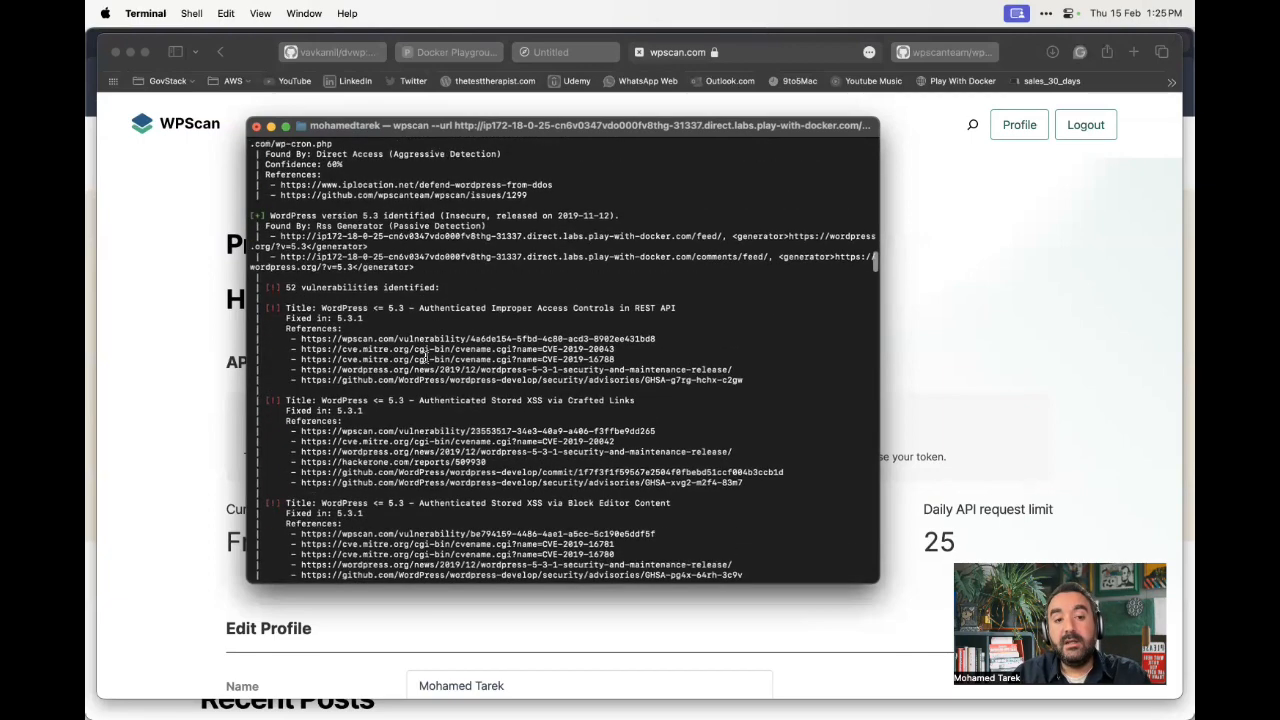
{"action": "scroll", "scroll_direction": "down", "scroll_amount": 3}
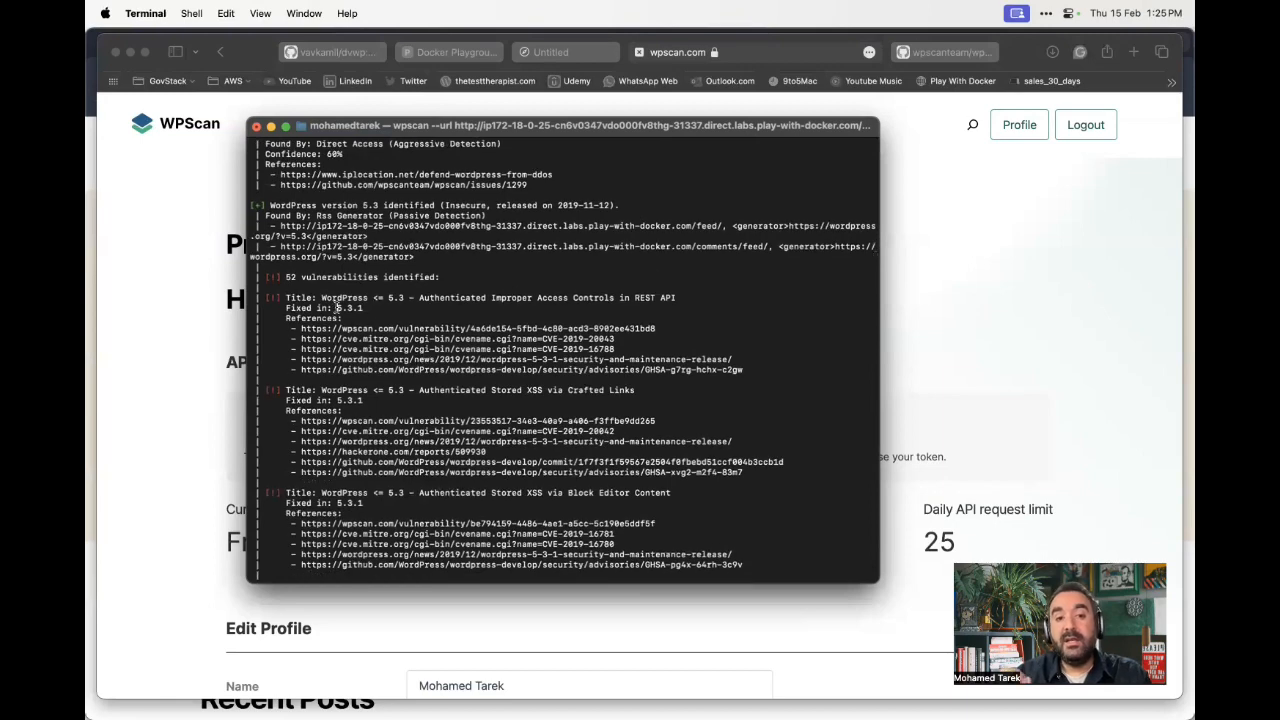
{"action": "scroll", "scroll_direction": "down", "scroll_amount": 3}
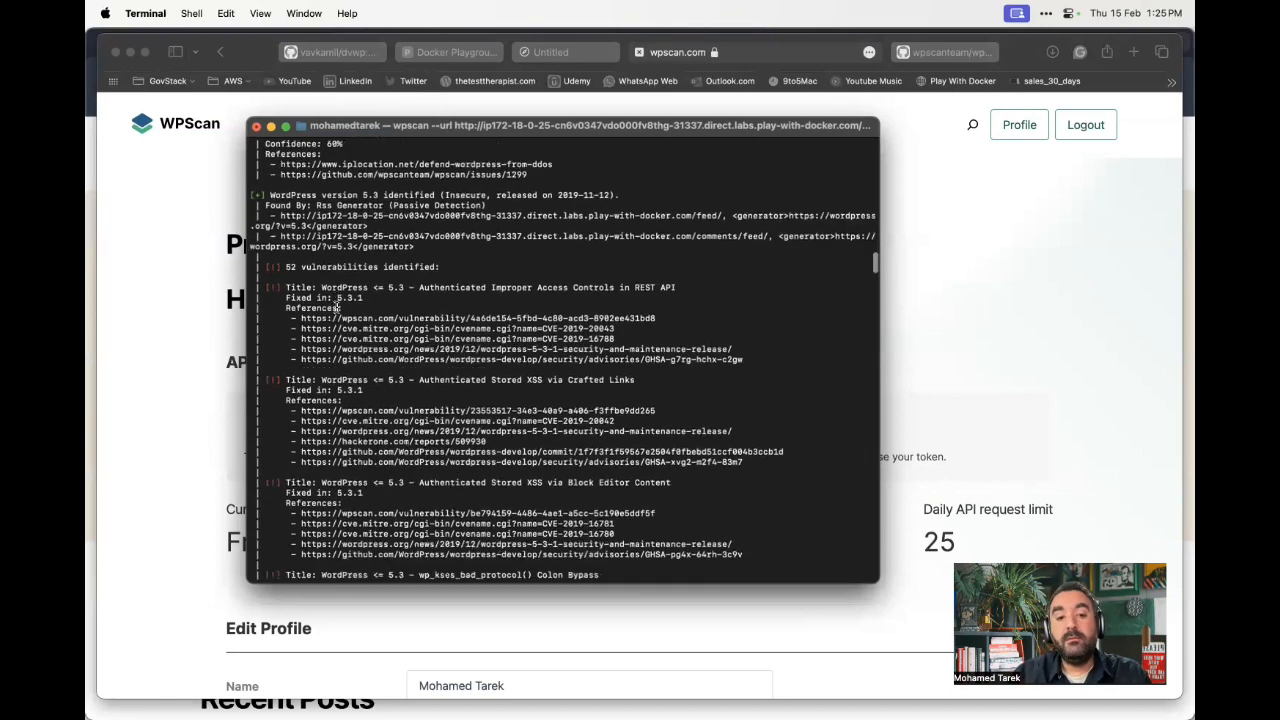
{"action": "scroll", "scroll_direction": "down", "scroll_amount": 3}
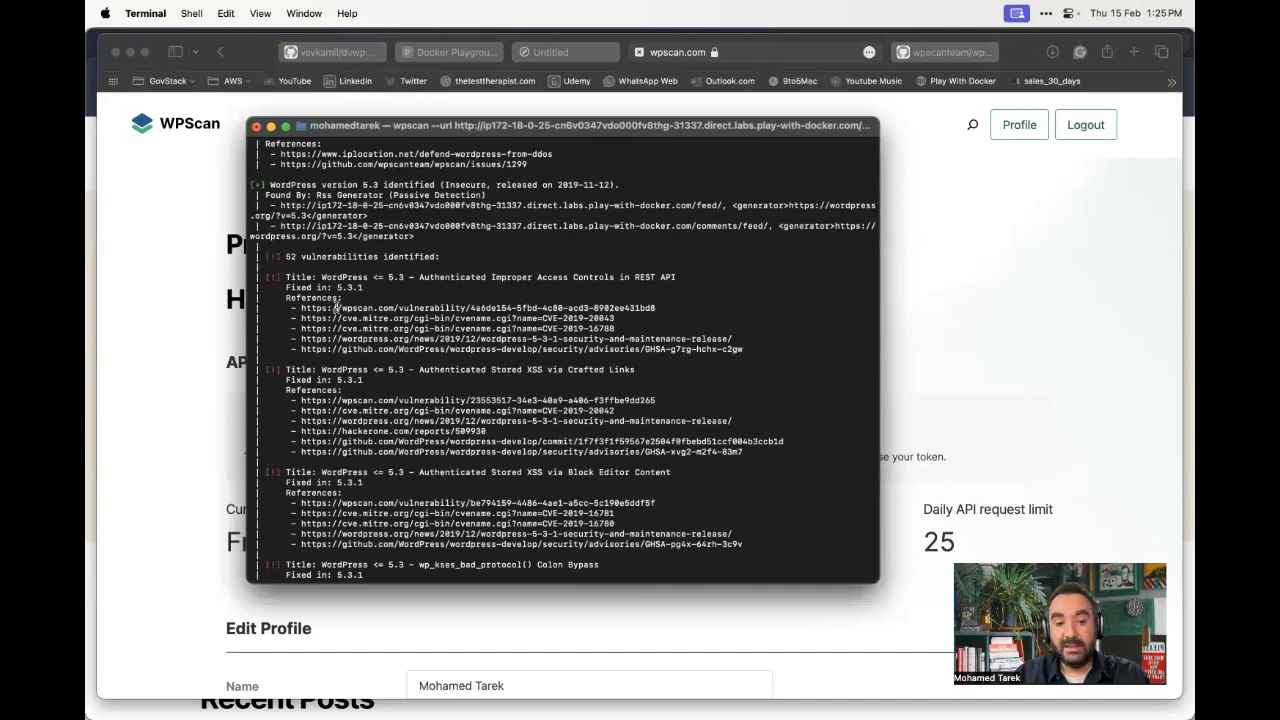
{"action": "scroll", "scroll_direction": "down", "scroll_amount": 3}
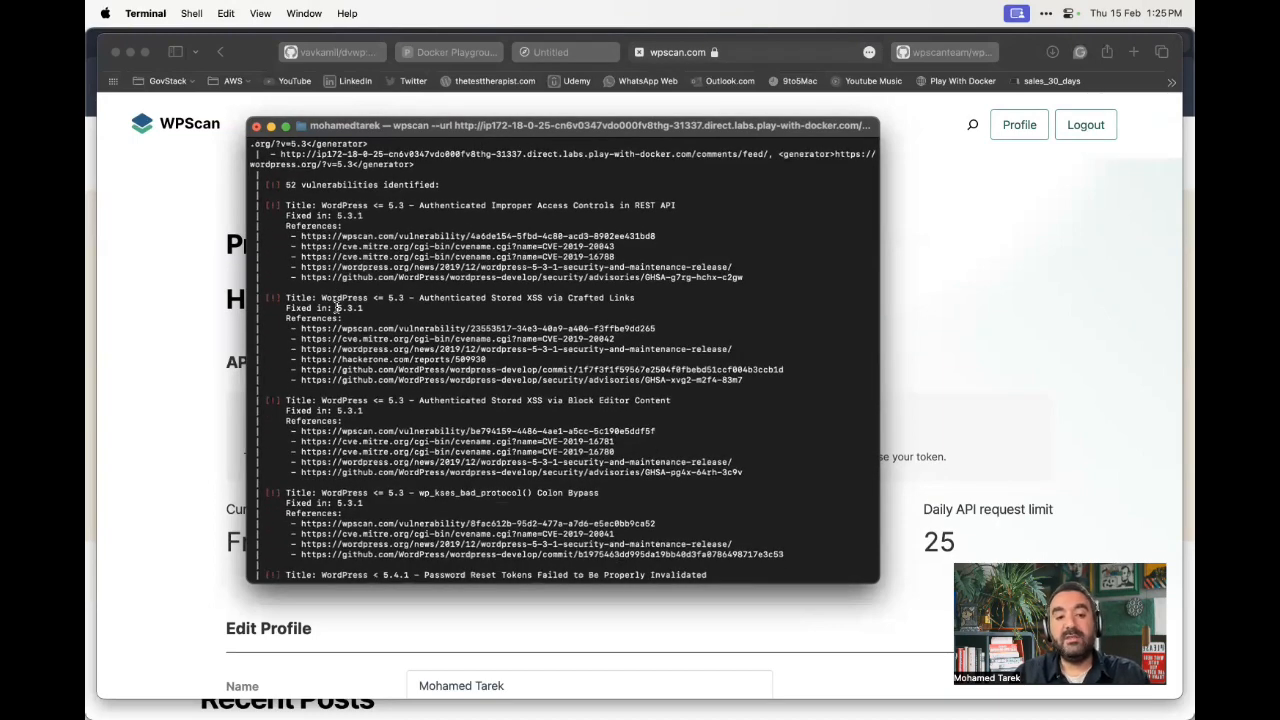
{"action": "scroll", "scroll_direction": "down", "scroll_amount": 3}
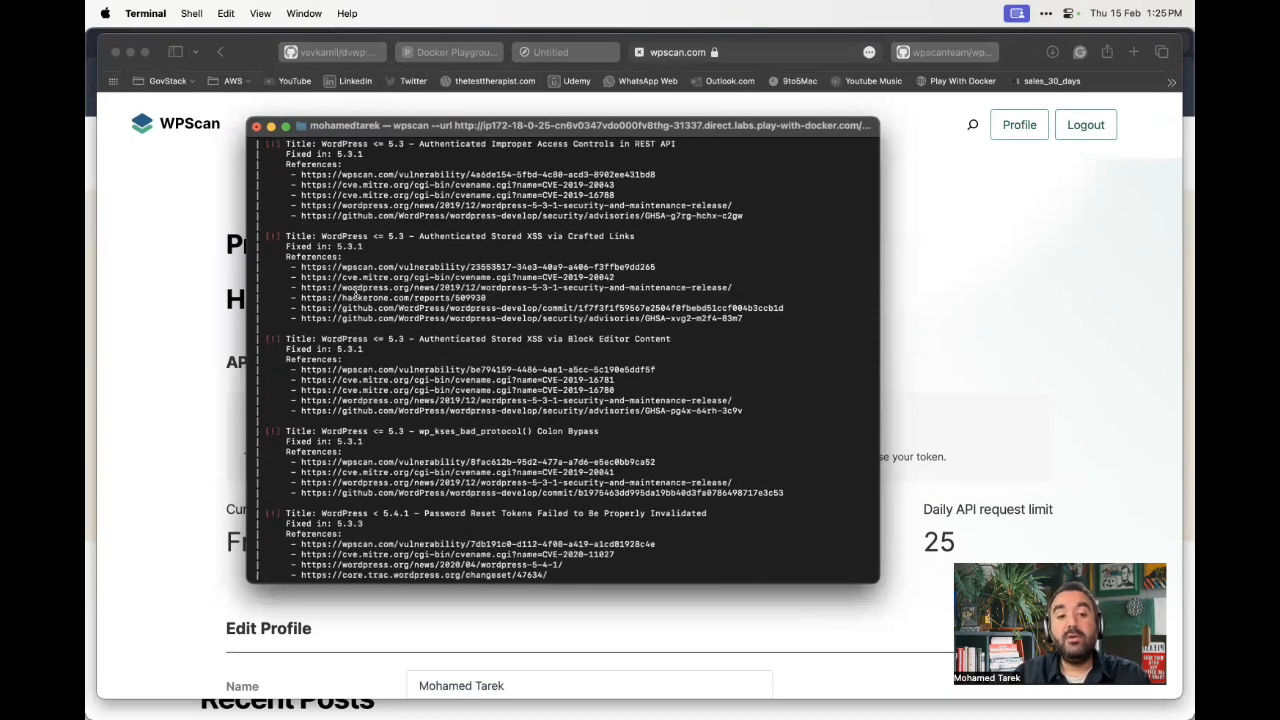
{"action": "scroll", "scroll_direction": "down", "scroll_amount": 3}
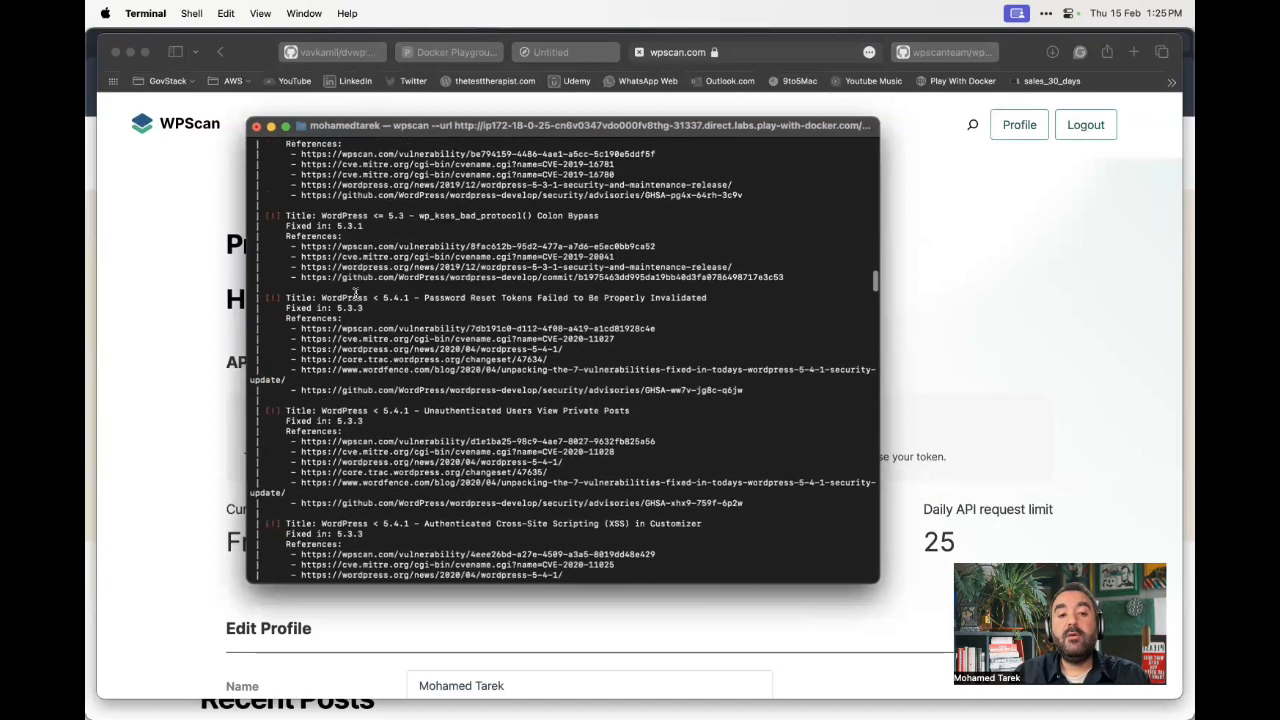
{"action": "scroll", "scroll_direction": "down", "scroll_amount": 3}
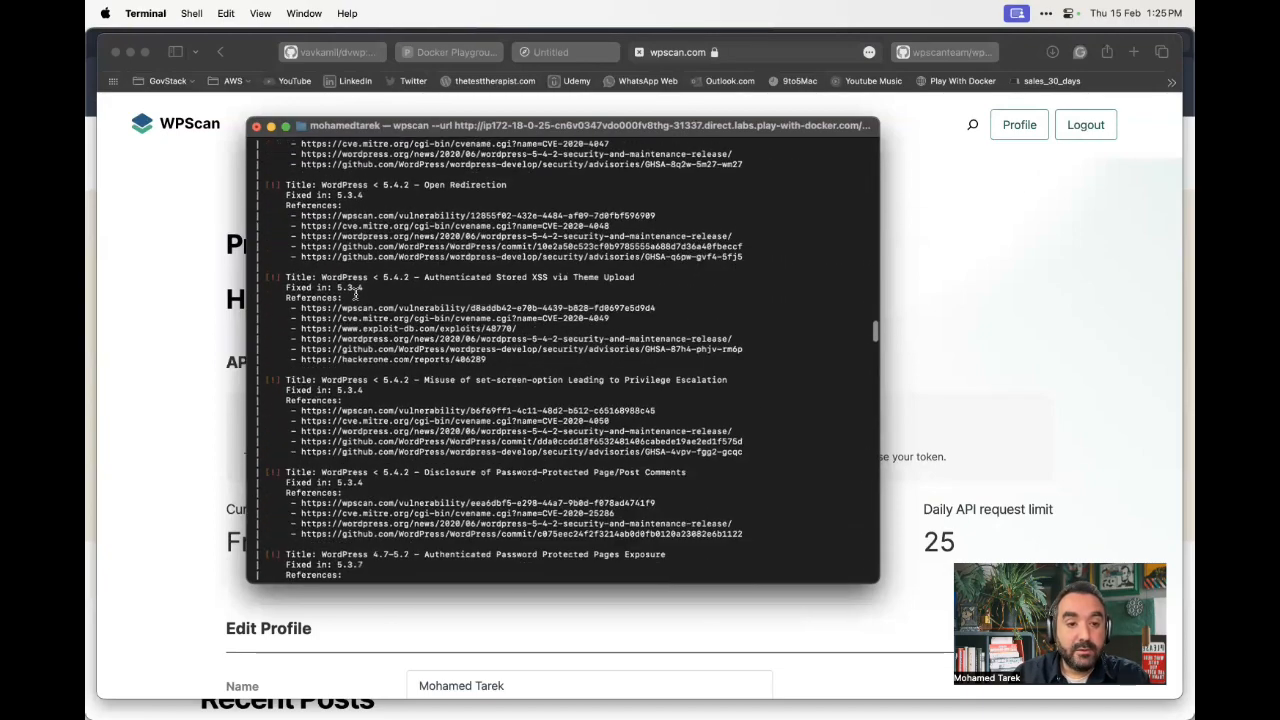
{"action": "scroll", "scroll_direction": "down", "scroll_amount": 3}
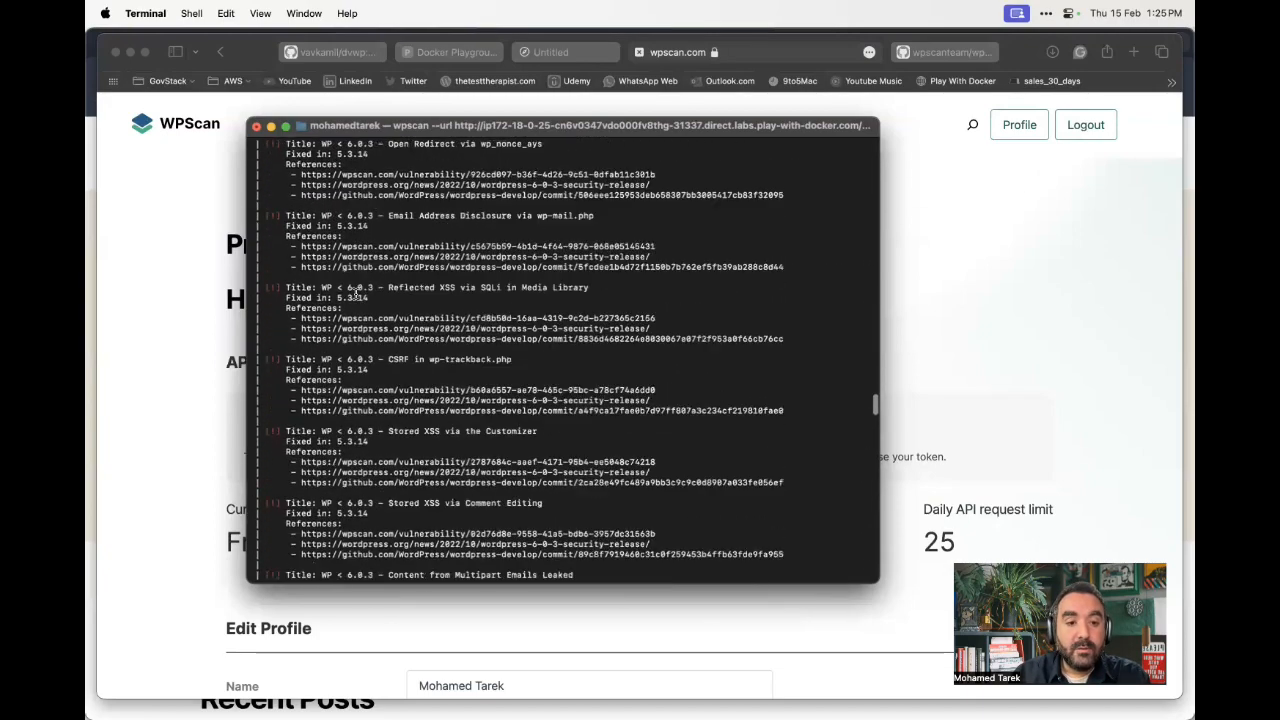
{"action": "scroll", "scroll_direction": "down", "scroll_amount": 3}
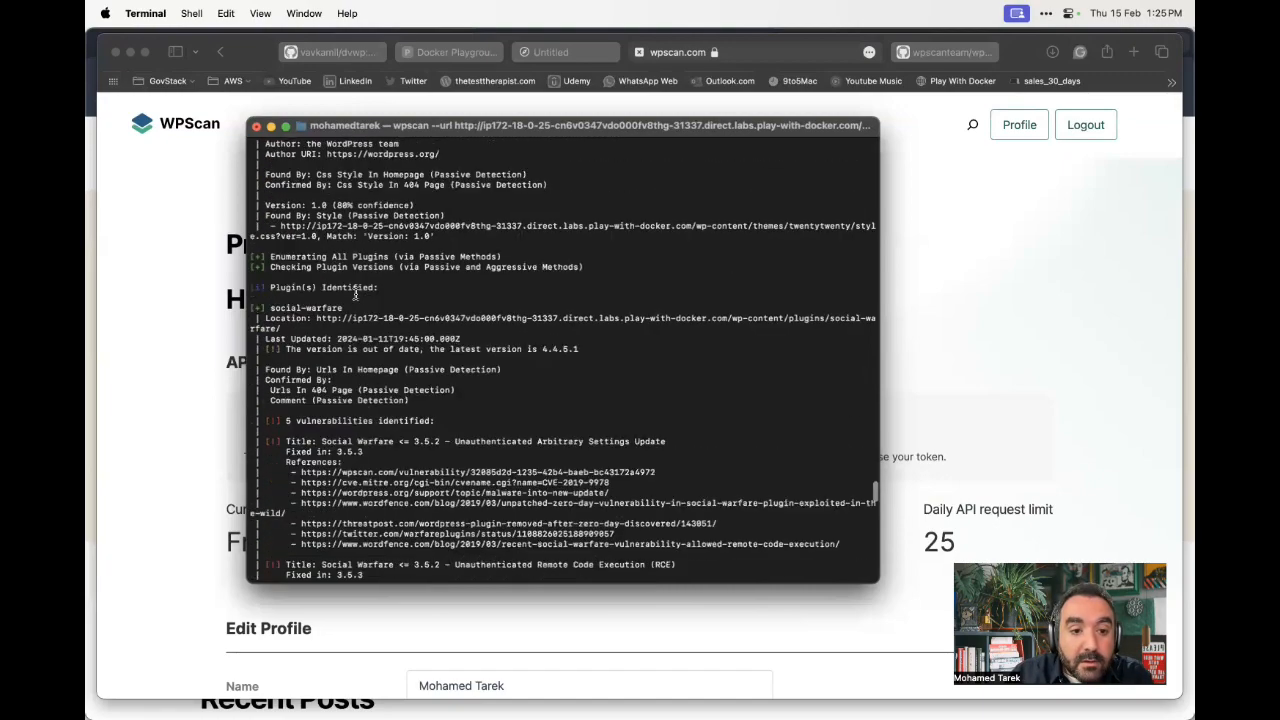
Scroll to the five social-warfare vulnerabilities and open the first wpscan.com reference link.
{"action": "scroll", "scroll_direction": "down", "scroll_amount": 3}
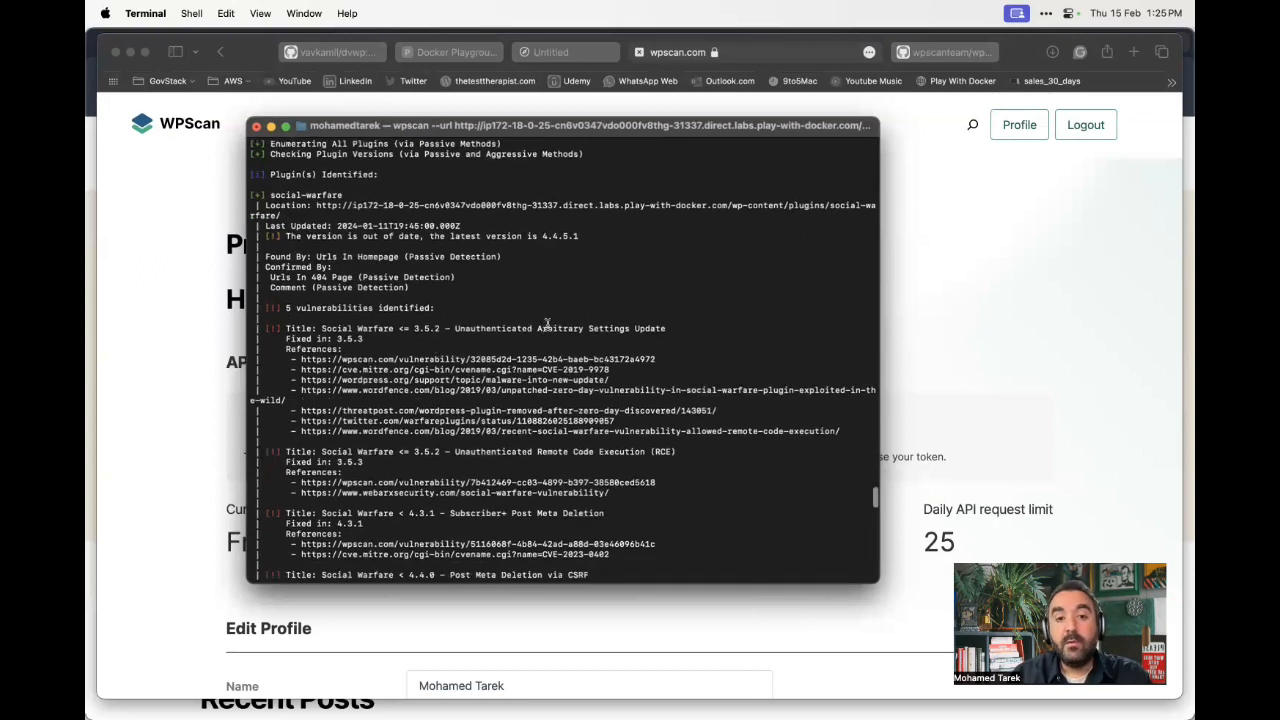
{"action": "scroll", "scroll_direction": "down", "scroll_amount": 3}
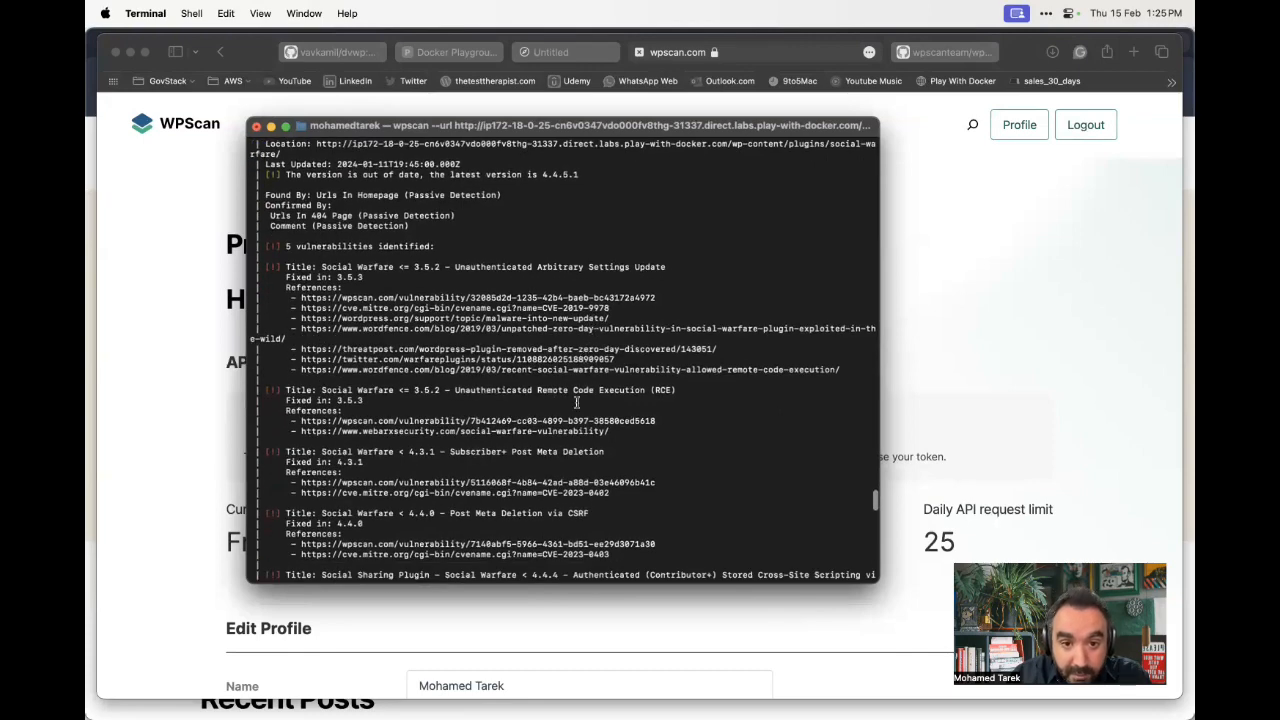
{"action": "scroll", "scroll_direction": "down", "scroll_amount": 3}
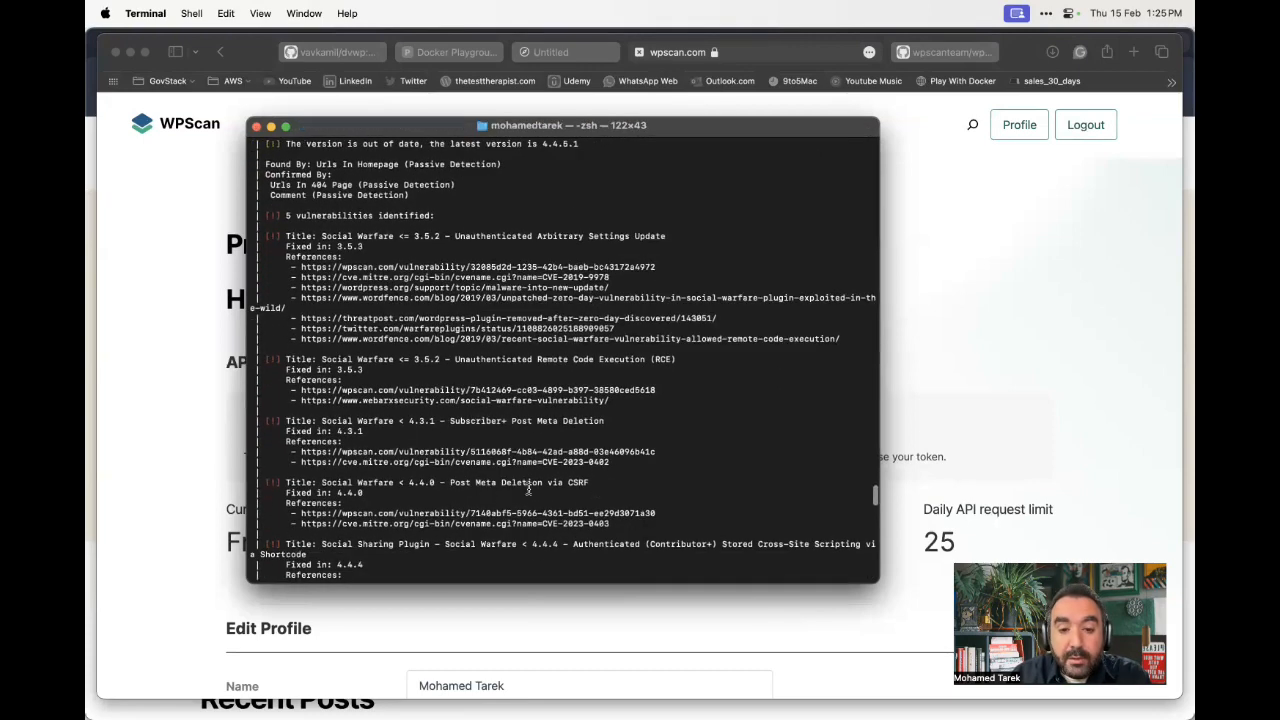
{"action": "scroll", "scroll_direction": "down", "scroll_amount": 3}
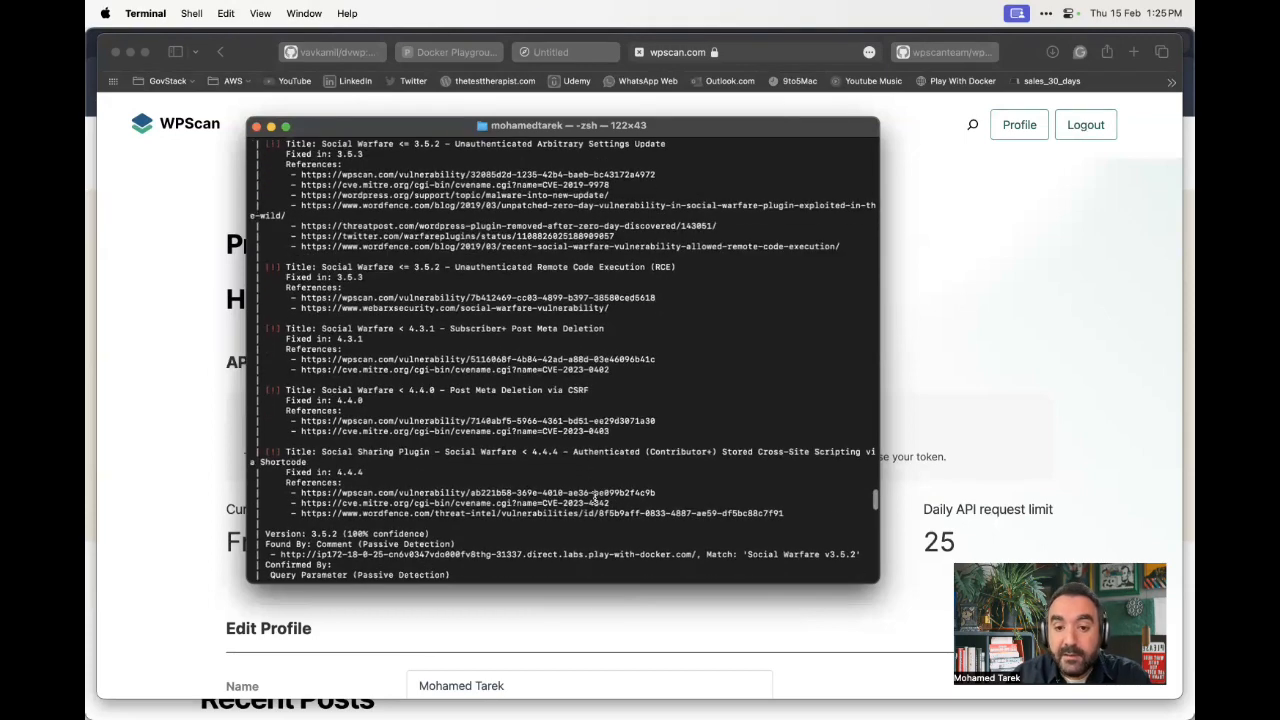
{"action": "mouse_move", "coordinate": [693, 468]}
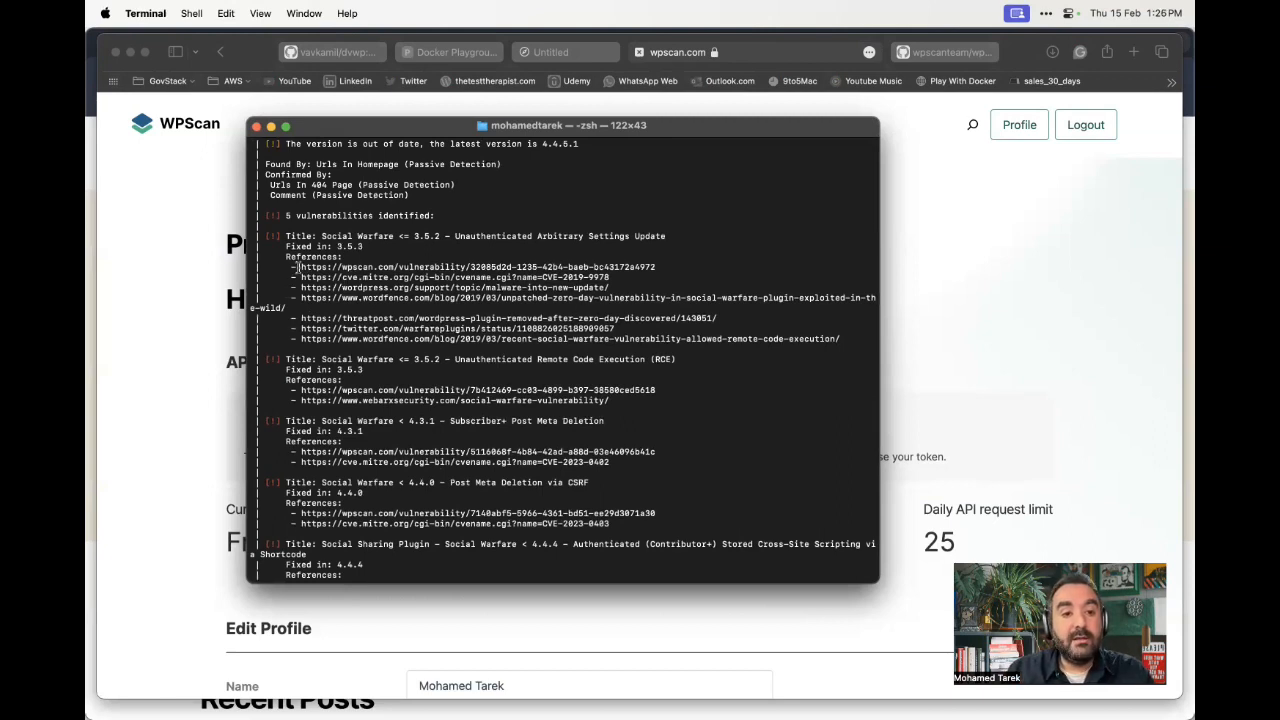
{"action": "left_click_drag", "start_coordinate": [300, 267], "coordinate": [656, 267]}
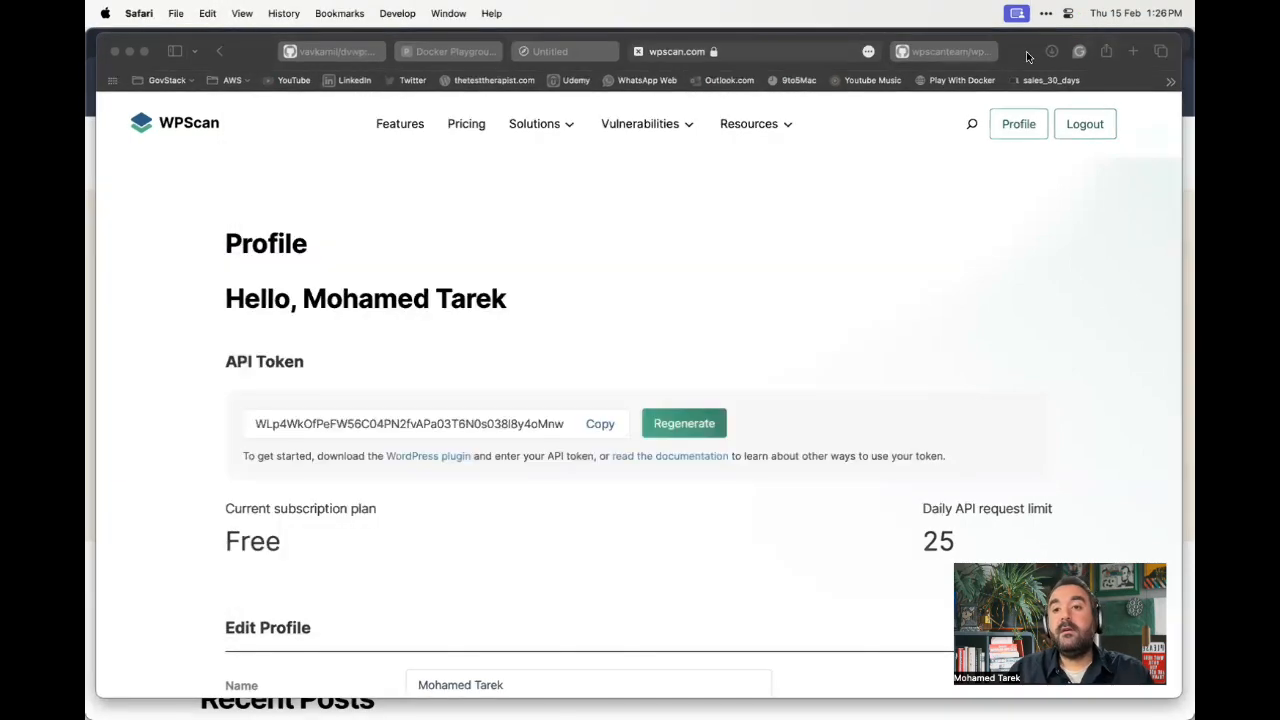
Browse the Social Warfare <= 3.5.2 arbitrary settings update advisory and its references.
{"action": "left_click", "coordinate": [1142, 51]}
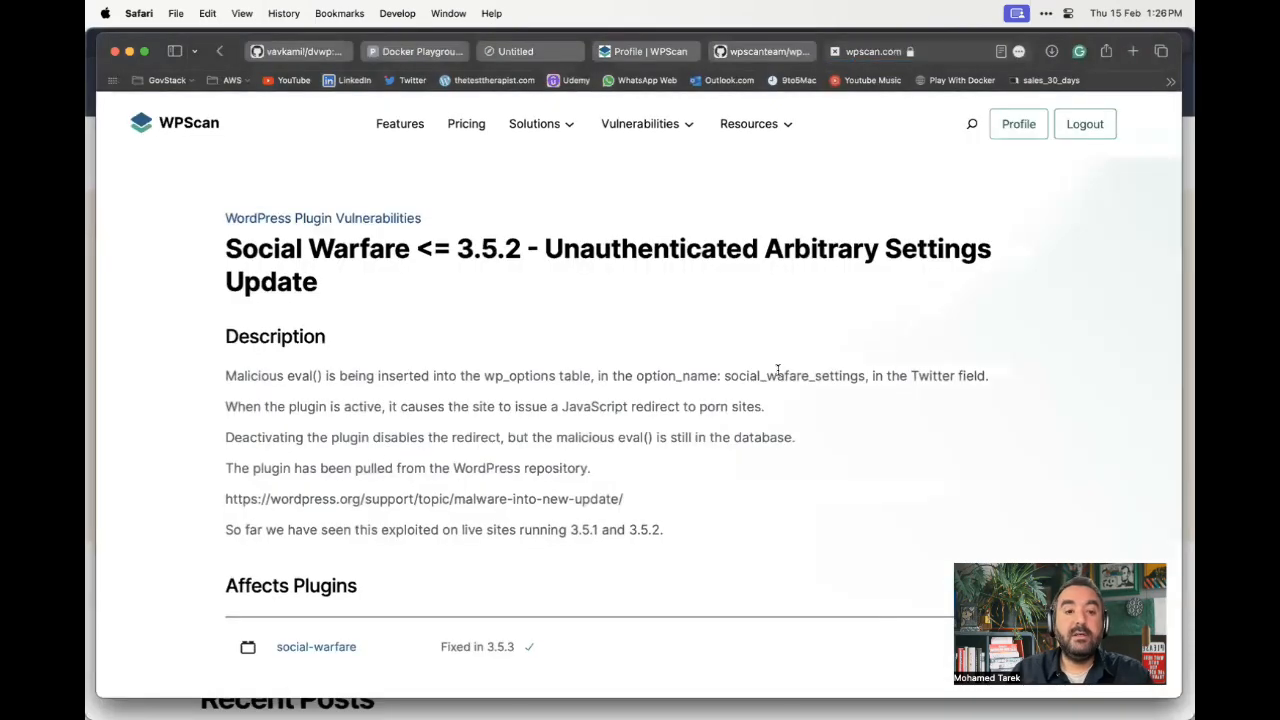
{"action": "scroll", "scroll_direction": "down", "scroll_amount": 3}
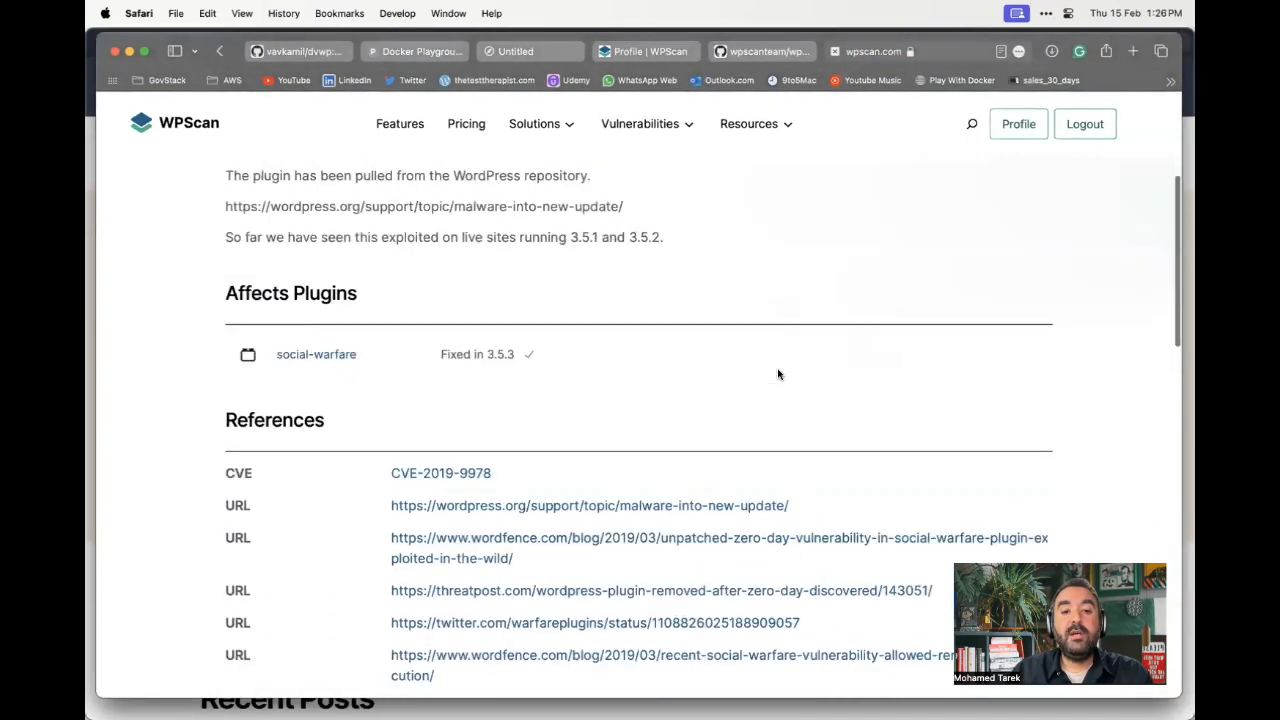
{"action": "scroll", "scroll_direction": "up", "scroll_amount": 3}
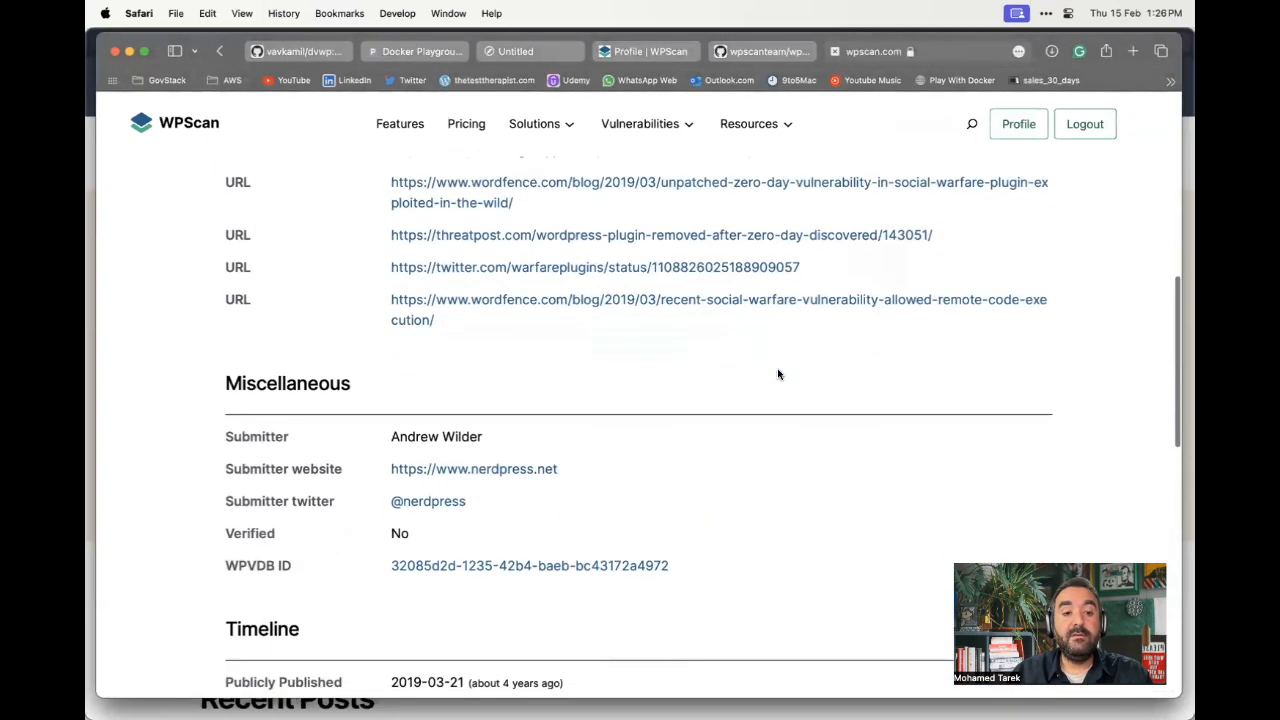
{"action": "scroll", "scroll_direction": "up", "scroll_amount": 3}
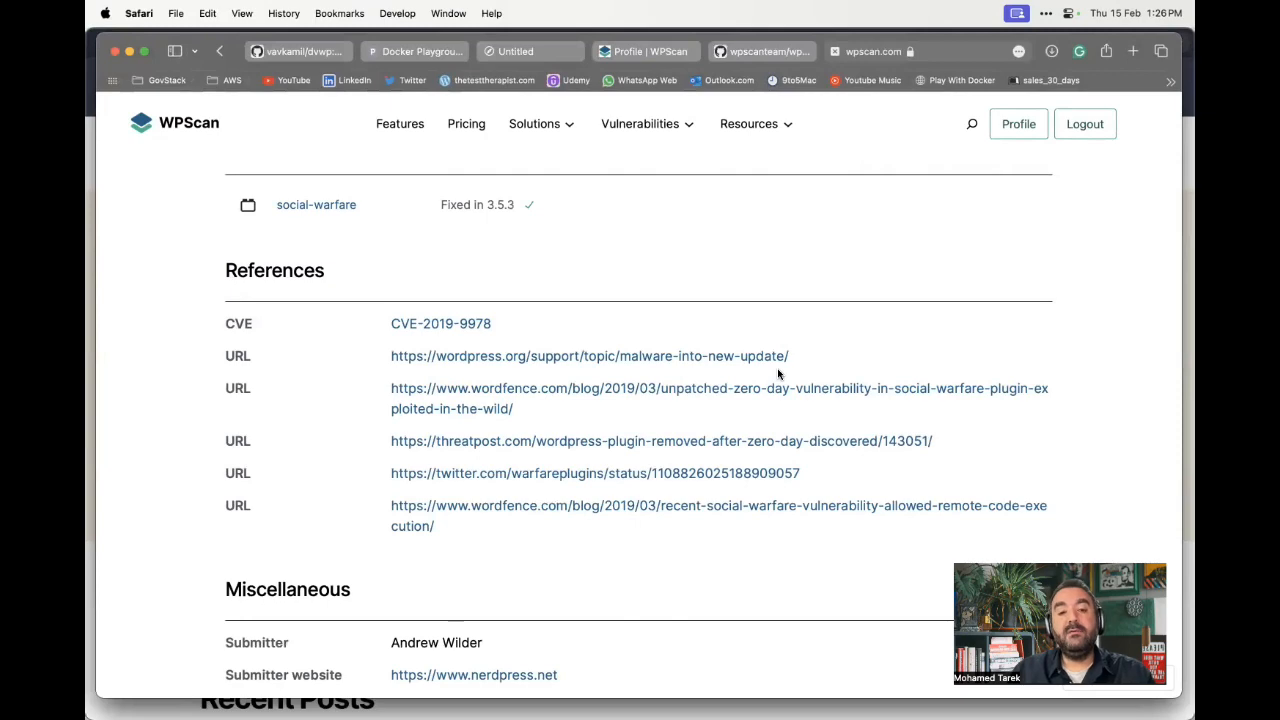
{"action": "scroll", "scroll_direction": "up", "scroll_amount": 3}
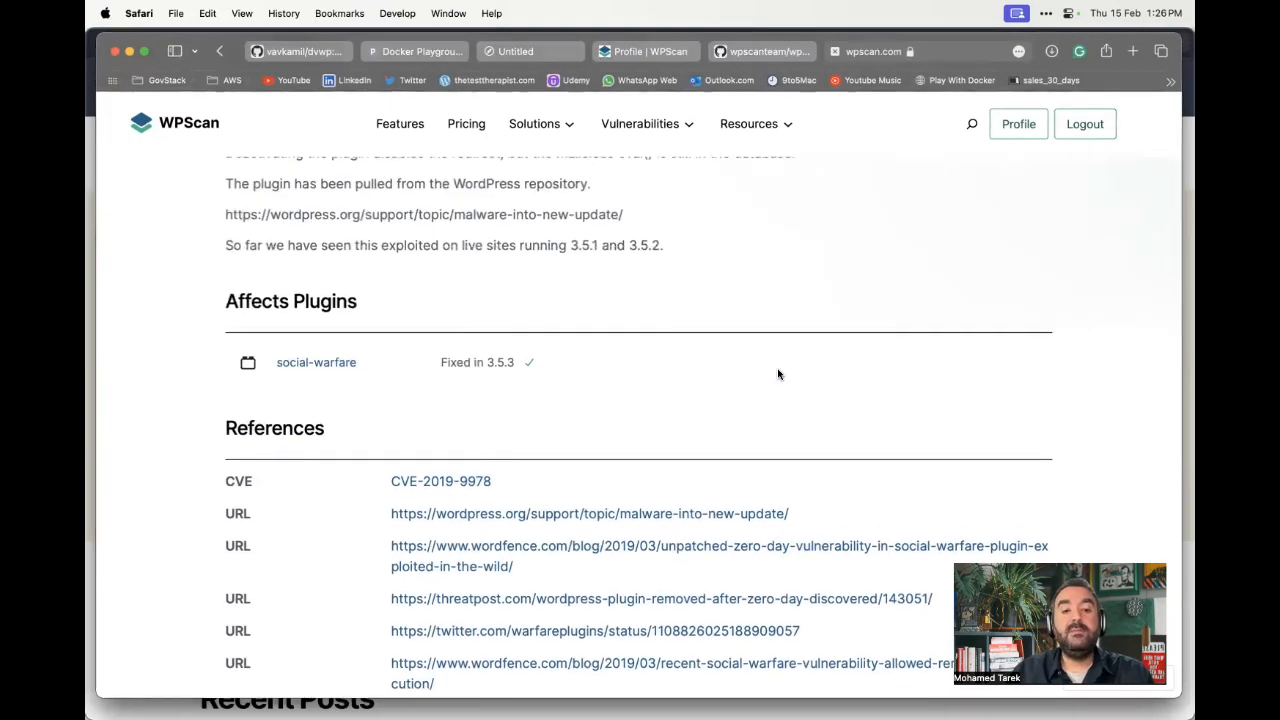
{"action": "scroll", "scroll_direction": "up", "scroll_amount": 3}
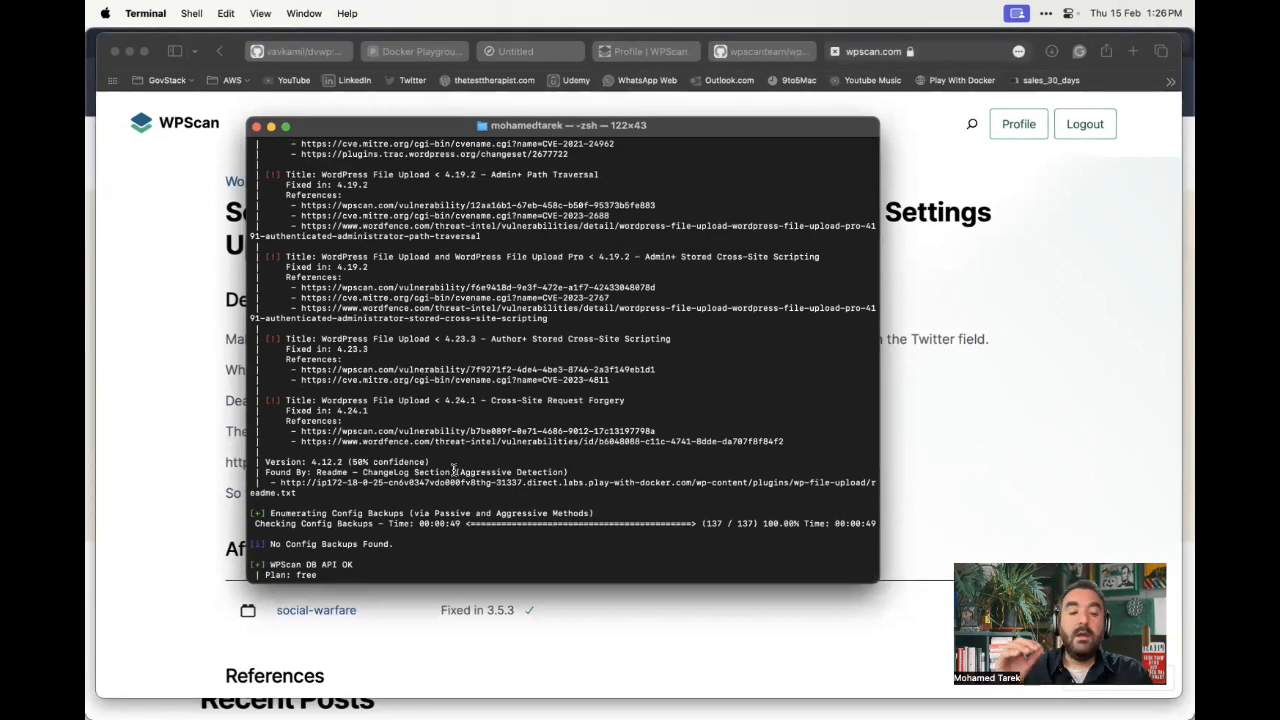
Scroll to the report's end showing wp-file-upload vulnerabilities and the API plan status.
{"action": "scroll", "scroll_direction": "down", "scroll_amount": 3}
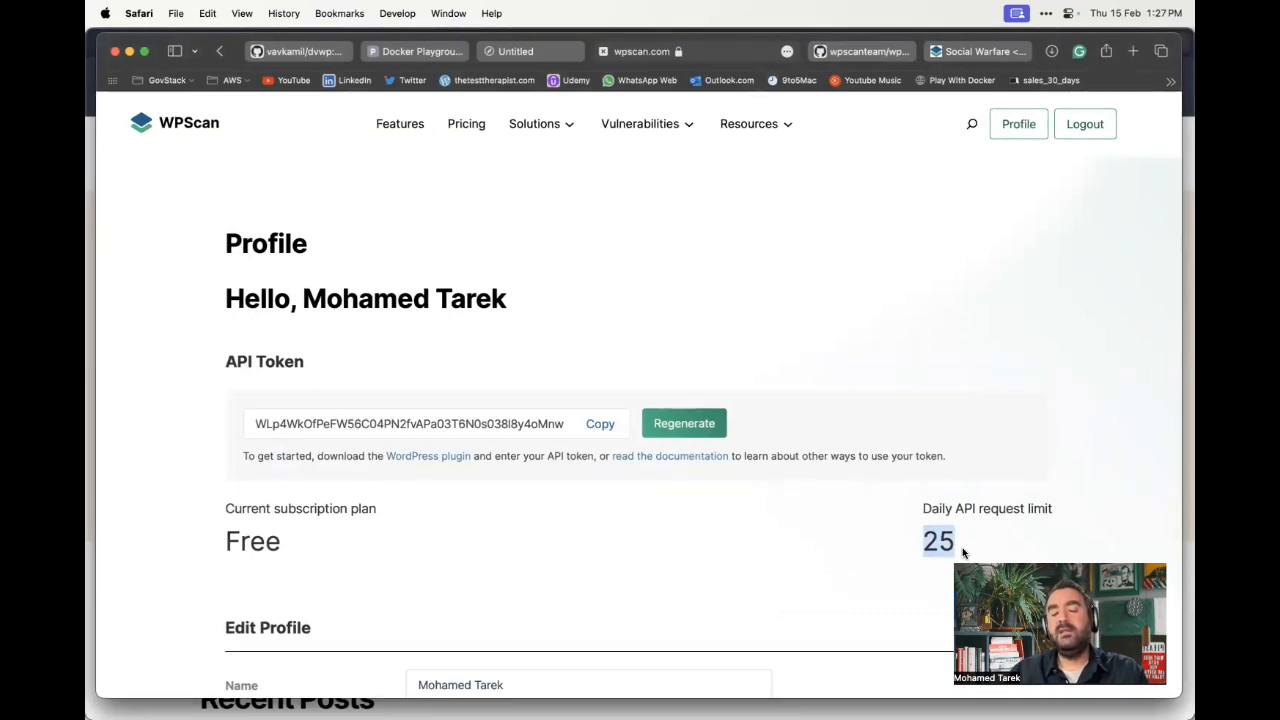
{"action": "mouse_move", "coordinate": [862, 375]}
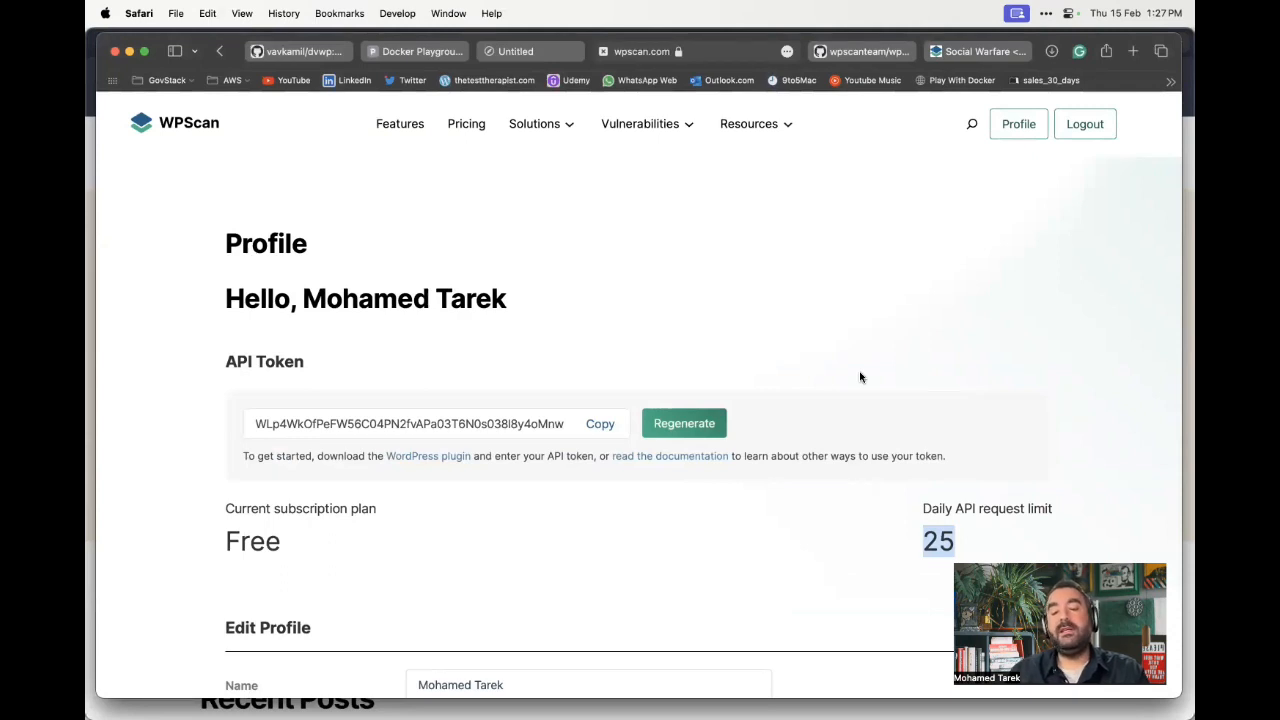
{"action": "mouse_move", "coordinate": [880, 104]}
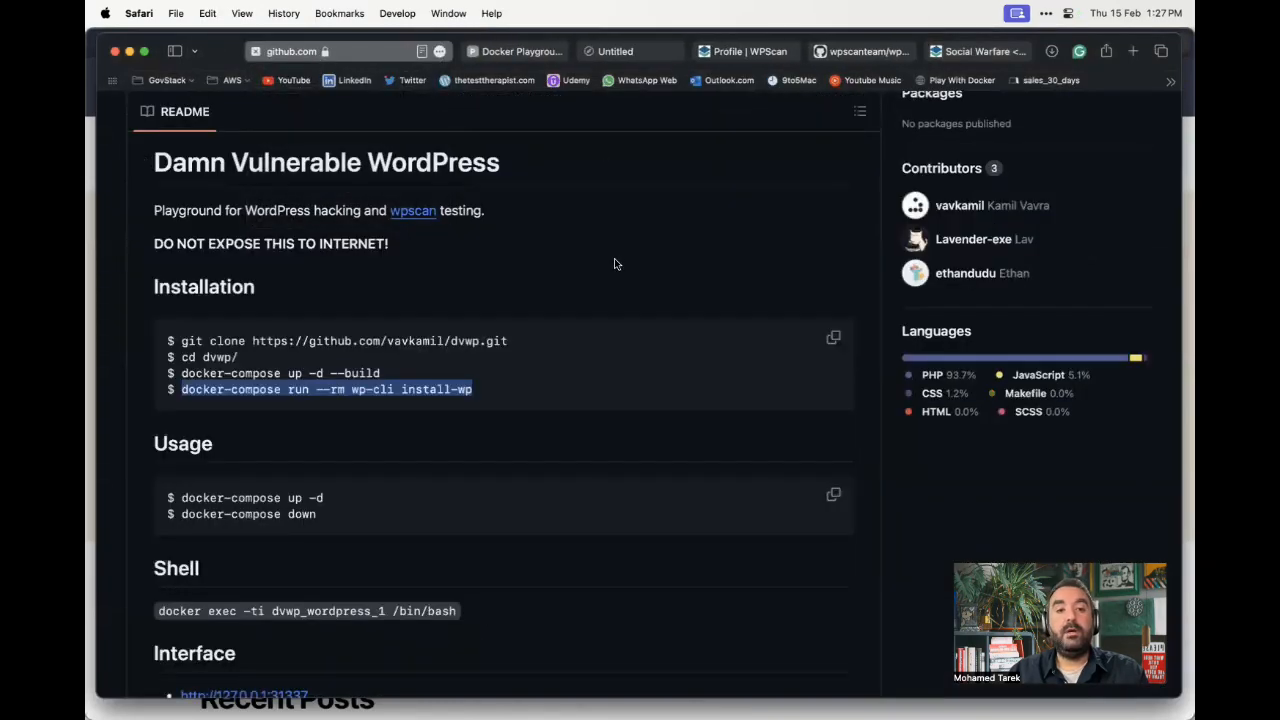
Switch to the dvwp GitHub repository tab to view the README installation commands.
{"action": "left_click", "coordinate": [535, 51]}
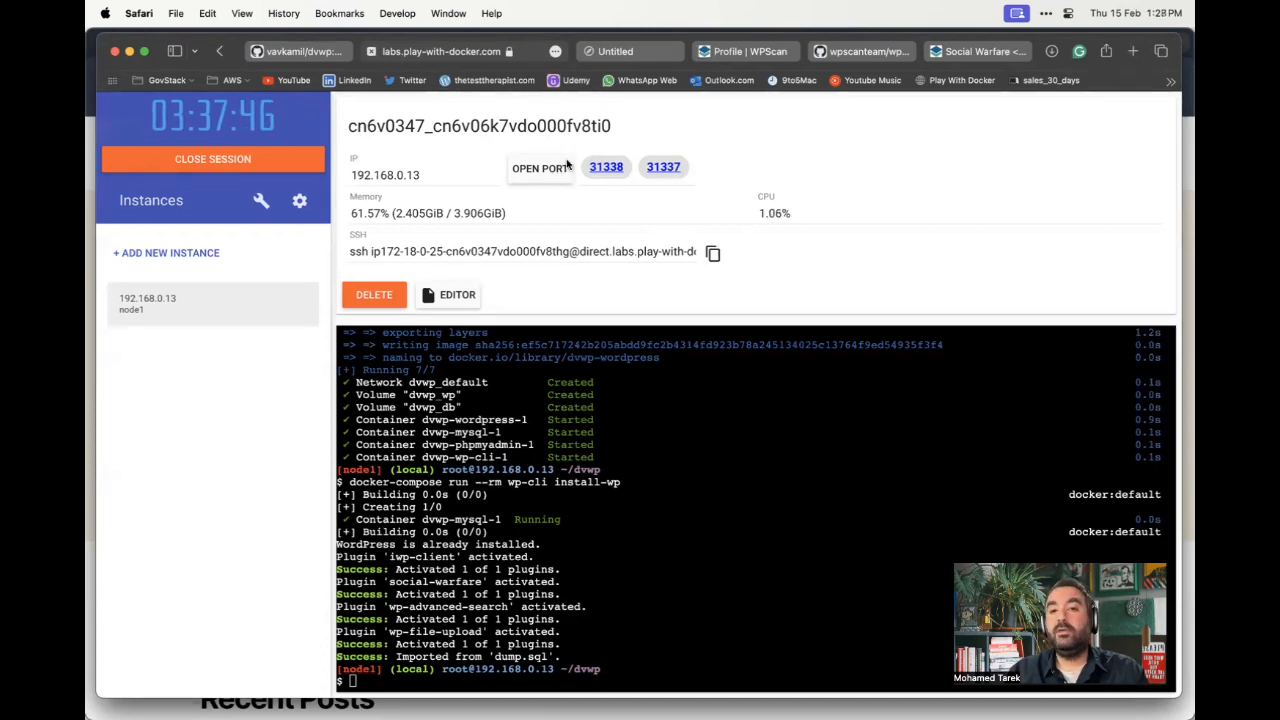
{"action": "mouse_move", "coordinate": [752, 156]}
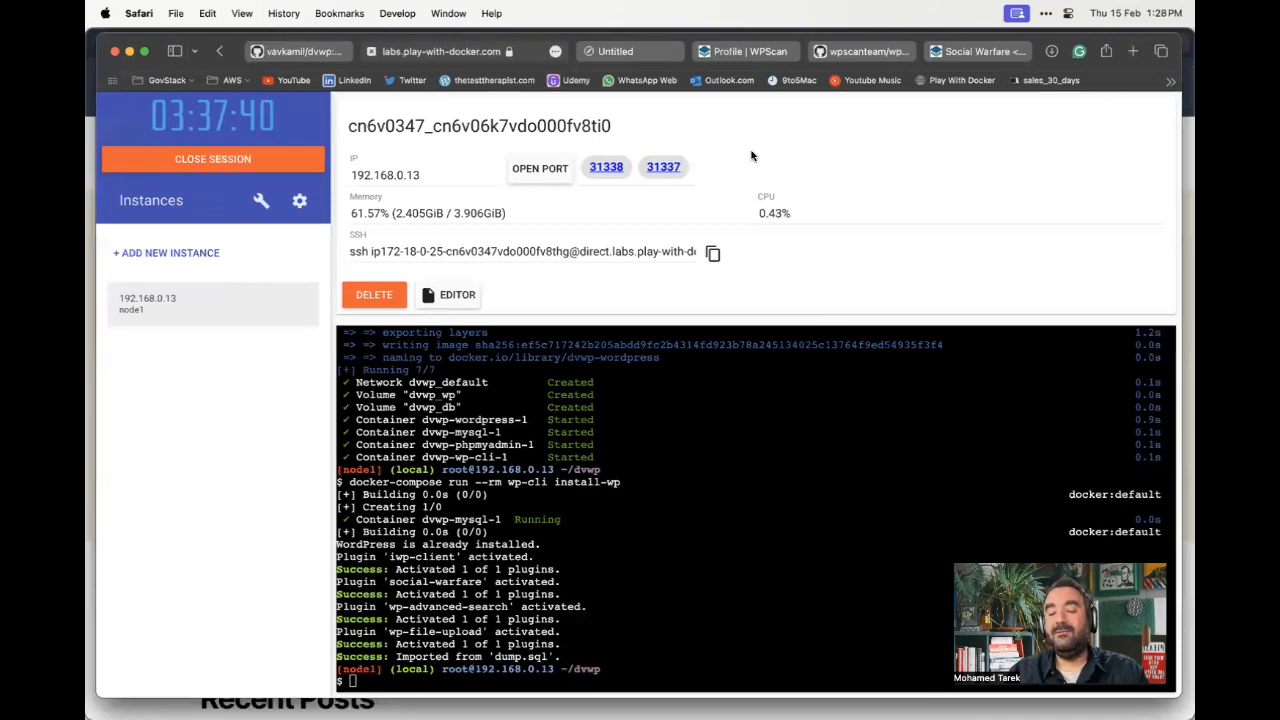
{"action": "mouse_move", "coordinate": [786, 162]}
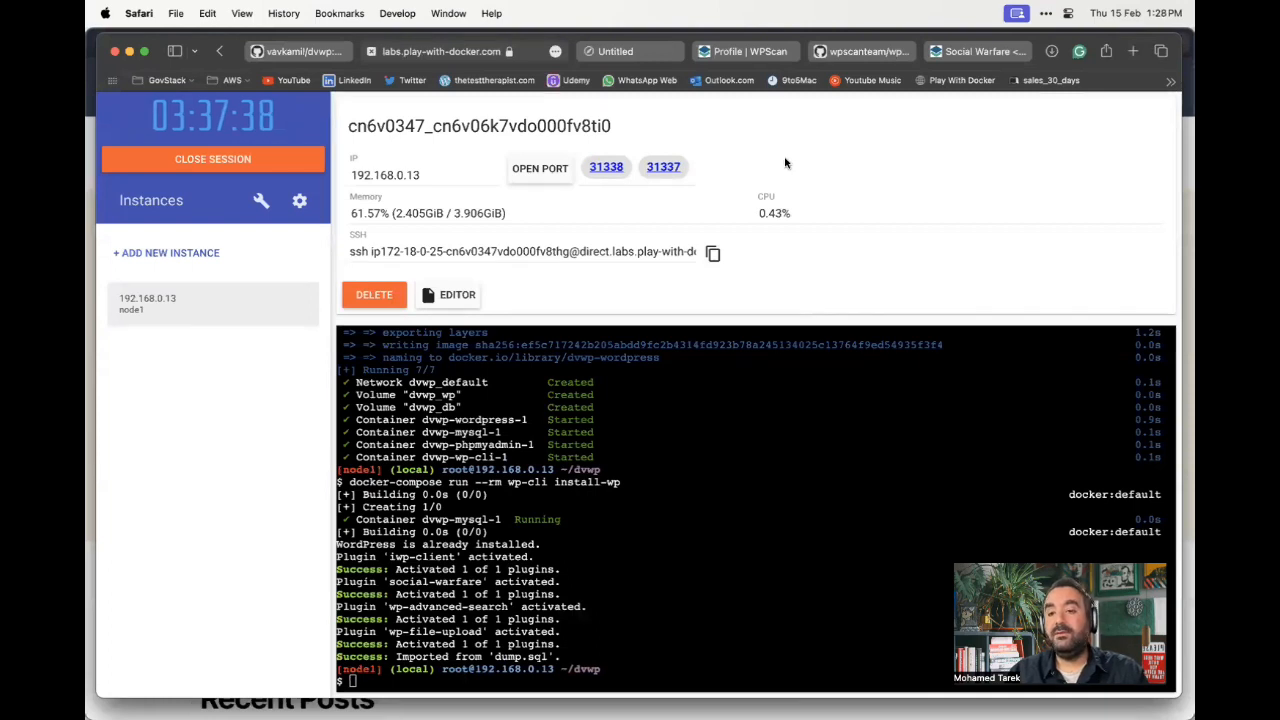